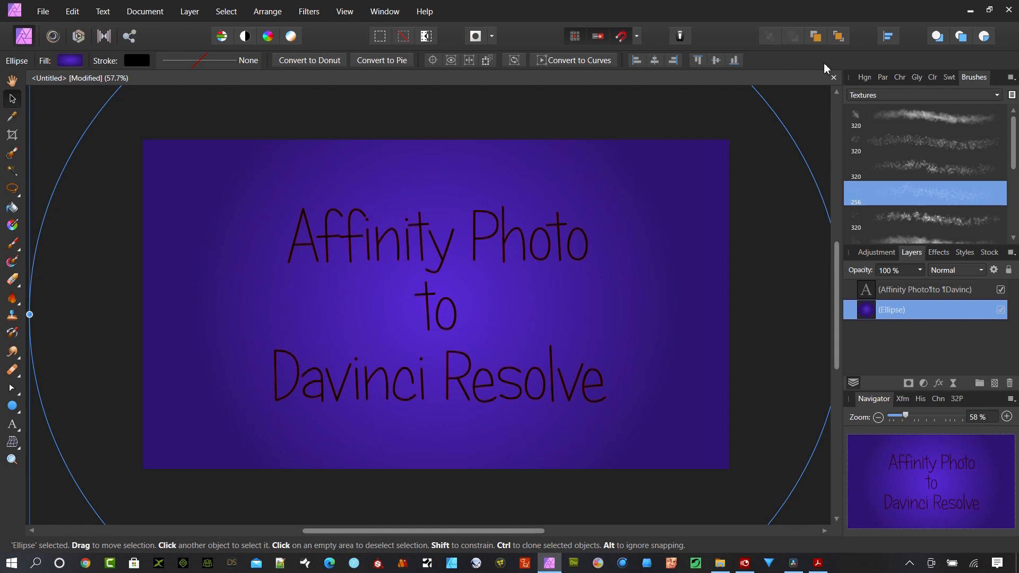
{"action": "mouse_move", "coordinate": [925, 461]}
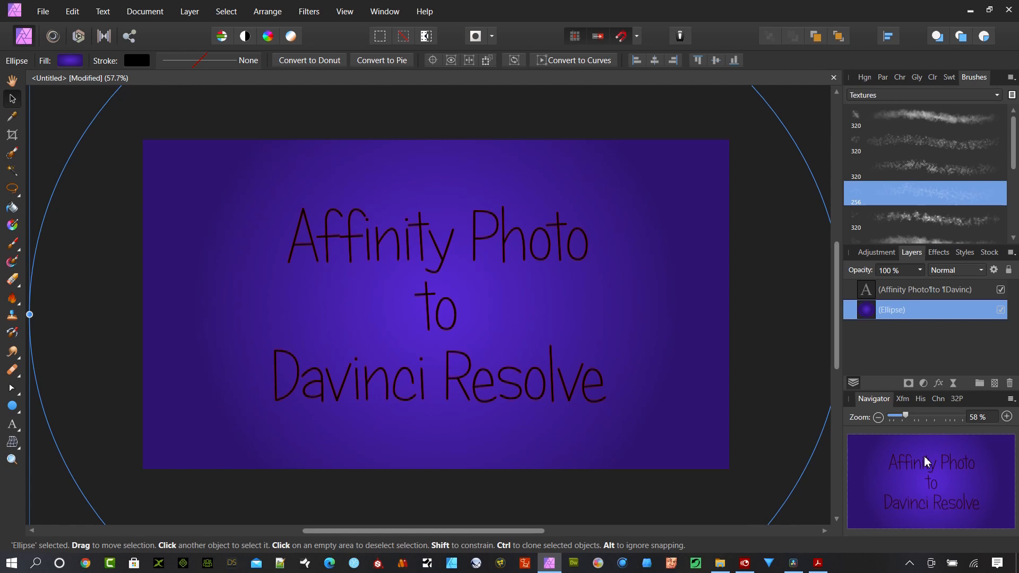
{"action": "mouse_move", "coordinate": [921, 398]}
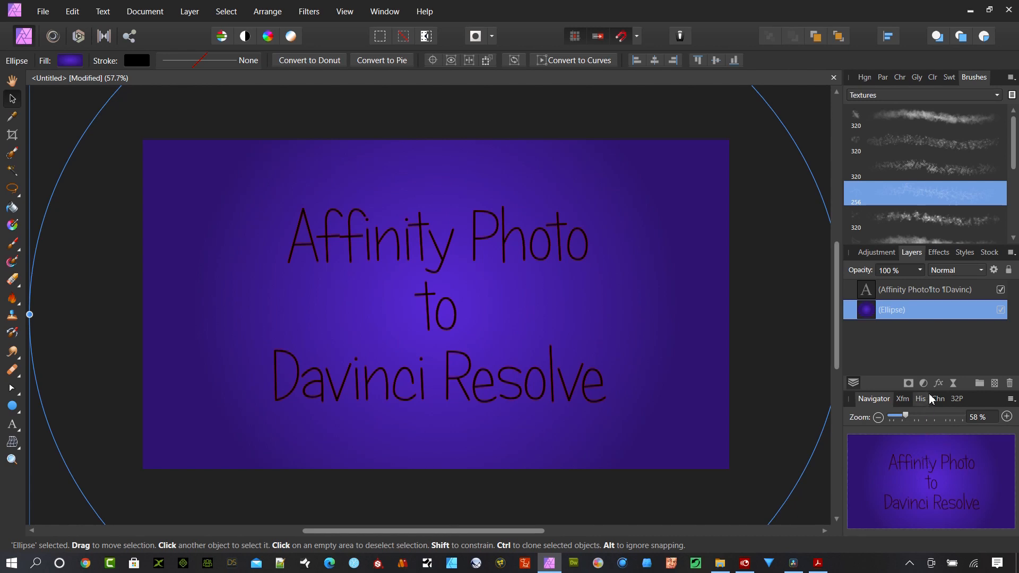
{"action": "mouse_move", "coordinate": [907, 312]}
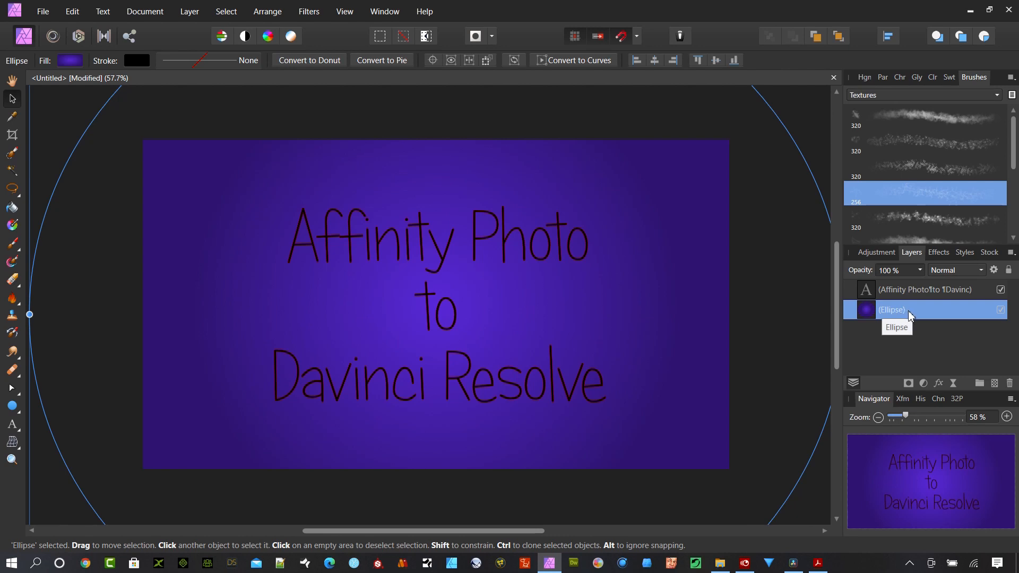
Toggle the title text layer's visibility off, on and off again
{"action": "left_click", "coordinate": [1000, 289]}
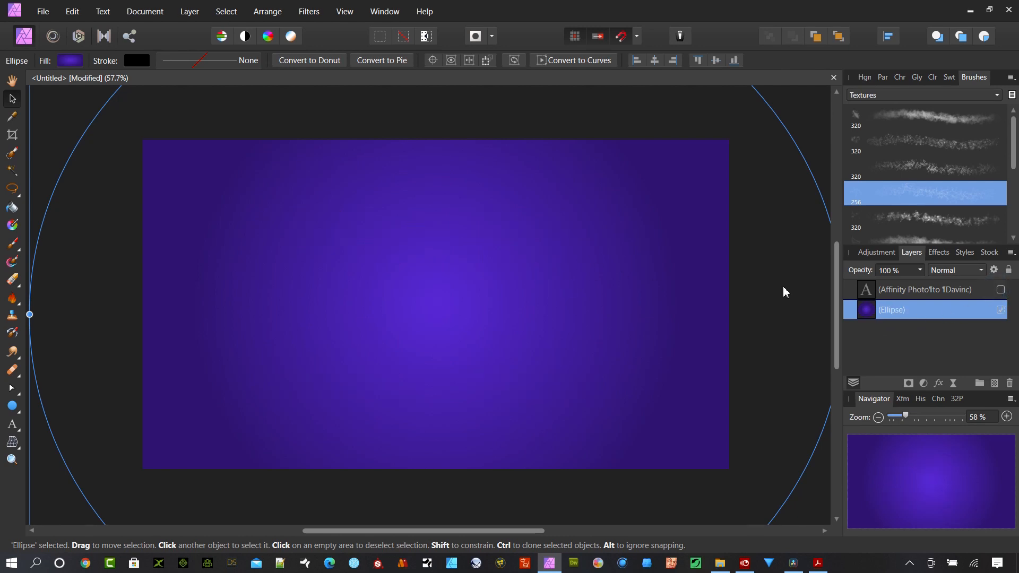
{"action": "left_click", "coordinate": [1000, 290]}
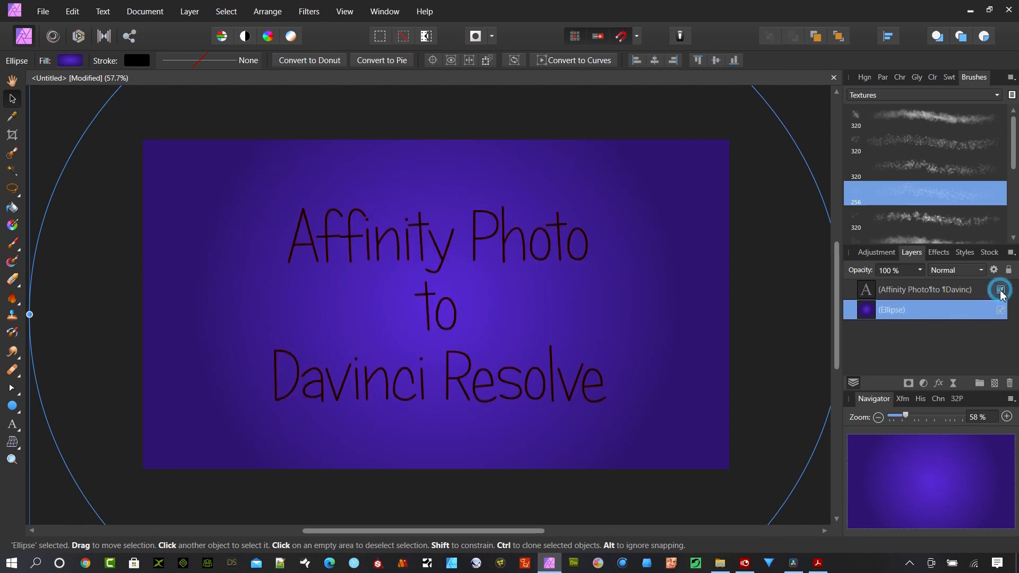
{"action": "left_click", "coordinate": [1000, 288]}
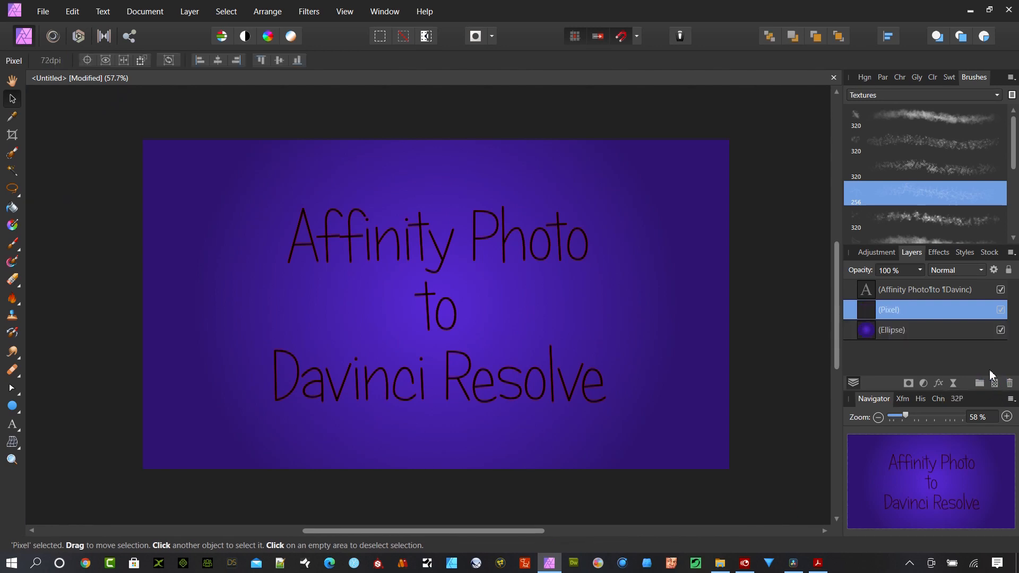
{"action": "mouse_move", "coordinate": [803, 177]}
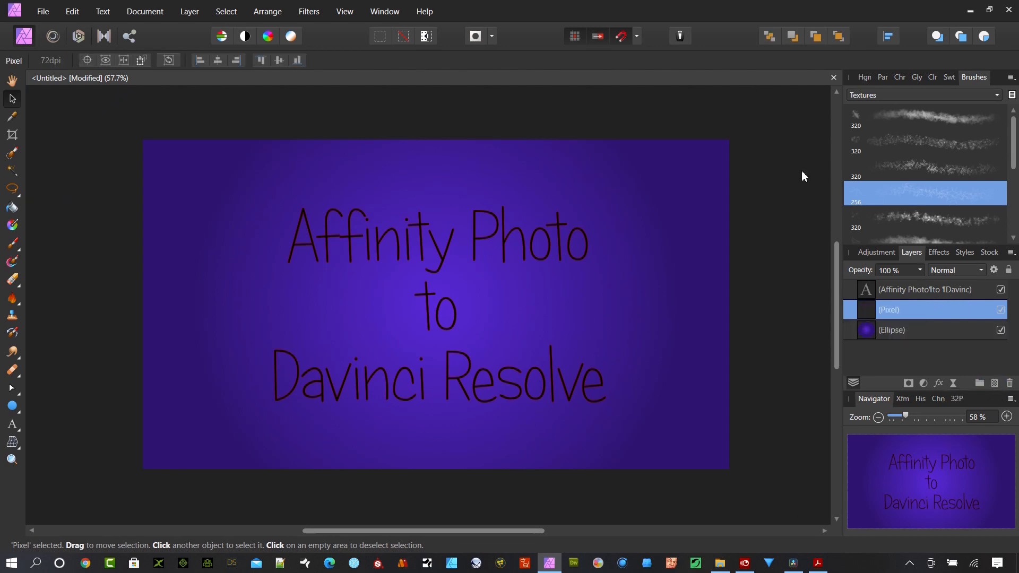
{"action": "mouse_move", "coordinate": [18, 268]}
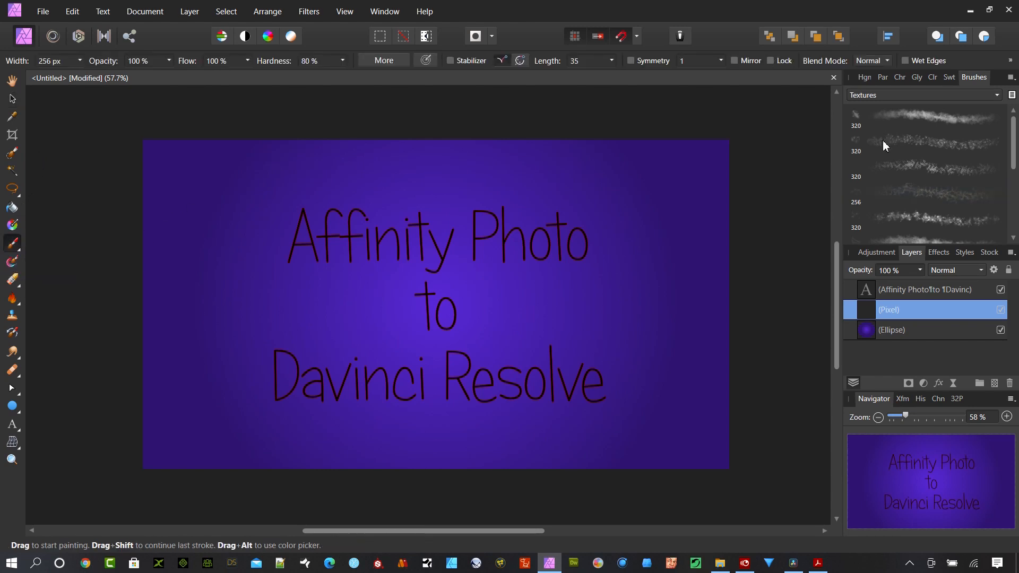
Pick the crack texture brush from the Textures brush library
{"action": "left_click", "coordinate": [916, 193]}
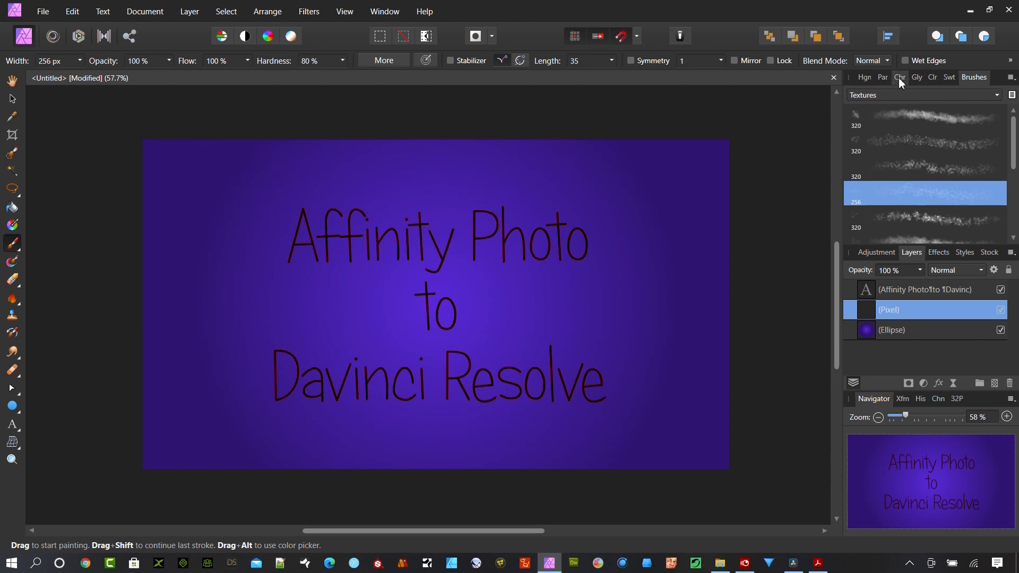
{"action": "left_click", "coordinate": [922, 77]}
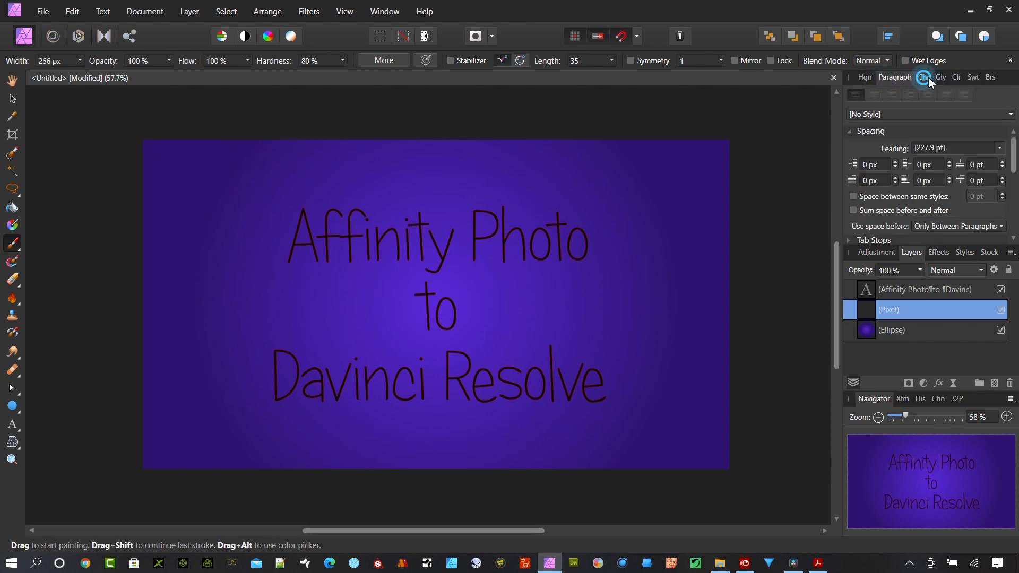
{"action": "left_click", "coordinate": [924, 77]}
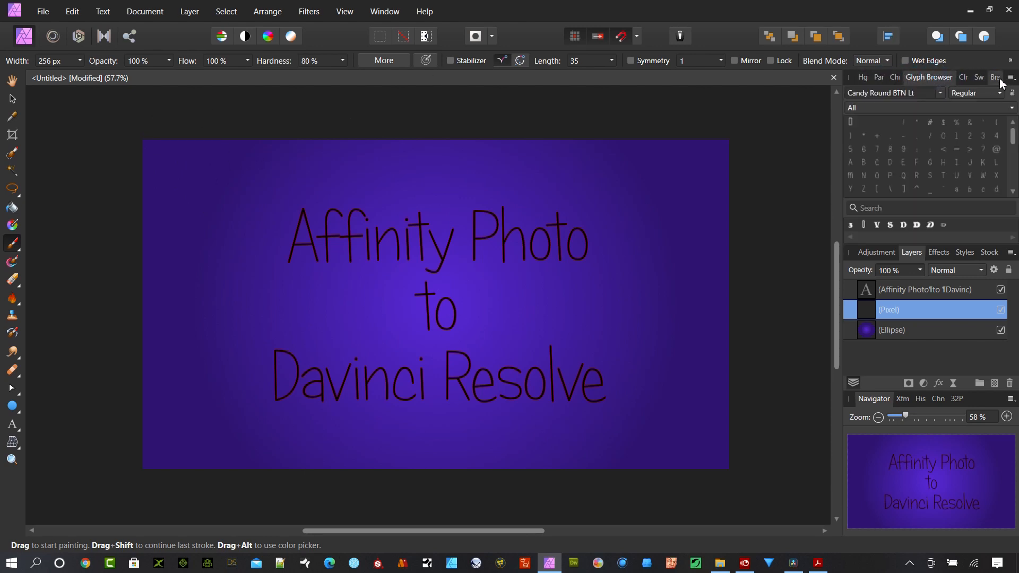
{"action": "left_click", "coordinate": [974, 76]}
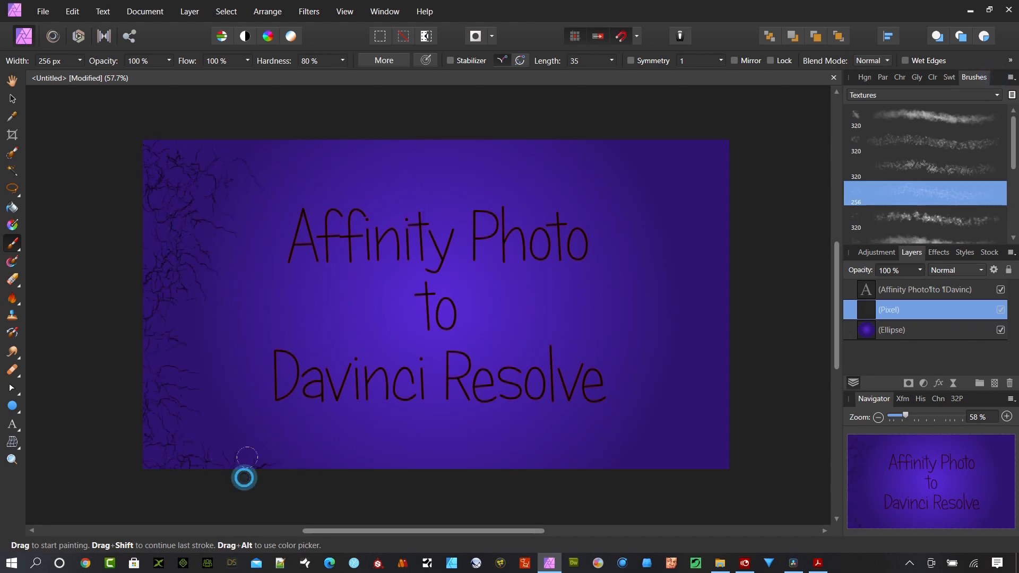
Paint dark crack strokes along the left and top-right edges of the title image
{"action": "left_click_drag", "start_coordinate": [244, 476], "coordinate": [687, 142]}
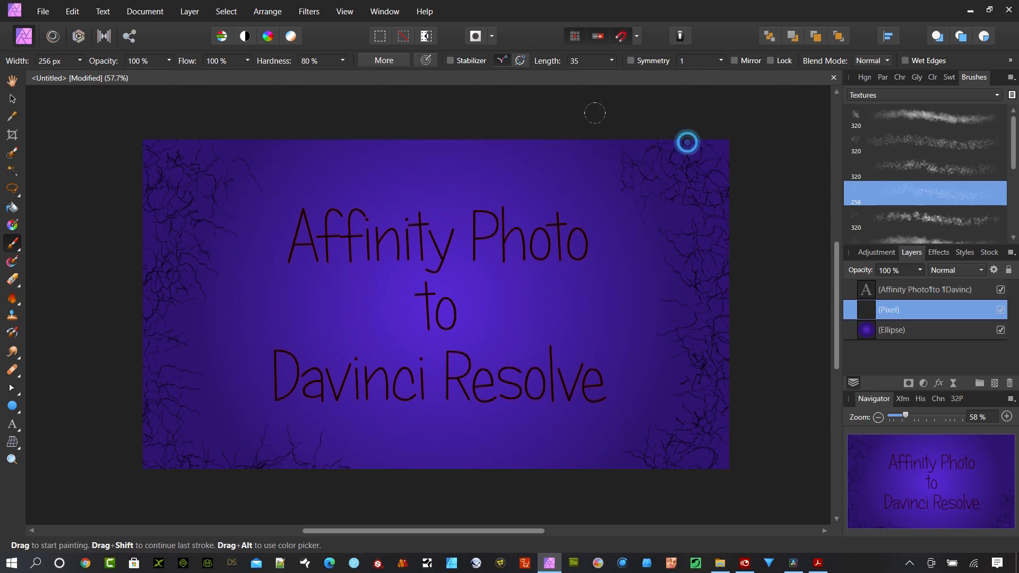
{"action": "left_click_drag", "start_coordinate": [687, 141], "coordinate": [200, 376]}
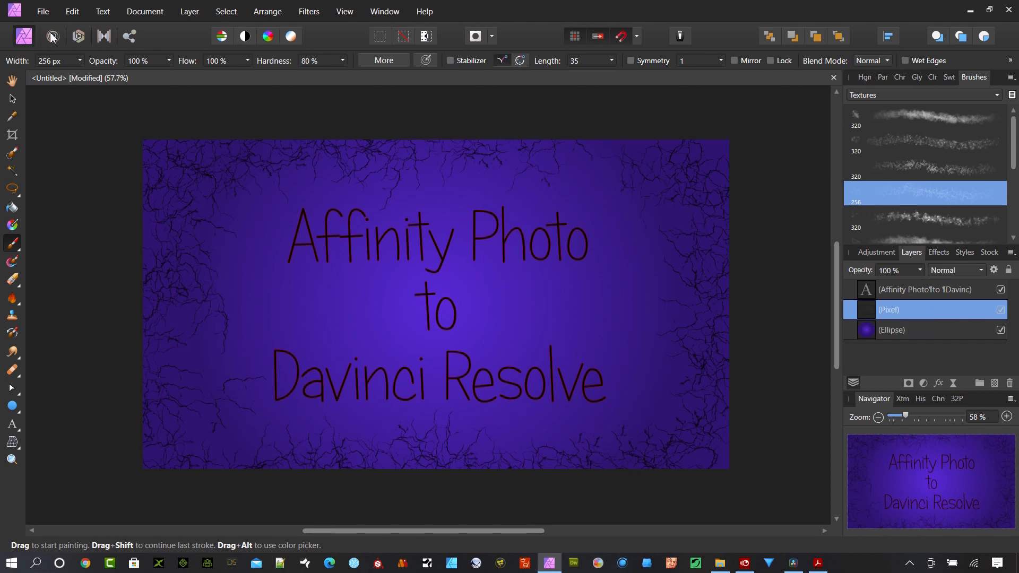
{"action": "left_click", "coordinate": [43, 11]}
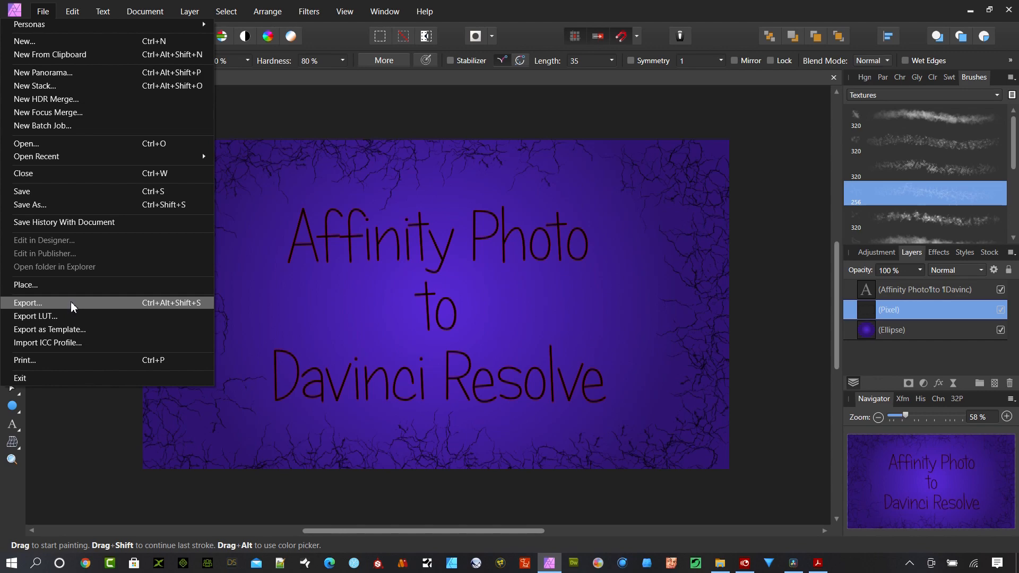
Export as PSD with the preserve editability preset for the whole document
{"action": "left_click", "coordinate": [27, 302]}
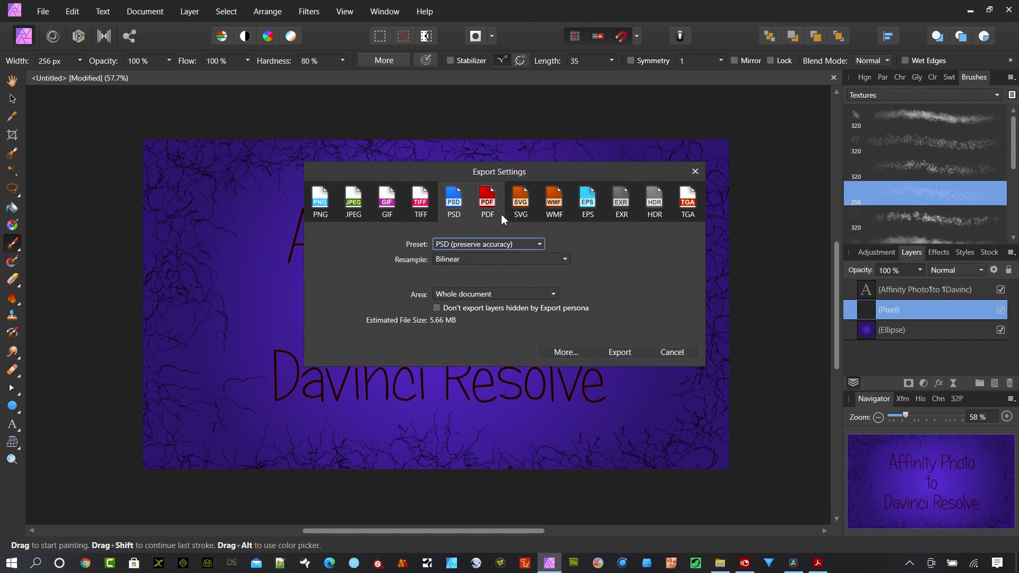
{"action": "mouse_move", "coordinate": [614, 202]}
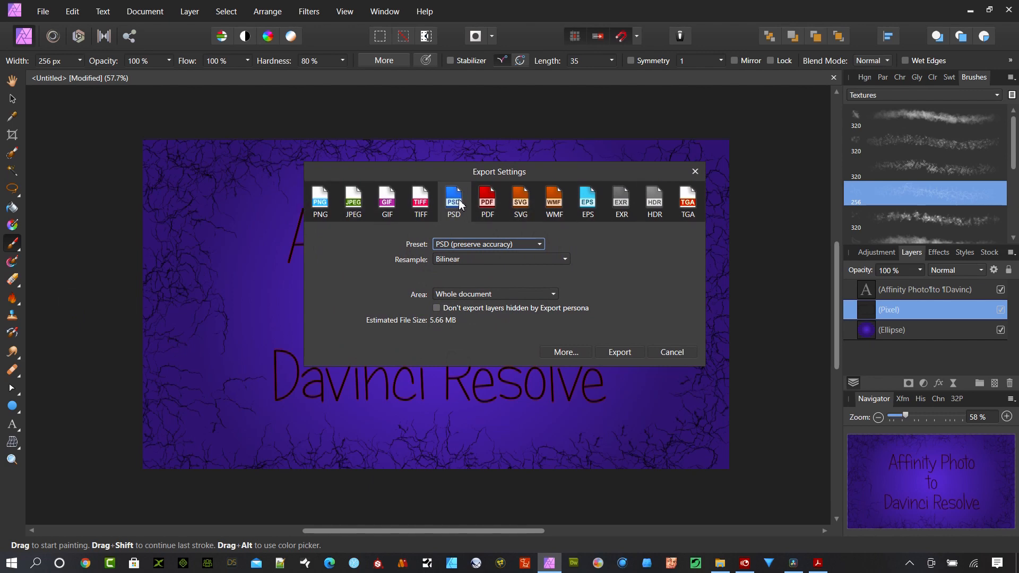
{"action": "mouse_move", "coordinate": [545, 253]}
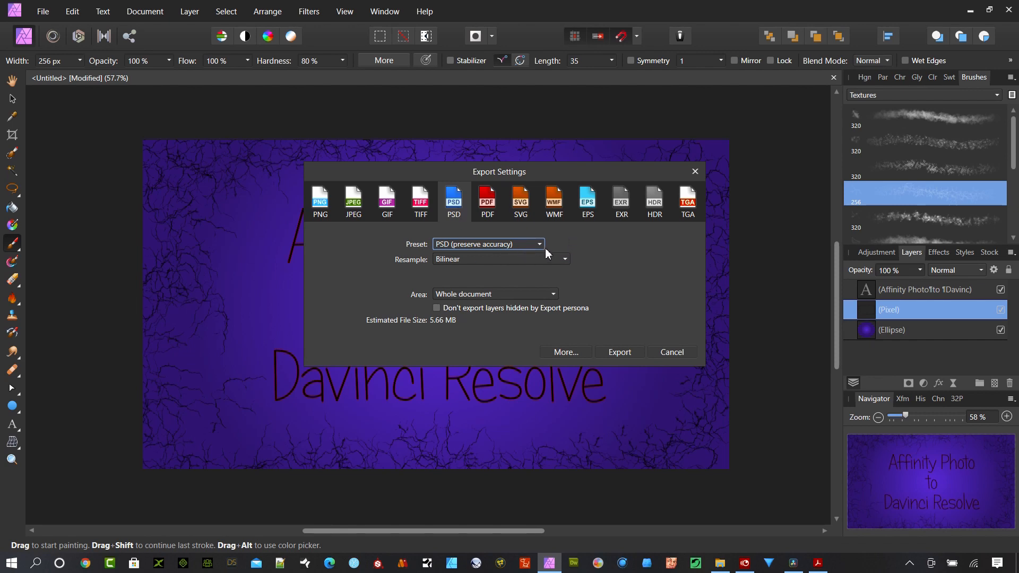
{"action": "left_click", "coordinate": [539, 244]}
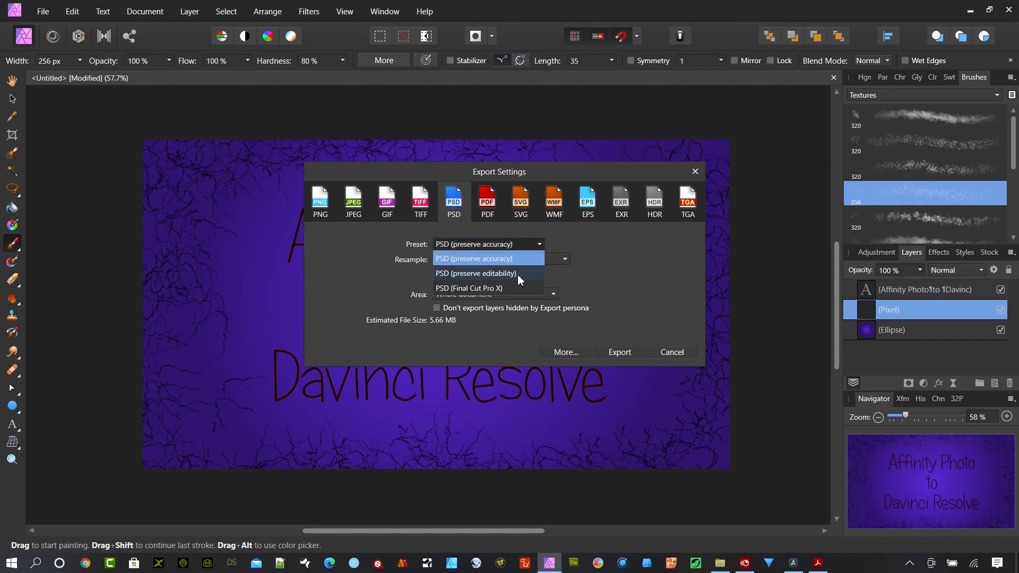
{"action": "left_click", "coordinate": [476, 273]}
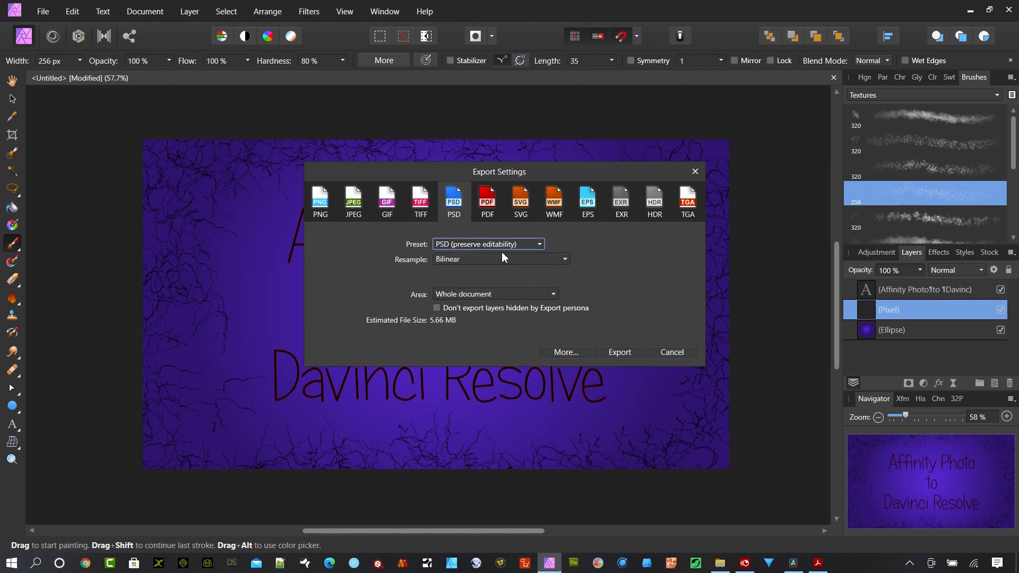
{"action": "mouse_move", "coordinate": [546, 309]}
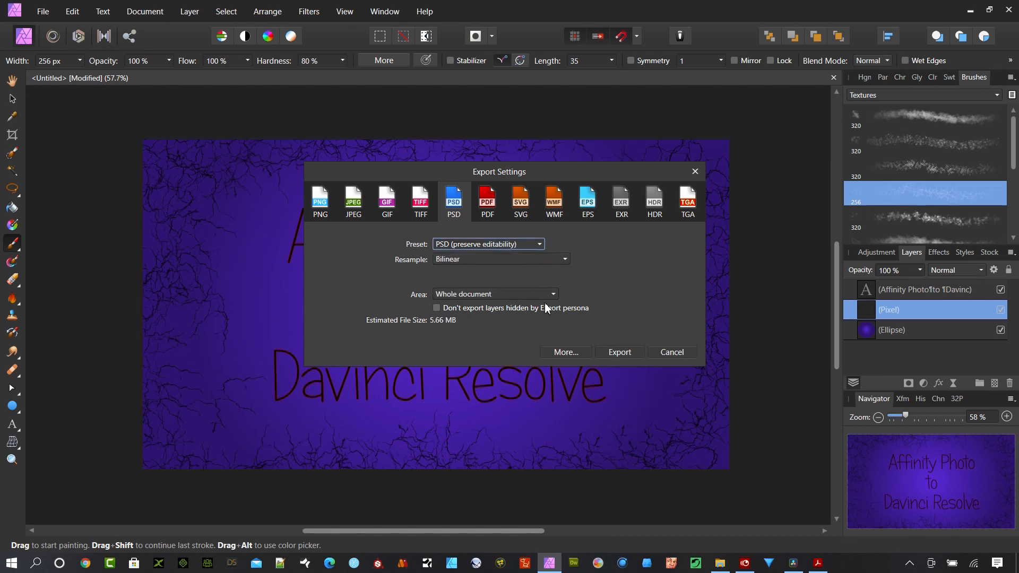
{"action": "mouse_move", "coordinate": [535, 297]}
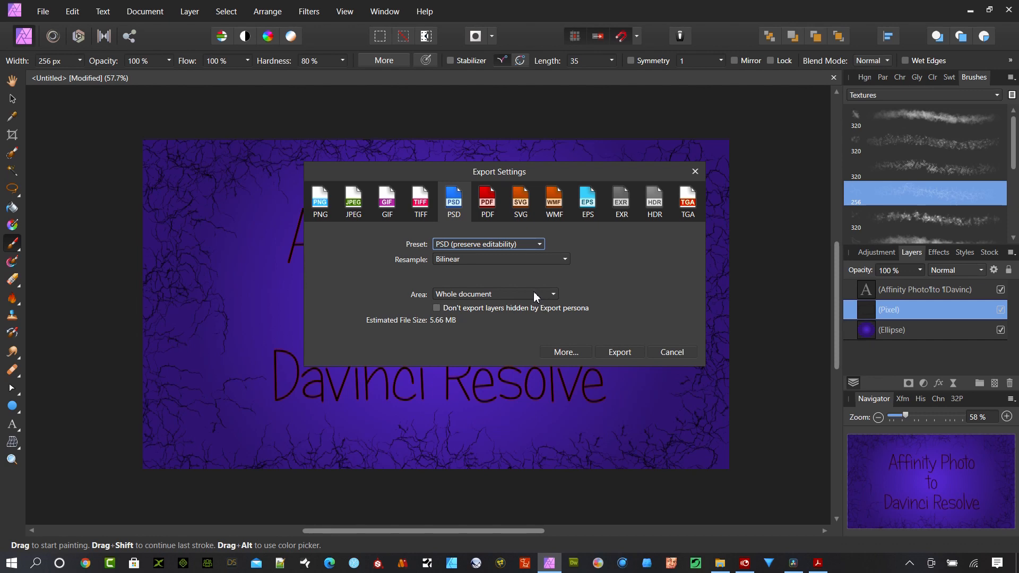
{"action": "mouse_move", "coordinate": [533, 296]}
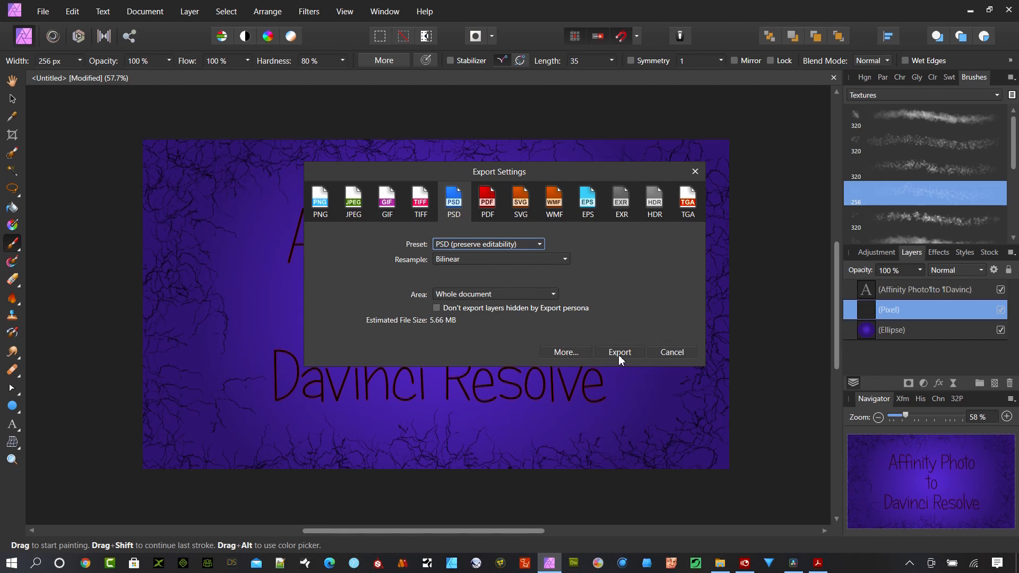
{"action": "left_click", "coordinate": [617, 352]}
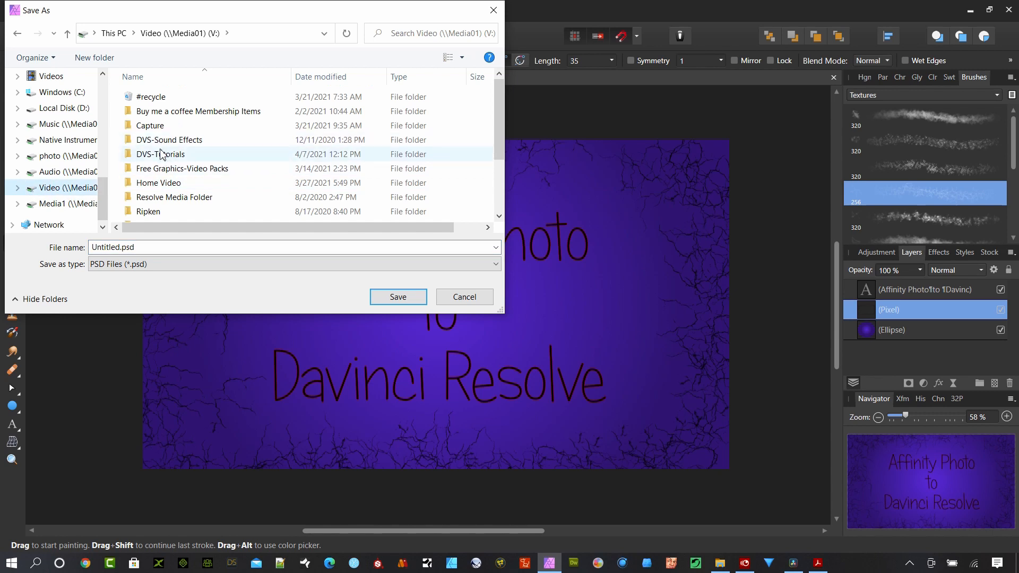
Save the PSD as 'Affinity to Resolve.psd' in the Affinity to Resolve folder
{"action": "double_click", "coordinate": [161, 154]}
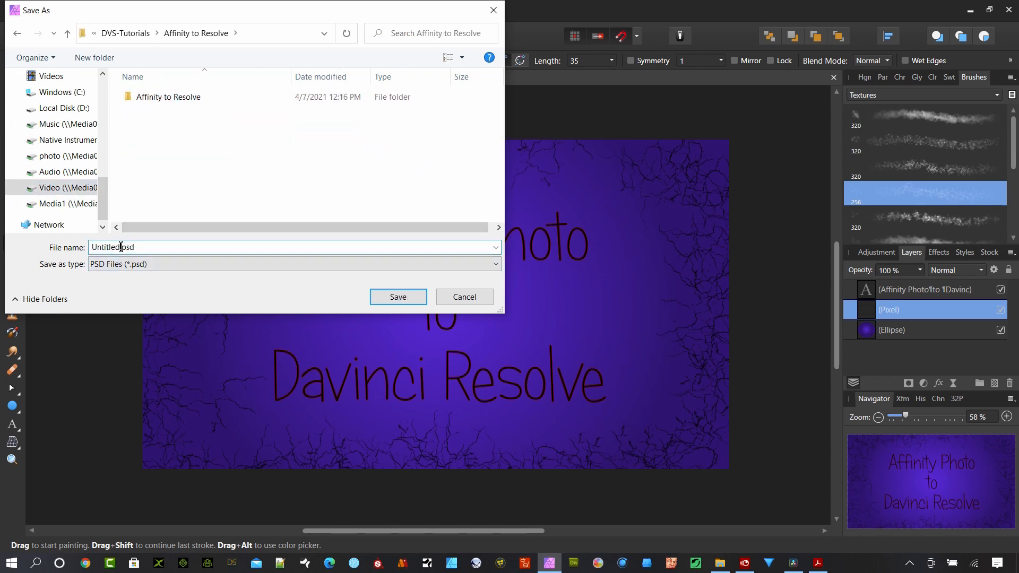
{"action": "type", "text": "Affin"}
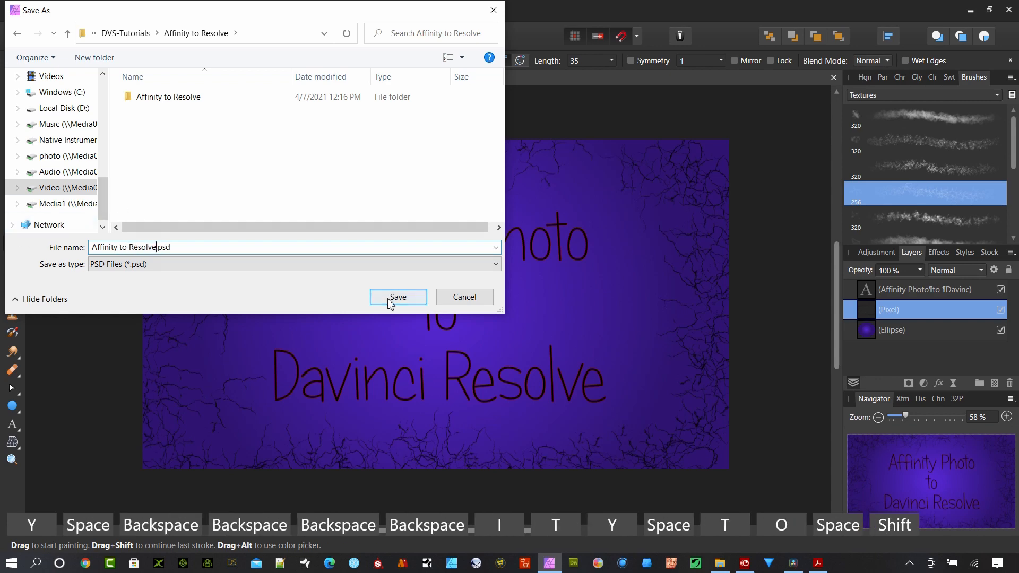
{"action": "left_click", "coordinate": [397, 298]}
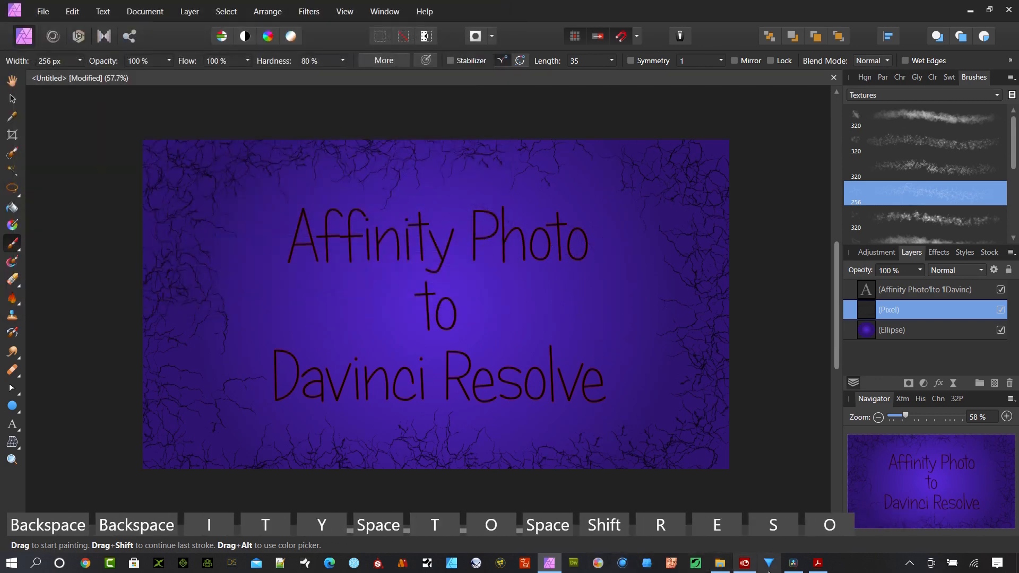
{"action": "left_click", "coordinate": [792, 562]}
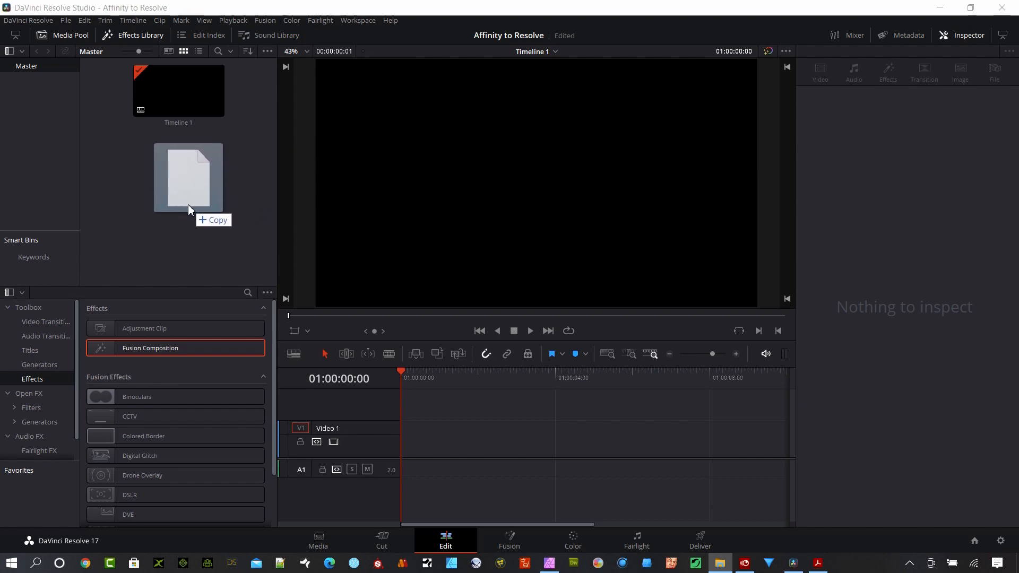
Select the imported Affinity to Resolve.psd clip on Video 1 and scrub into it
{"action": "left_click", "coordinate": [187, 158]}
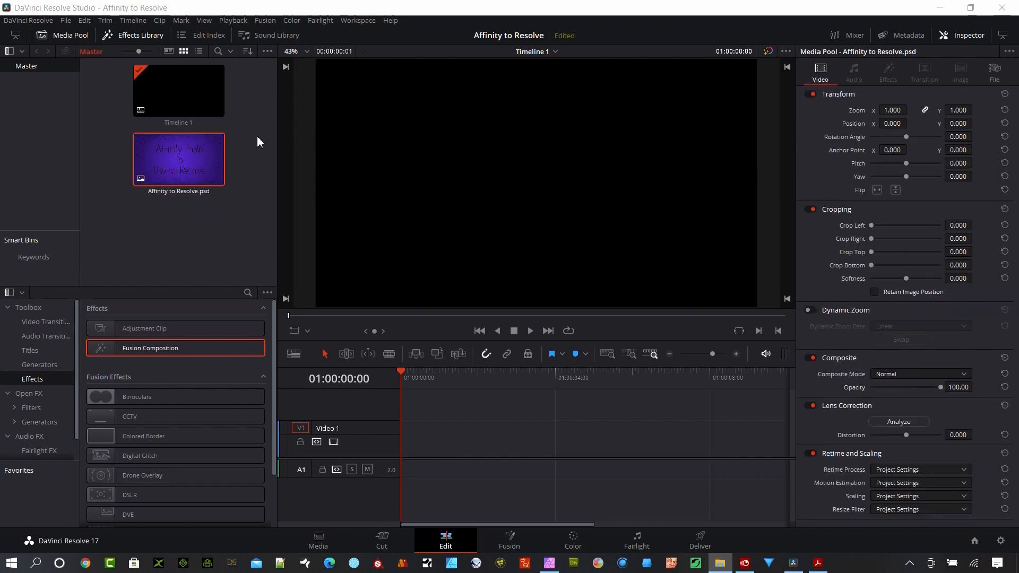
{"action": "mouse_move", "coordinate": [192, 167]}
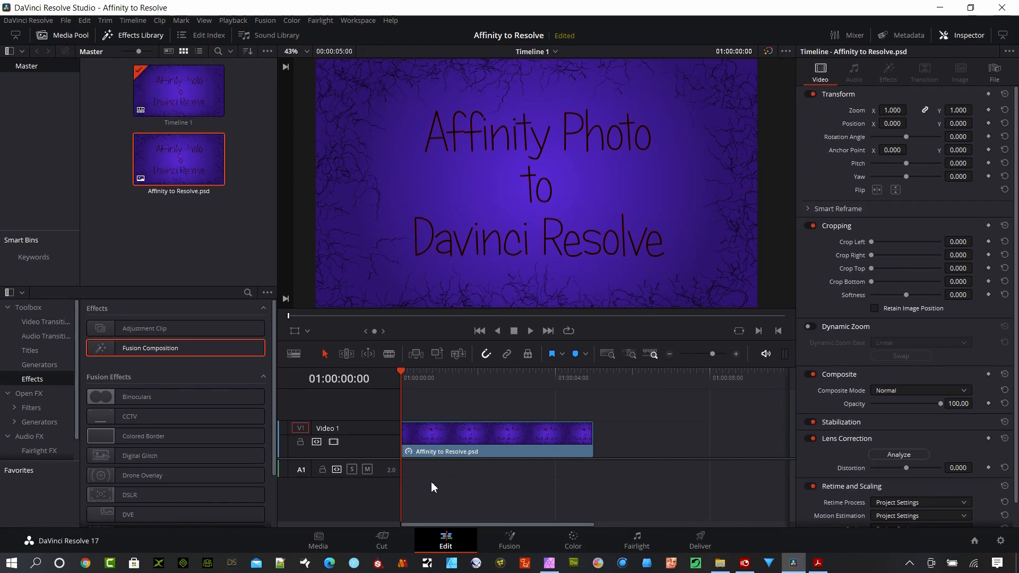
{"action": "mouse_move", "coordinate": [438, 388]}
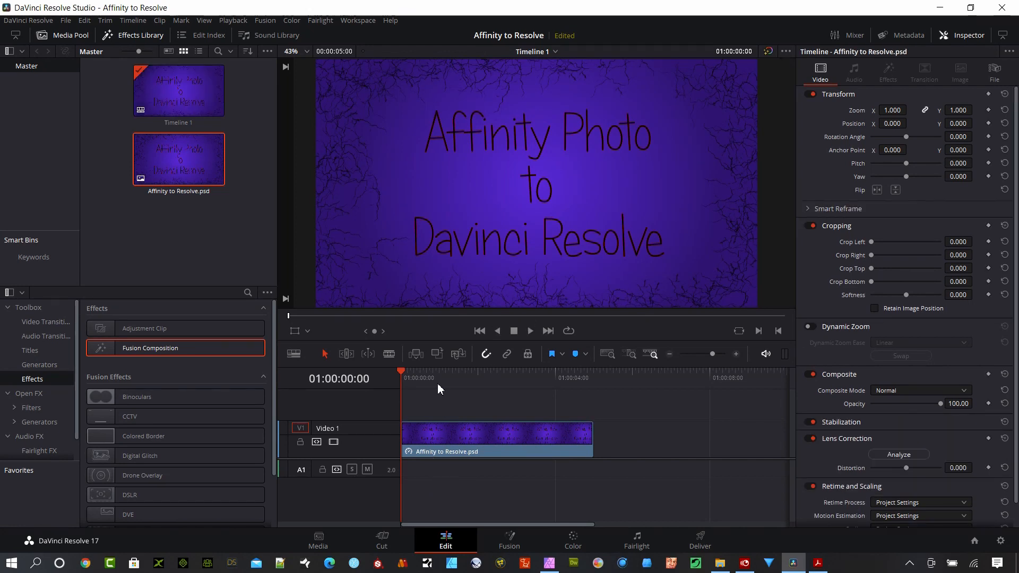
{"action": "left_click", "coordinate": [469, 371]}
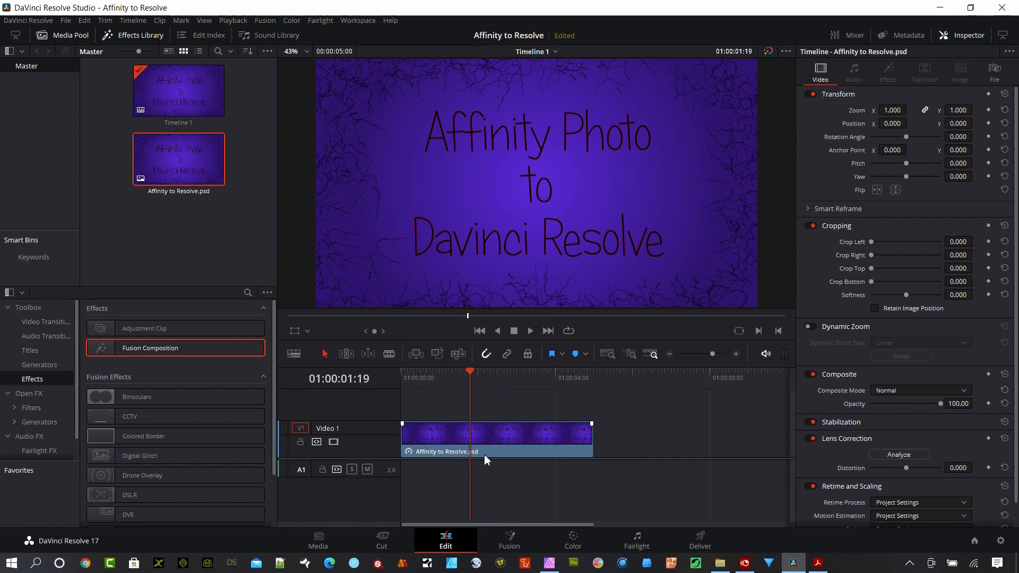
{"action": "left_click", "coordinate": [481, 378]}
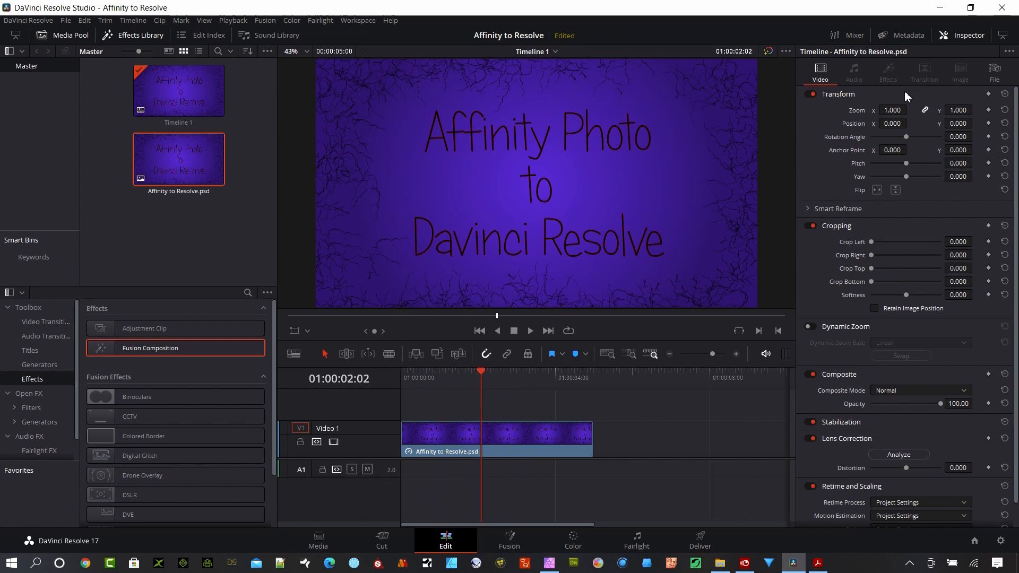
{"action": "mouse_move", "coordinate": [545, 469]}
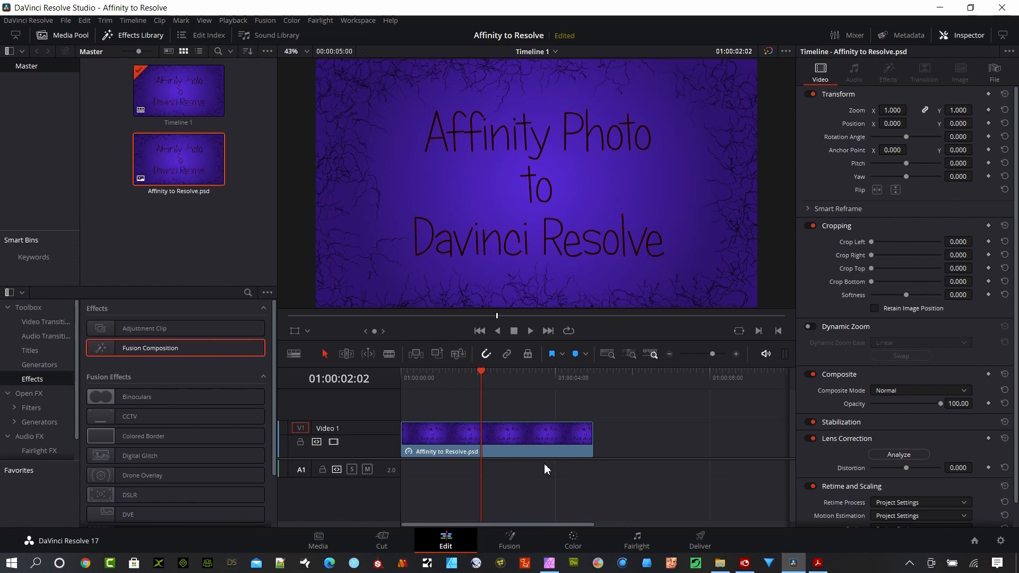
{"action": "left_click", "coordinate": [520, 450]}
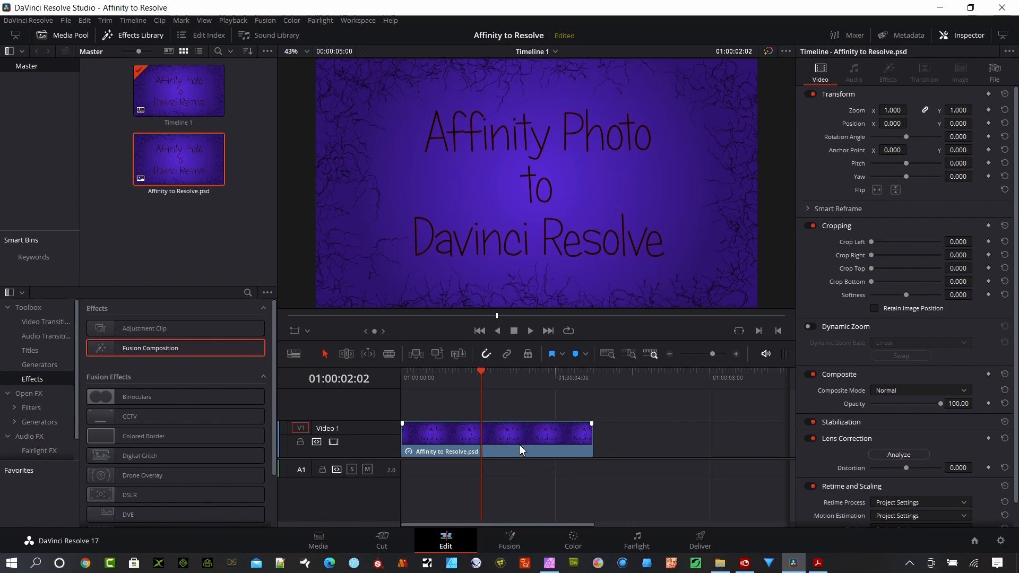
{"action": "mouse_move", "coordinate": [517, 444]}
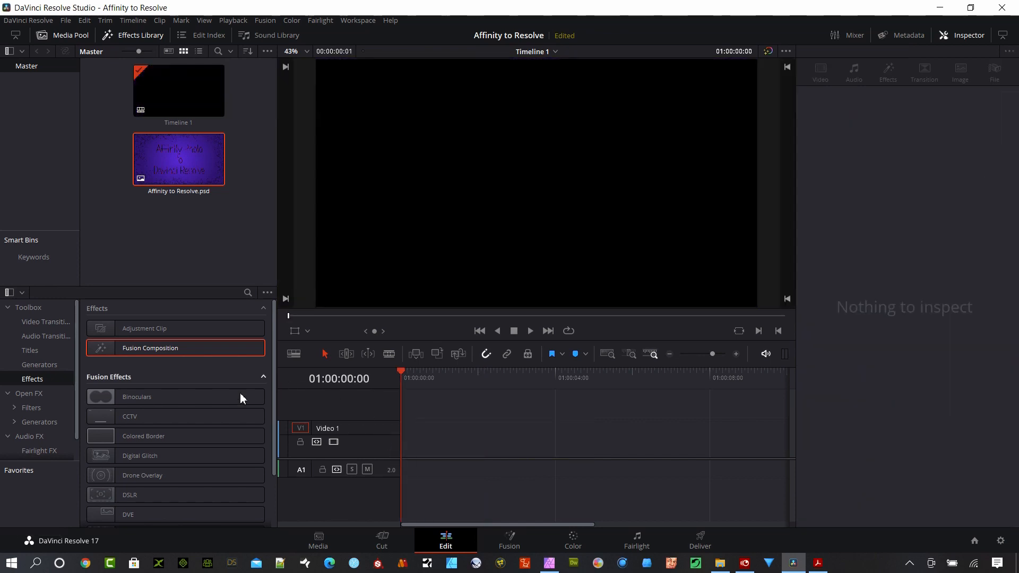
Place a Fusion Composition on Video 1 and enter the Fusion page
{"action": "left_click_drag", "start_coordinate": [150, 348], "coordinate": [539, 448]}
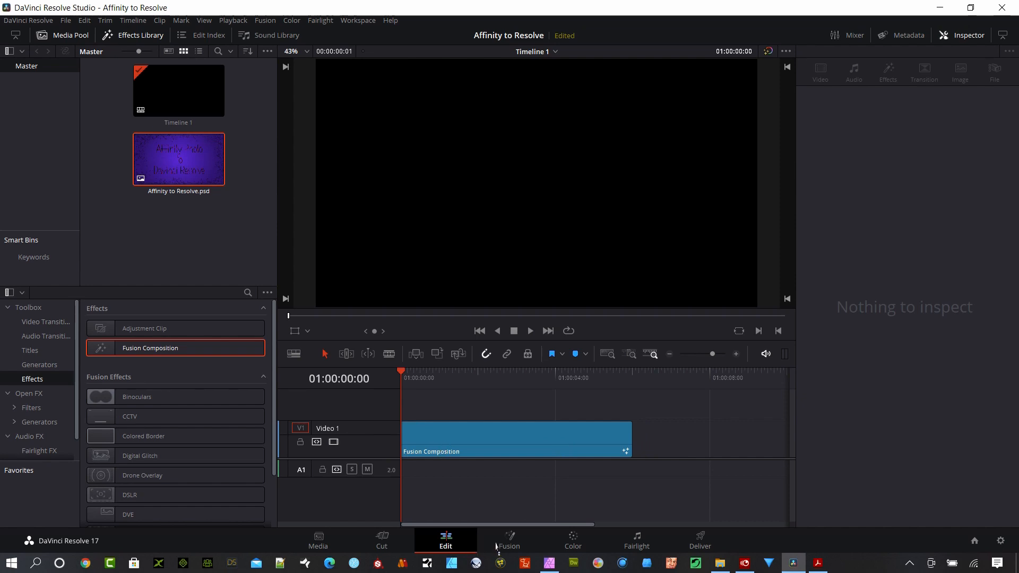
{"action": "left_click", "coordinate": [509, 540]}
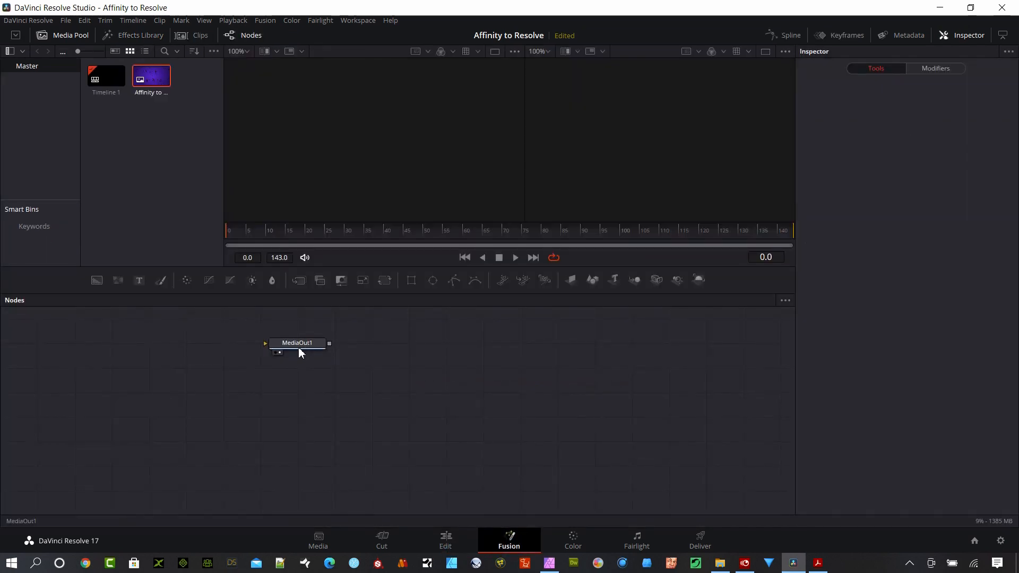
Bring the PSD into the node graph as MediaIn1 and compare with Affinity Photo's layers
{"action": "left_click_drag", "start_coordinate": [297, 343], "coordinate": [483, 367]}
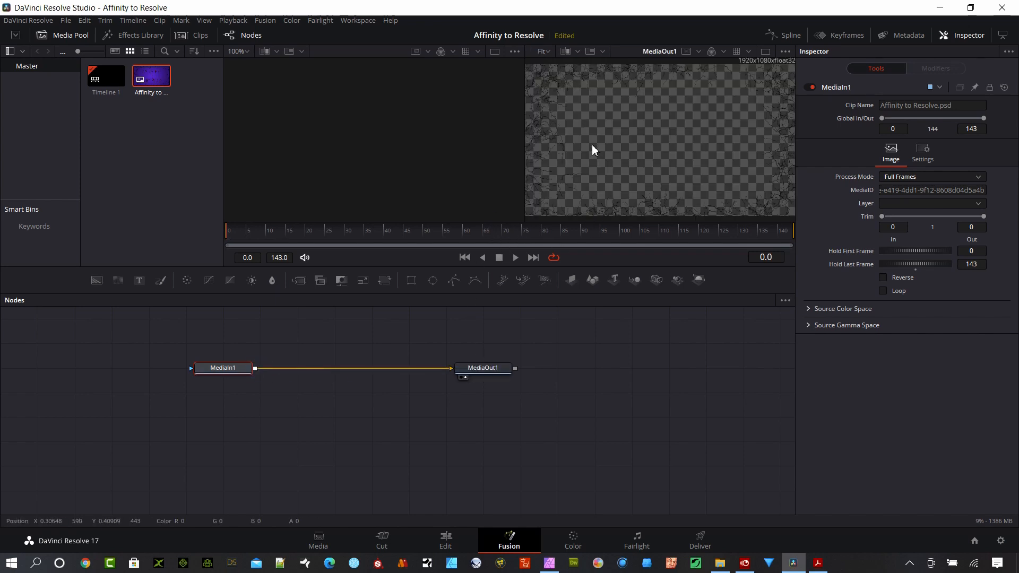
{"action": "mouse_move", "coordinate": [223, 369]}
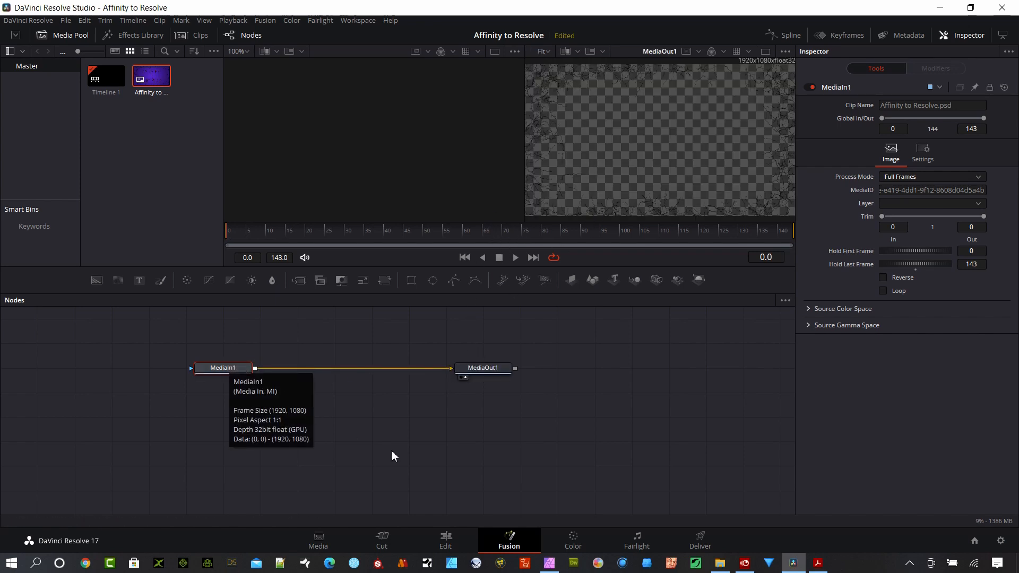
{"action": "left_click", "coordinate": [548, 562]}
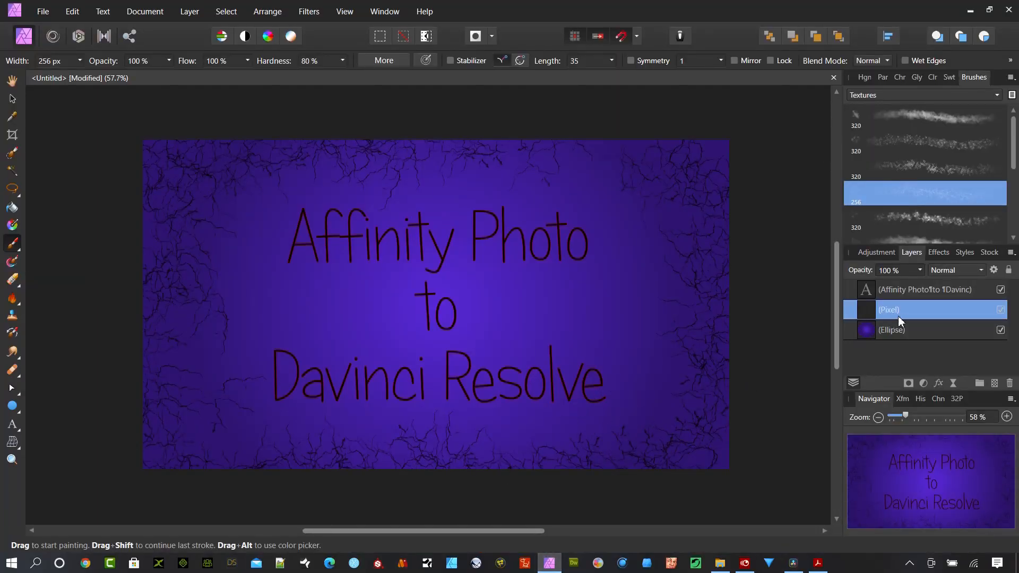
{"action": "mouse_move", "coordinate": [900, 320]}
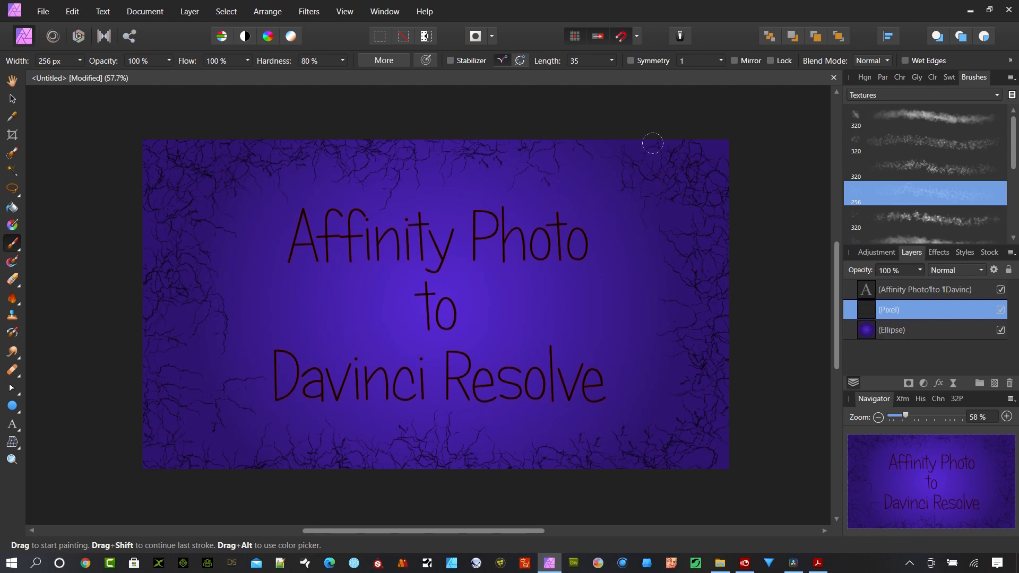
{"action": "mouse_move", "coordinate": [873, 320]}
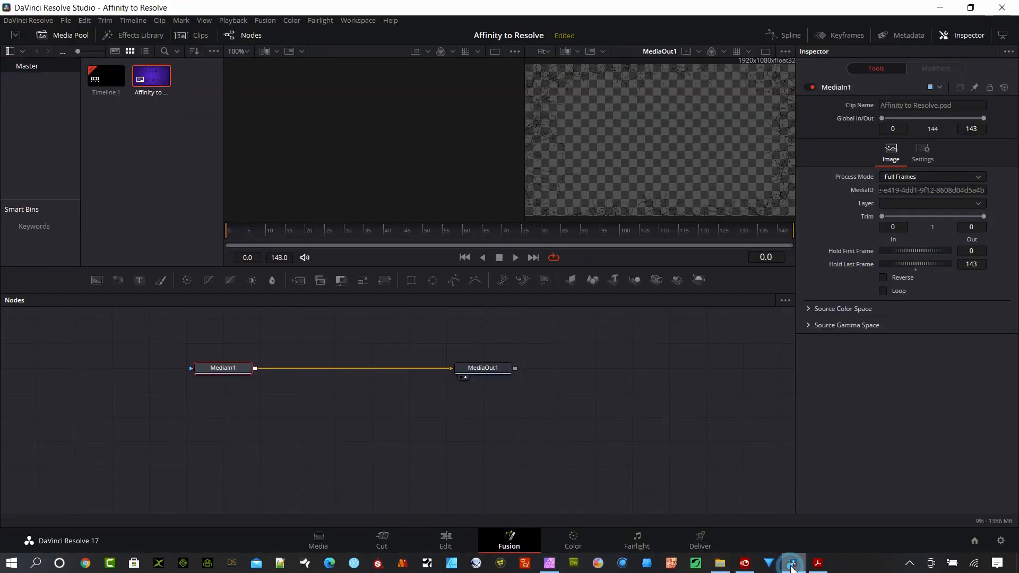
{"action": "mouse_move", "coordinate": [569, 71]}
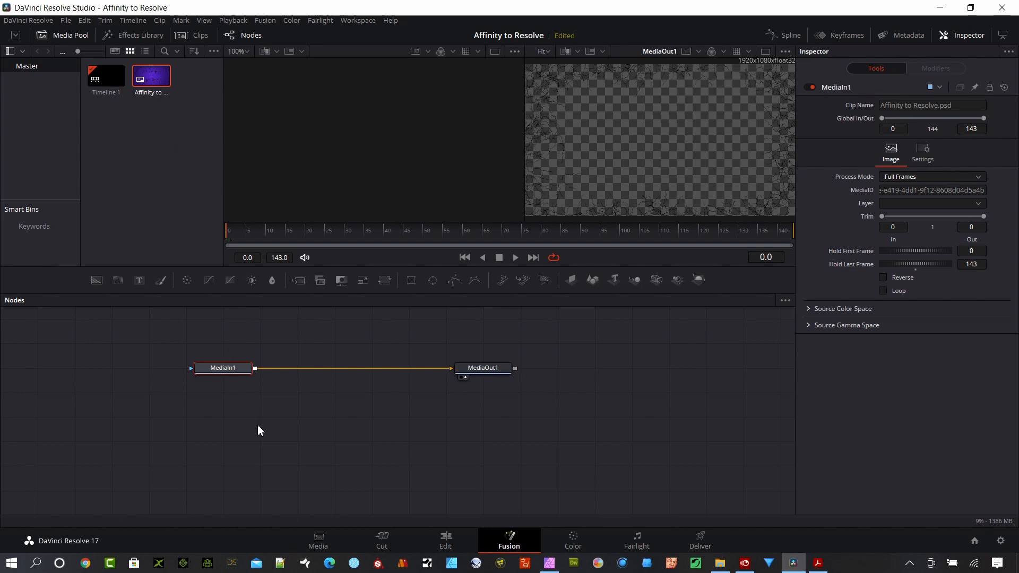
Delete the MediaIn1 node, leaving only MediaOut1
{"action": "left_click", "coordinate": [221, 369]}
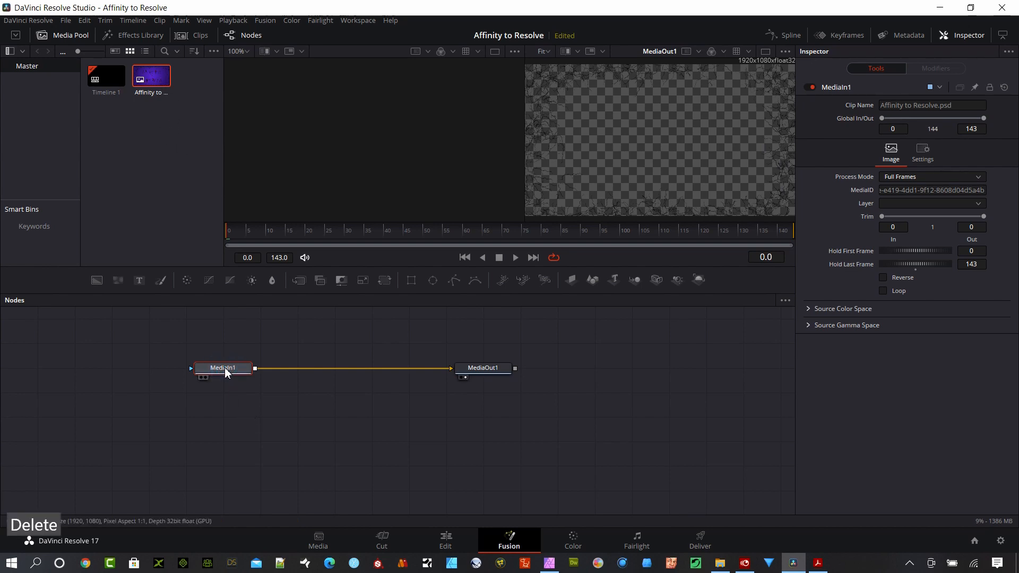
{"action": "key", "text": "Delete"}
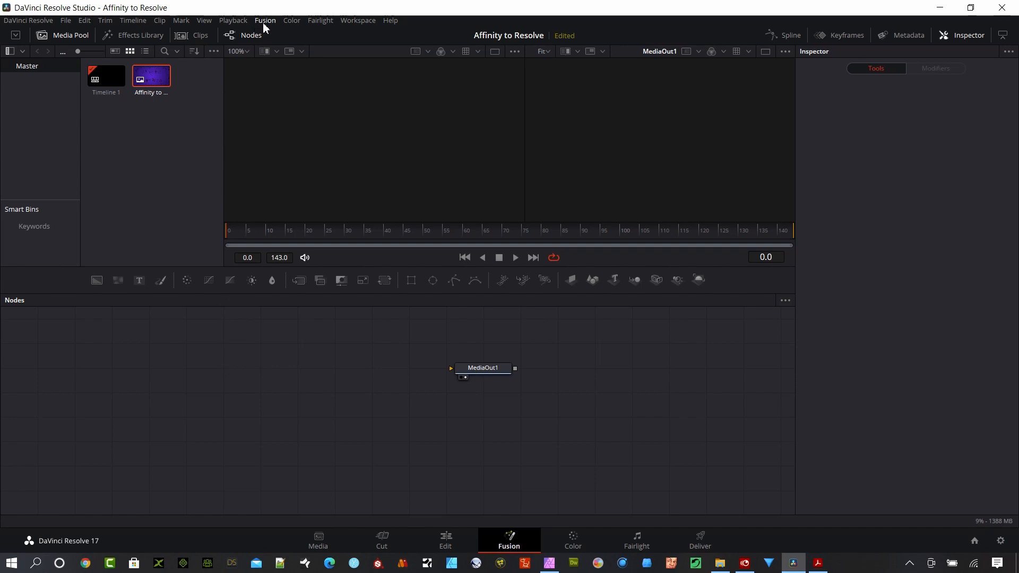
Import Affinity to Resolve.psd via Fusion > Import > PSD as separate layer nodes
{"action": "left_click", "coordinate": [265, 20]}
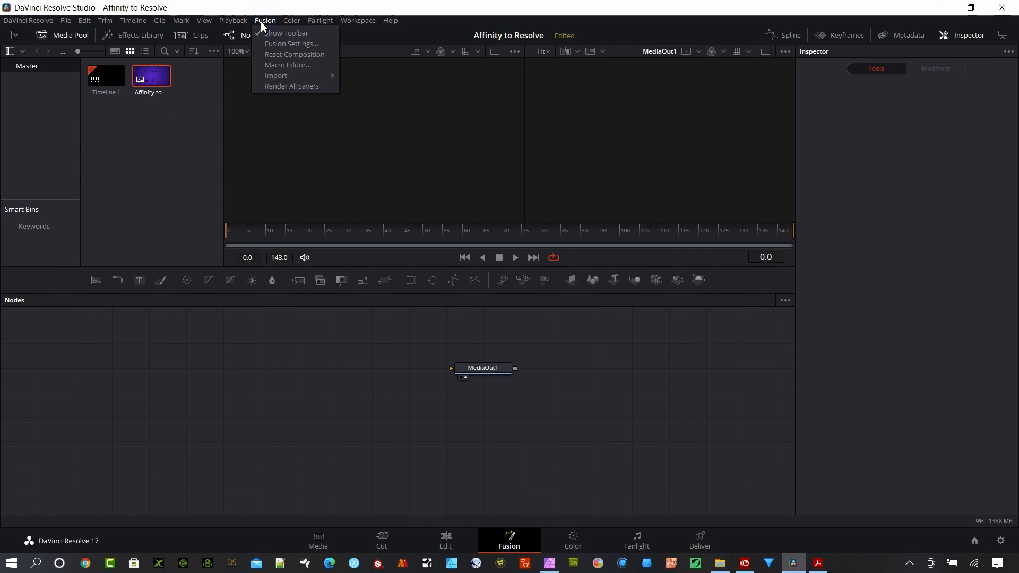
{"action": "mouse_move", "coordinate": [276, 75]}
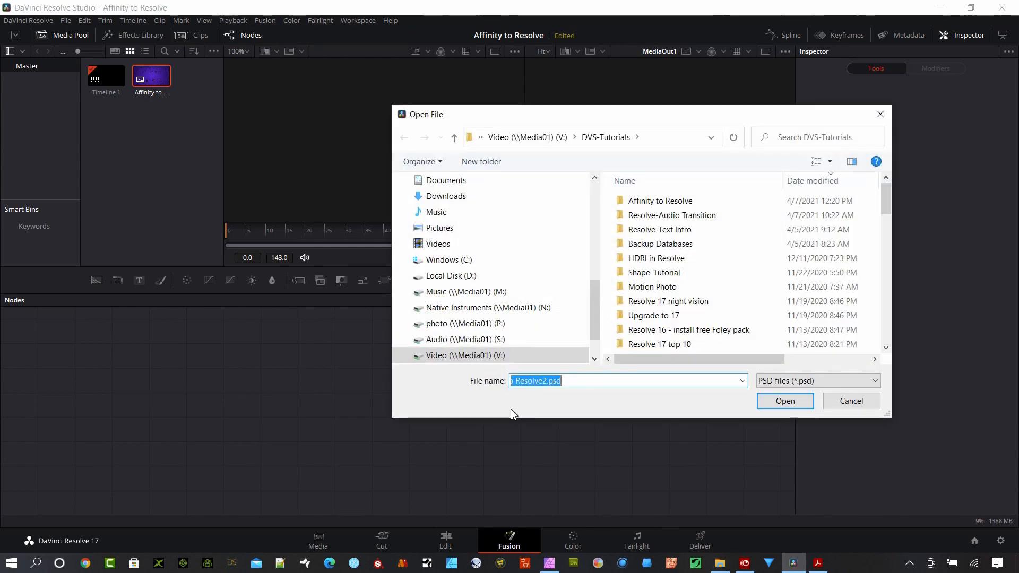
{"action": "double_click", "coordinate": [660, 200]}
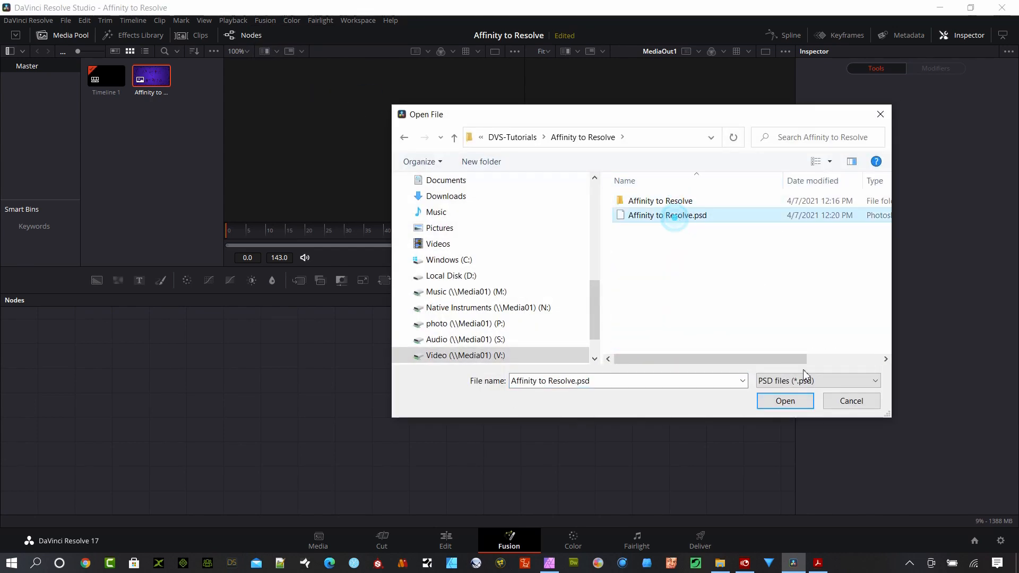
{"action": "left_click", "coordinate": [784, 400]}
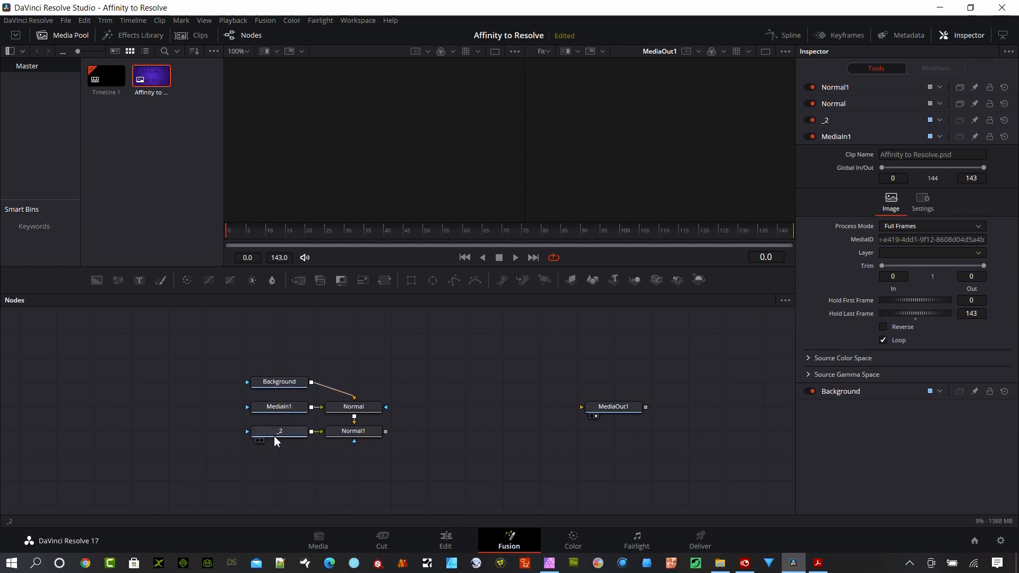
Rename the _2 layer node to Text
{"action": "left_click", "coordinate": [279, 381]}
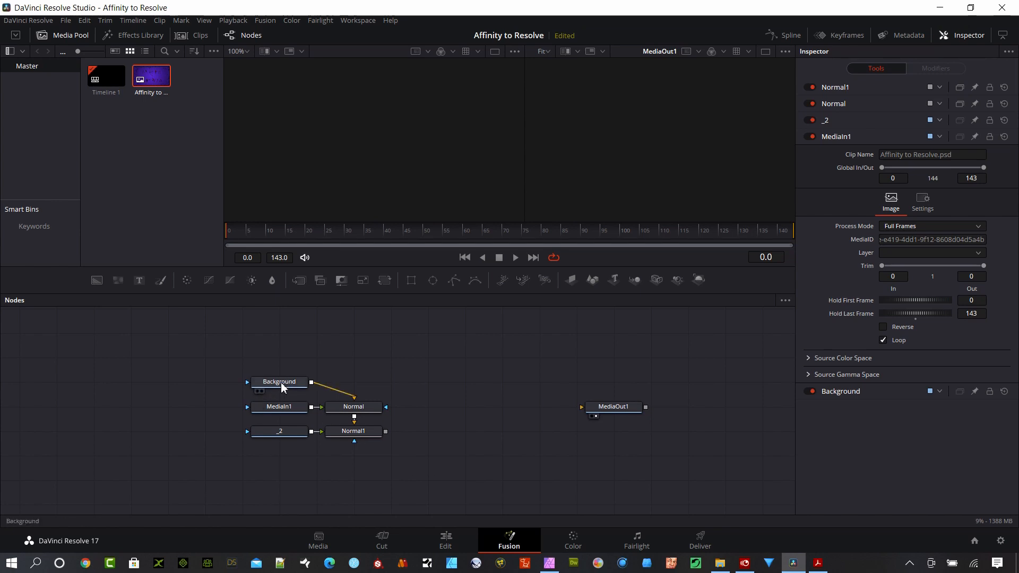
{"action": "mouse_move", "coordinate": [284, 387]}
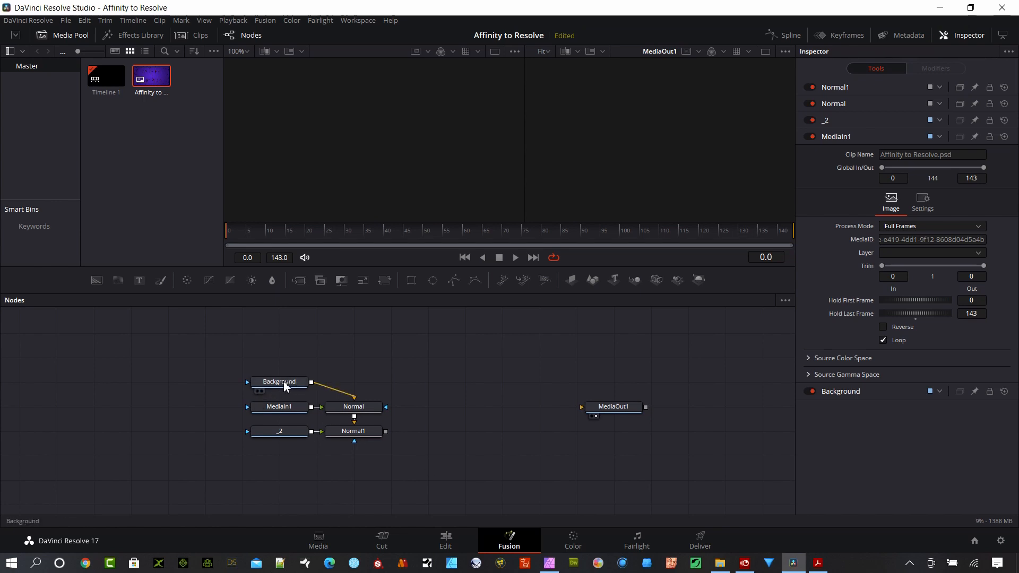
{"action": "mouse_move", "coordinate": [280, 383]}
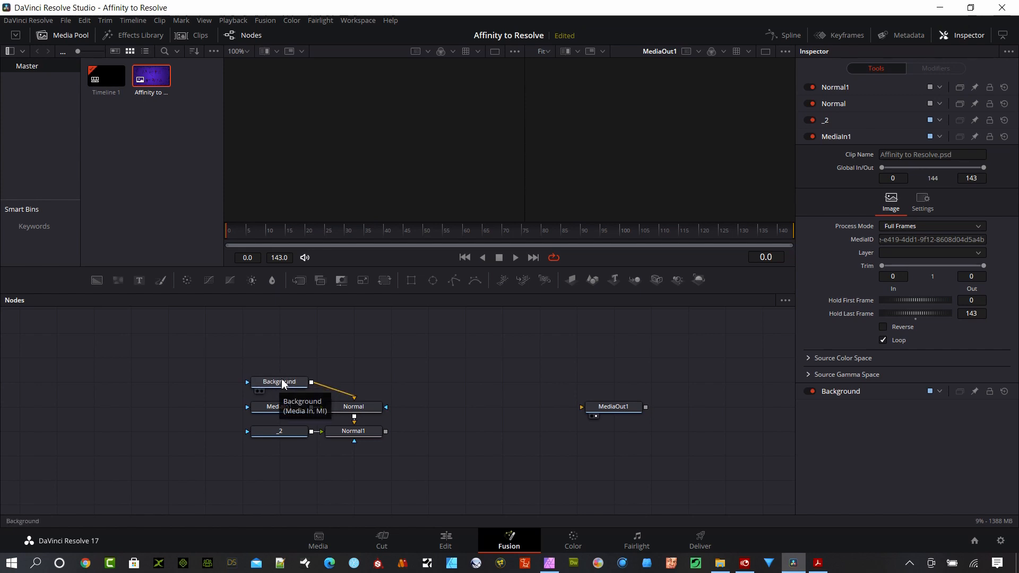
{"action": "left_click", "coordinate": [279, 406]}
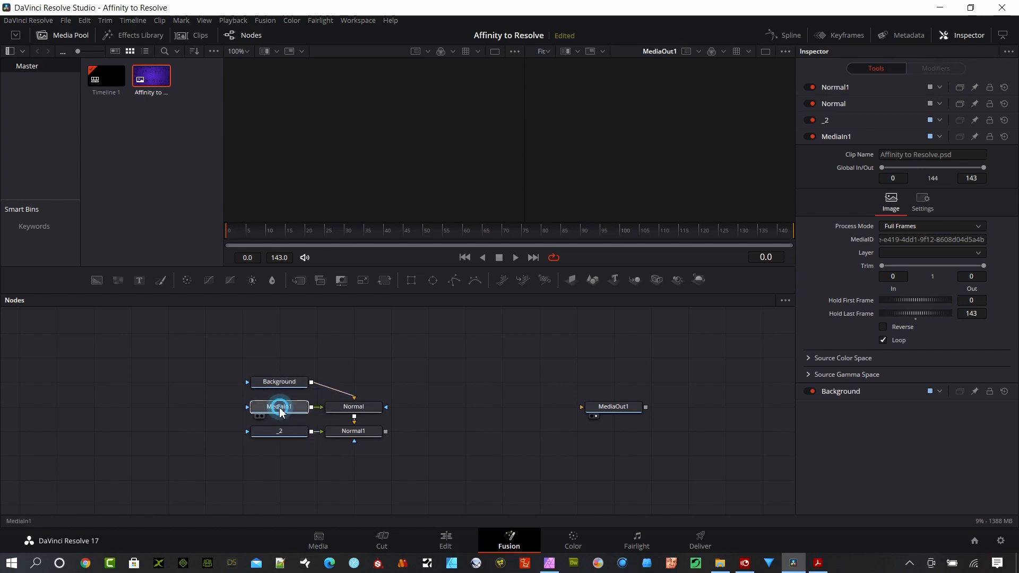
{"action": "left_click", "coordinate": [279, 431]}
{"action": "type", "text": "Test"}
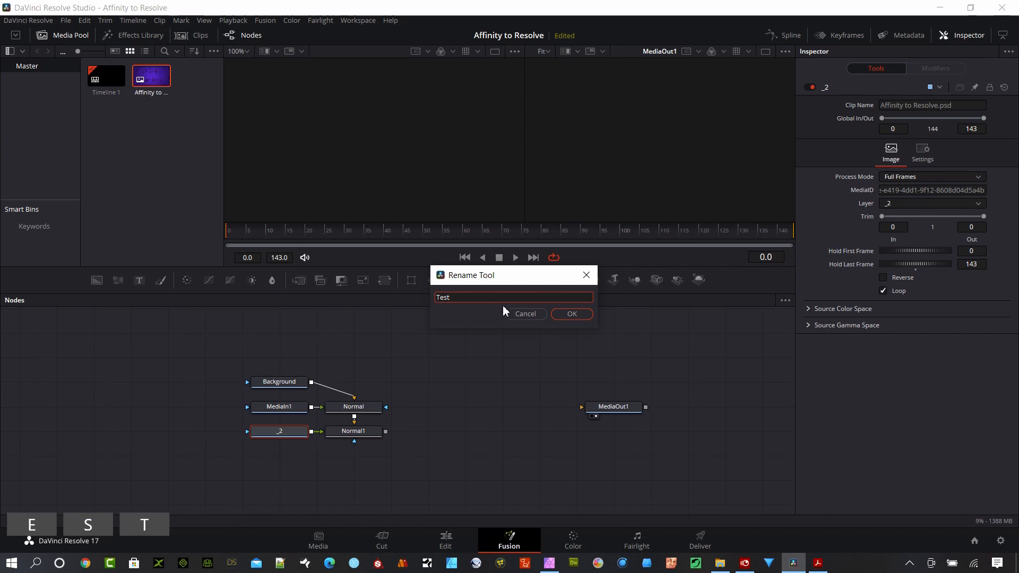
{"action": "left_click", "coordinate": [571, 314]}
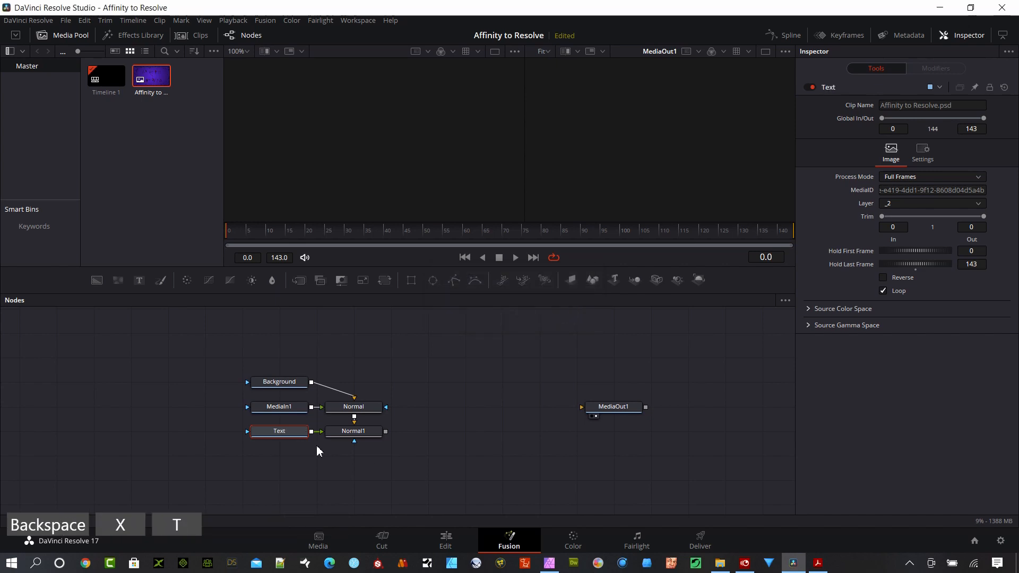
Show the Normal1 composite and the plain Background layer in the viewers
{"action": "left_click", "coordinate": [256, 442]}
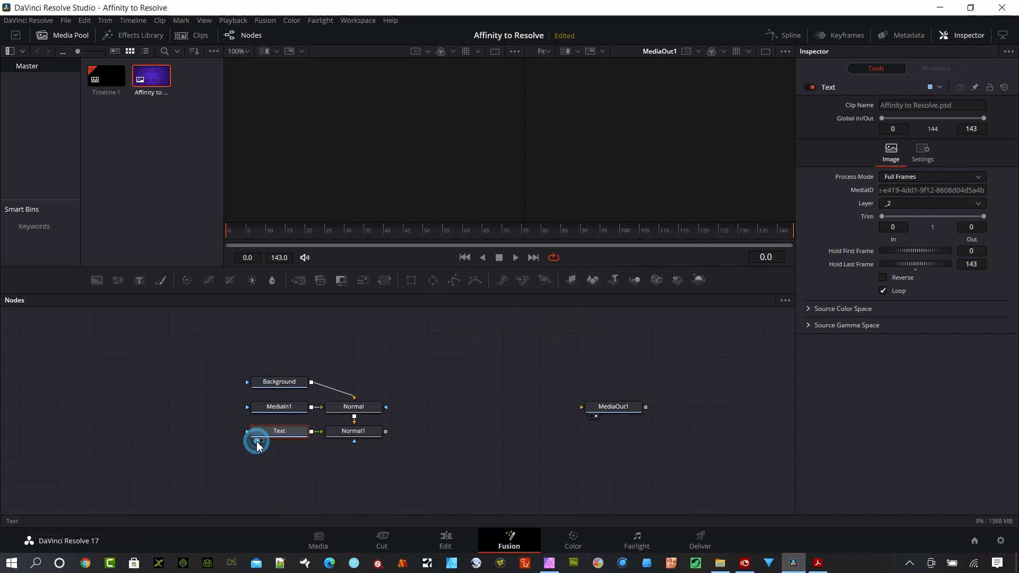
{"action": "left_click", "coordinate": [248, 437]}
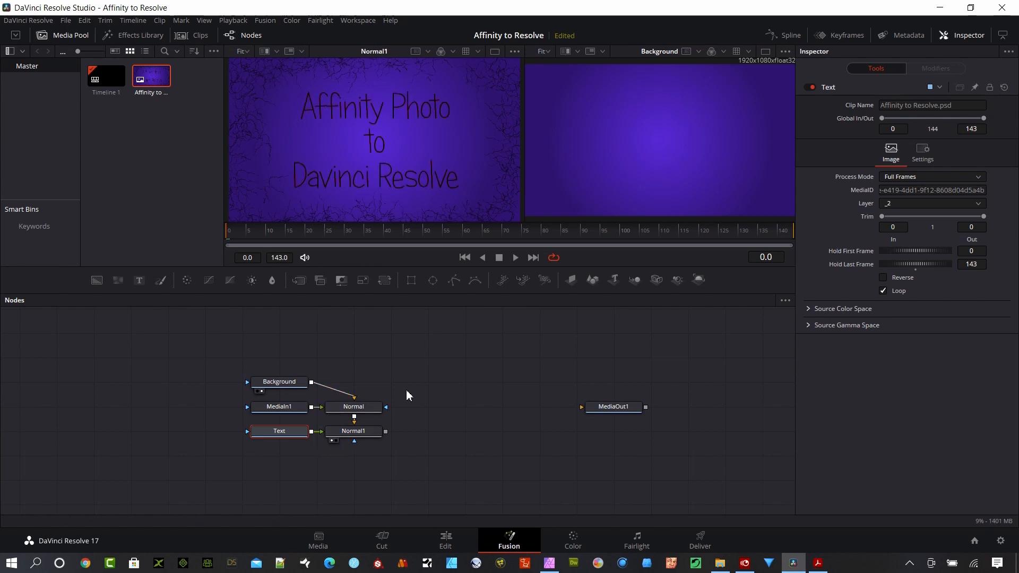
{"action": "left_click_drag", "start_coordinate": [384, 430], "coordinate": [581, 408]}
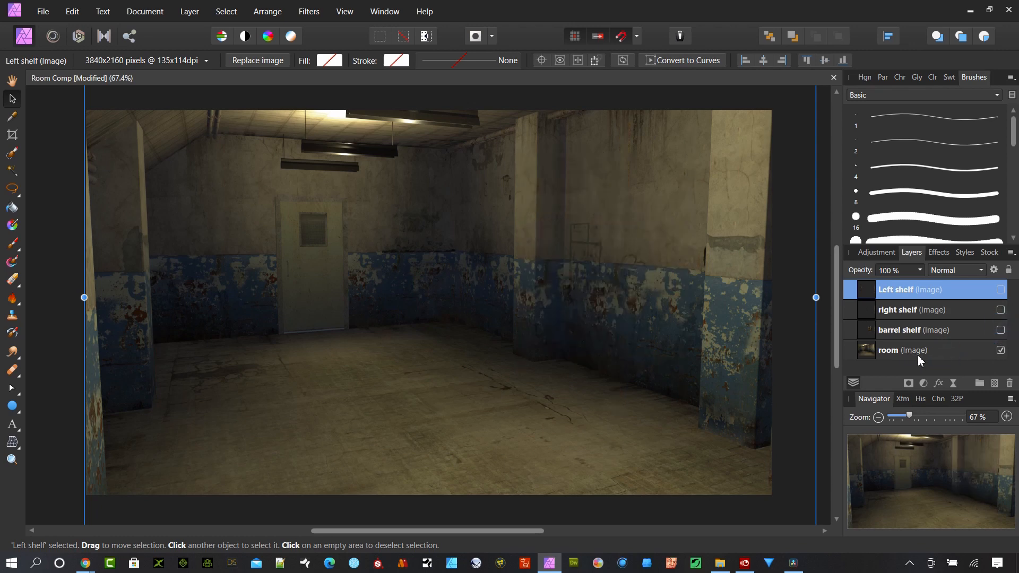
{"action": "left_click", "coordinate": [912, 349]}
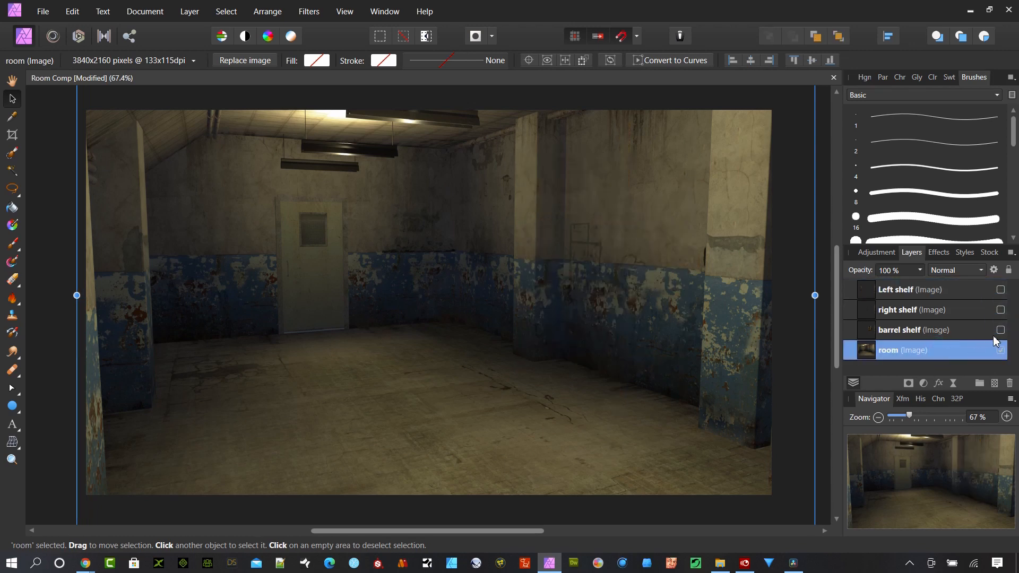
{"action": "left_click", "coordinate": [1000, 330]}
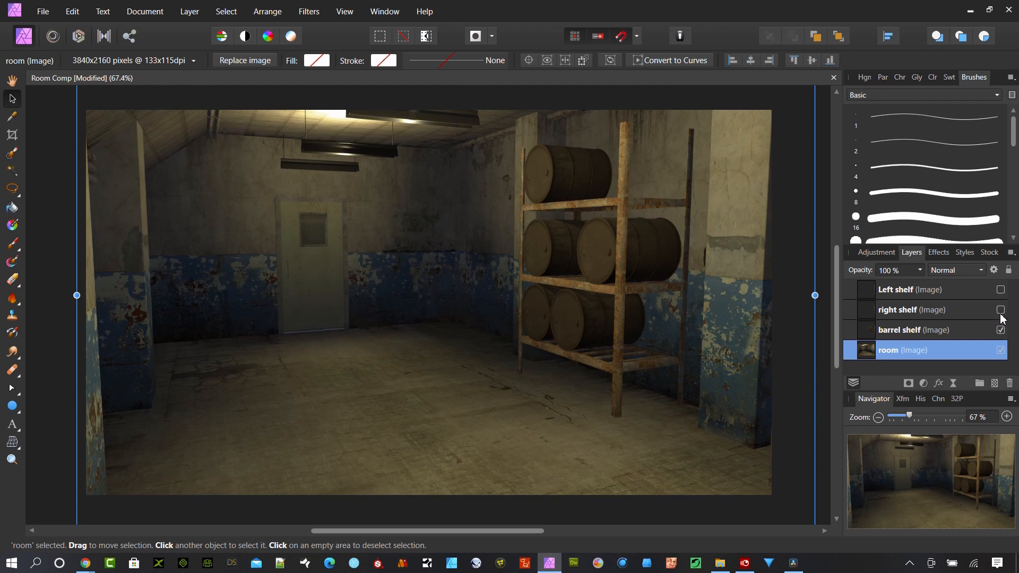
{"action": "left_click", "coordinate": [1000, 309]}
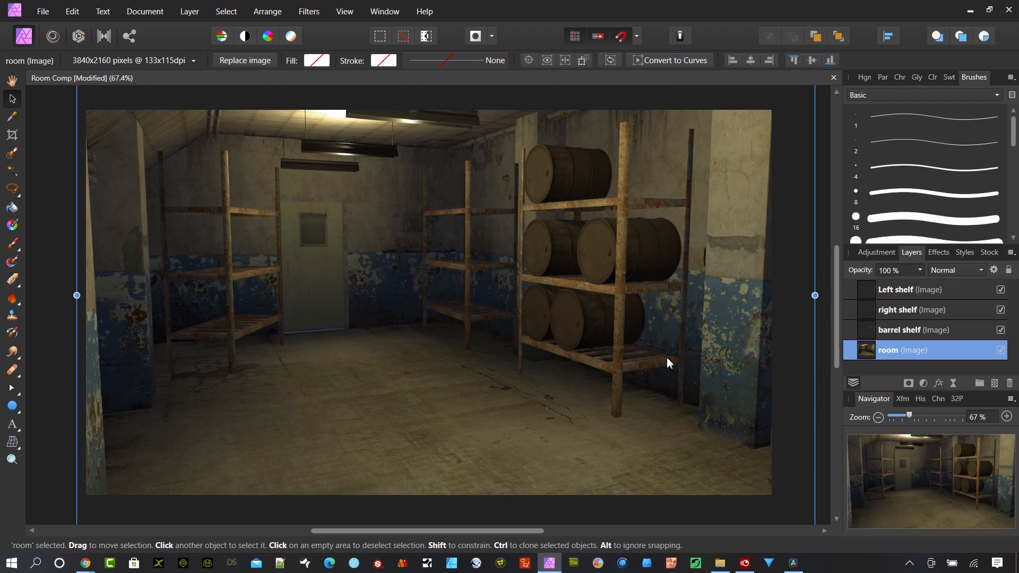
{"action": "mouse_move", "coordinate": [756, 349]}
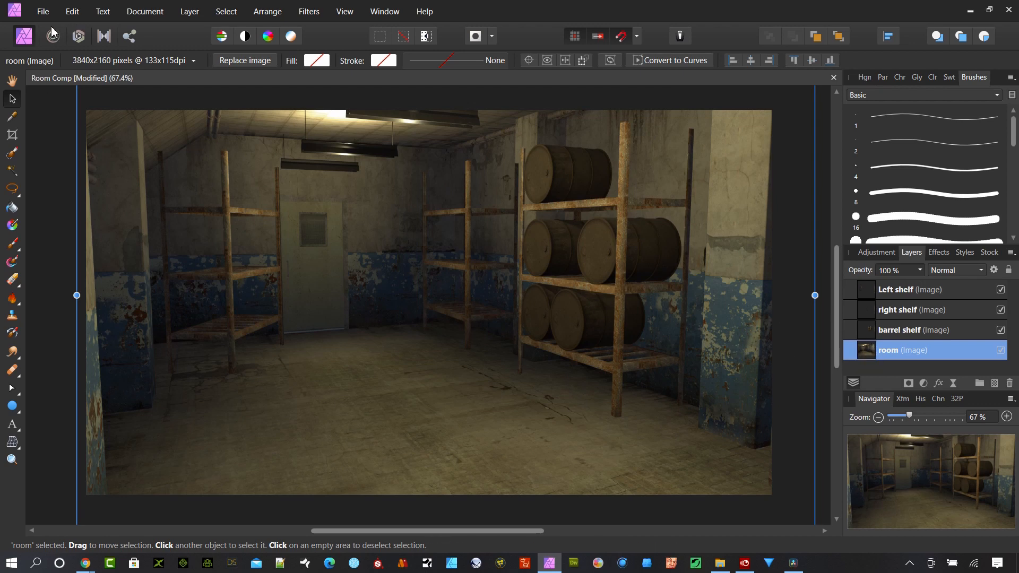
Export the room composite as the editable PSD Room Comp3.psd
{"action": "left_click", "coordinate": [42, 11]}
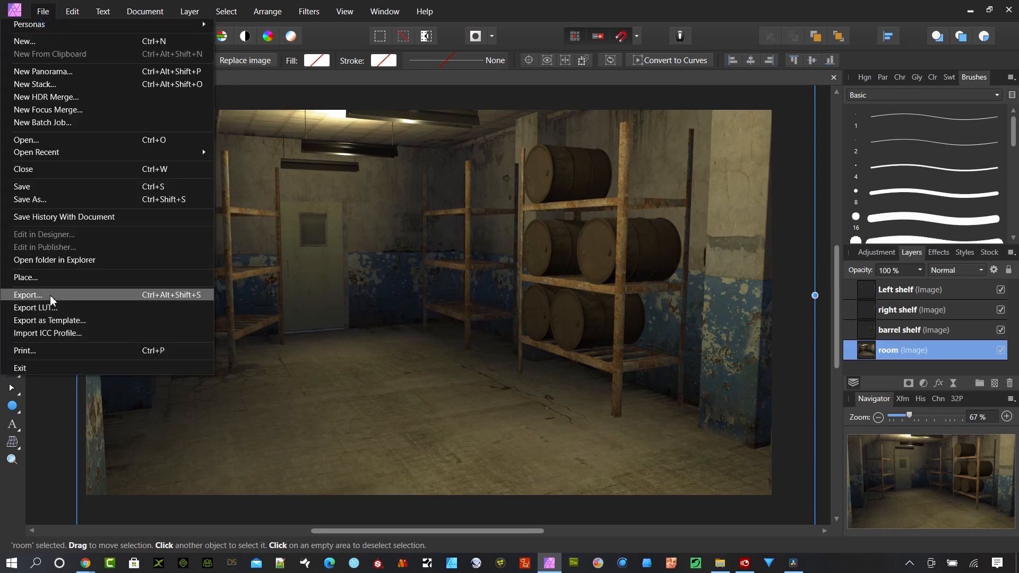
{"action": "left_click", "coordinate": [27, 294]}
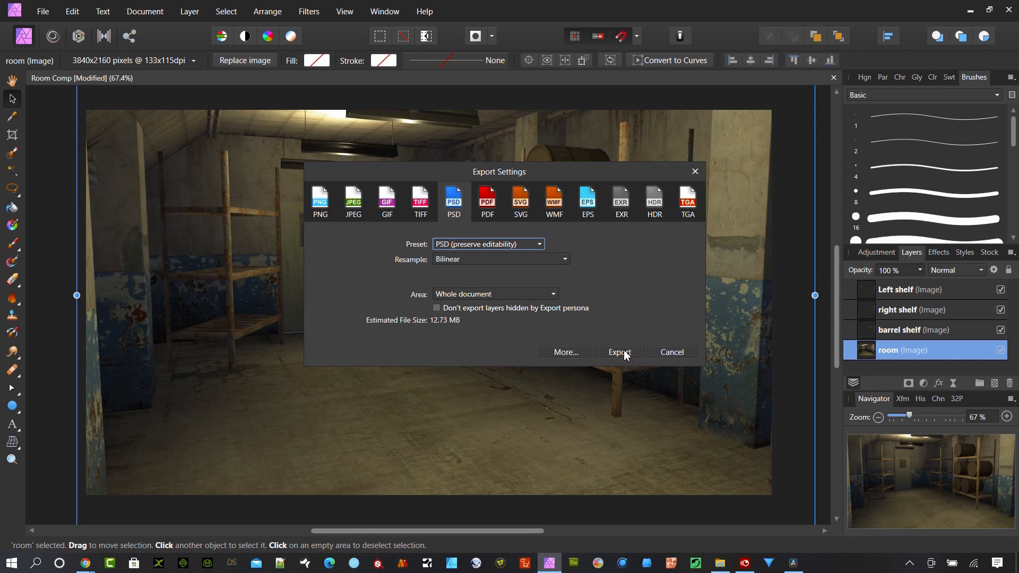
{"action": "left_click", "coordinate": [618, 351]}
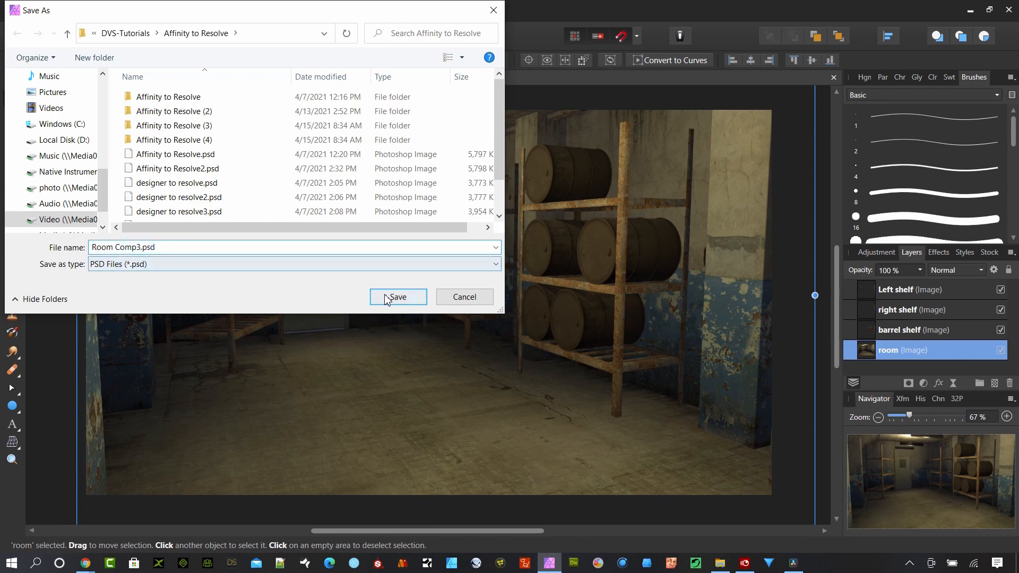
{"action": "left_click", "coordinate": [397, 297]}
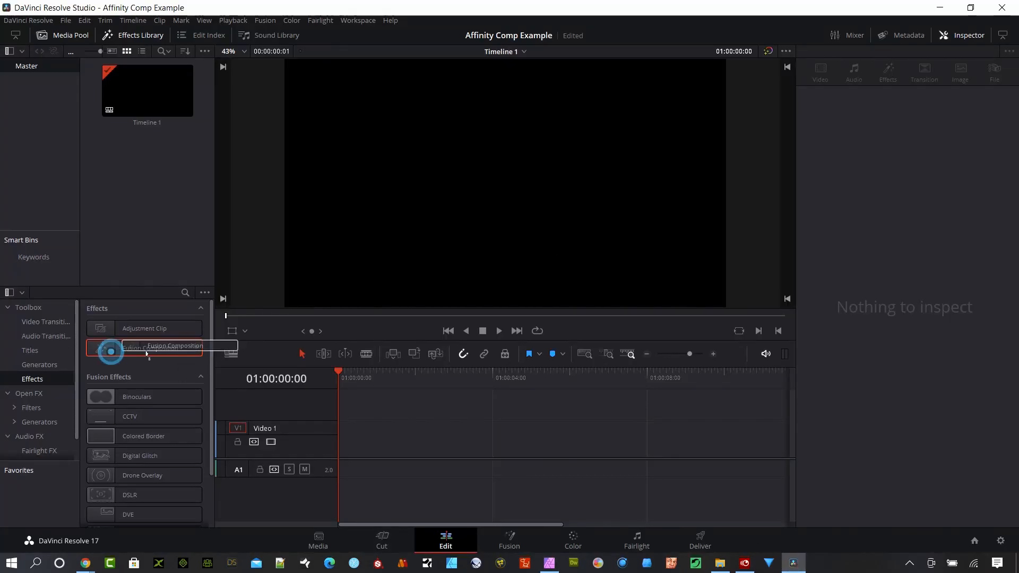
Place a Fusion Composition clip on Timeline 1 and view its MediaOut1 node in Fusion
{"action": "left_click_drag", "start_coordinate": [143, 348], "coordinate": [453, 438]}
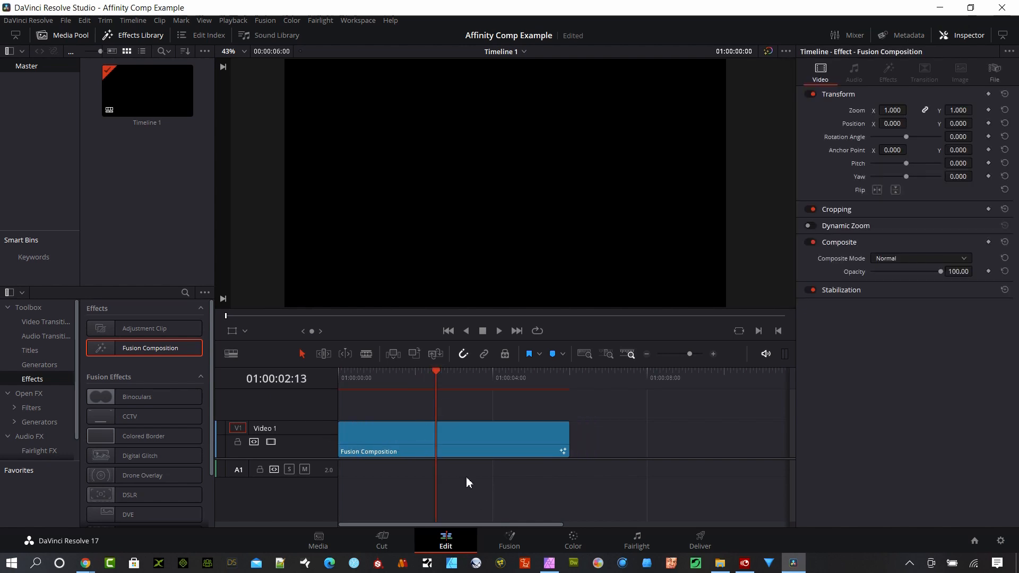
{"action": "left_click", "coordinate": [509, 541]}
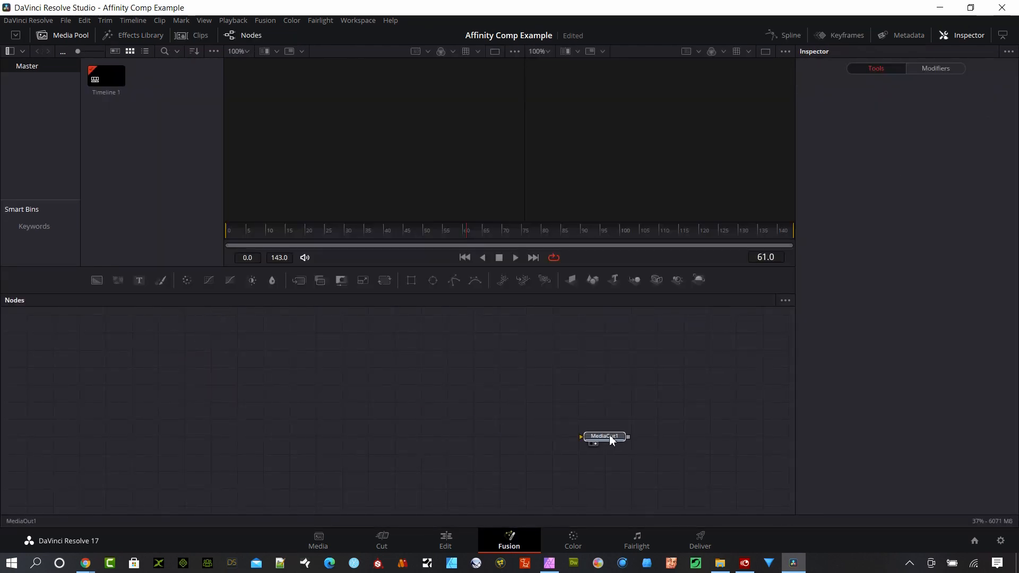
{"action": "left_click", "coordinate": [603, 436]}
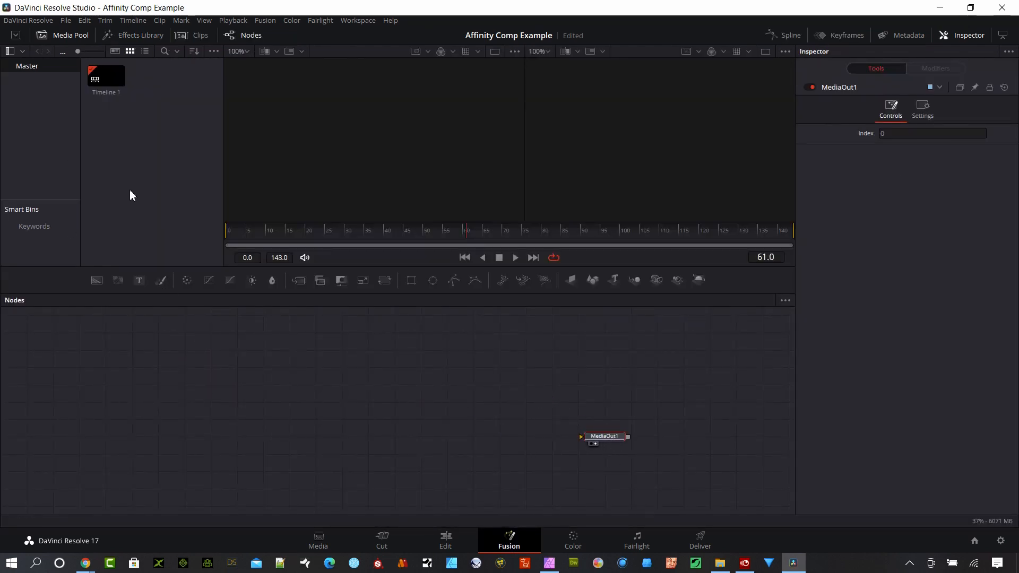
{"action": "mouse_move", "coordinate": [264, 20]}
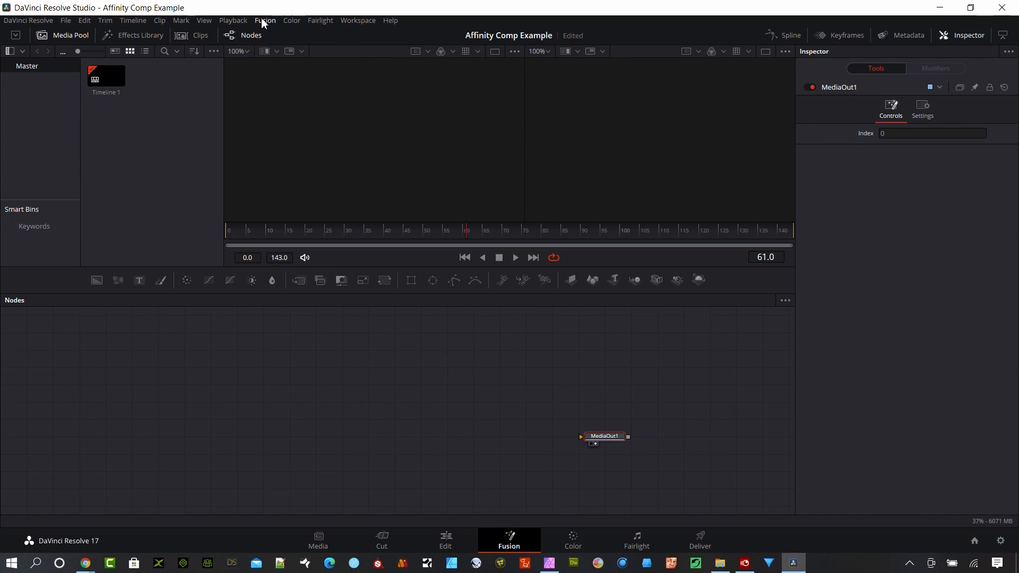
Import Room Comp3.psd so its Background and shelf layers appear as merged nodes
{"action": "left_click", "coordinate": [265, 21]}
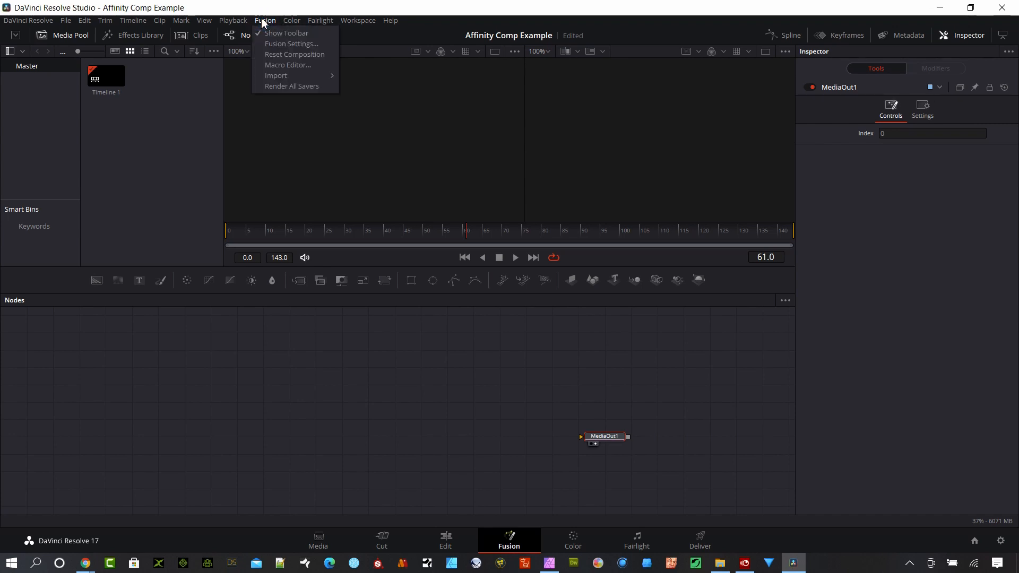
{"action": "left_click", "coordinate": [524, 343]}
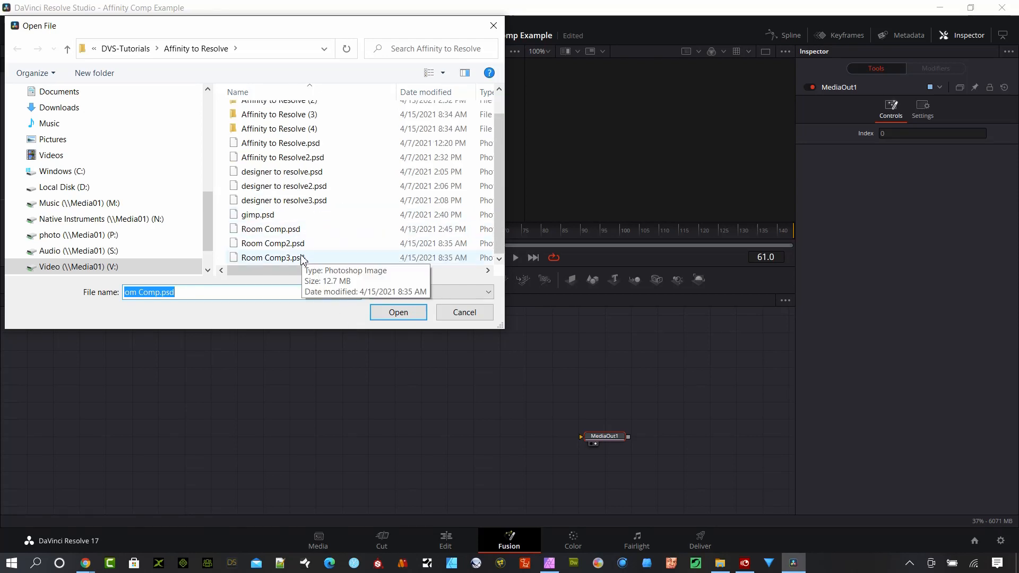
{"action": "left_click", "coordinate": [398, 312]}
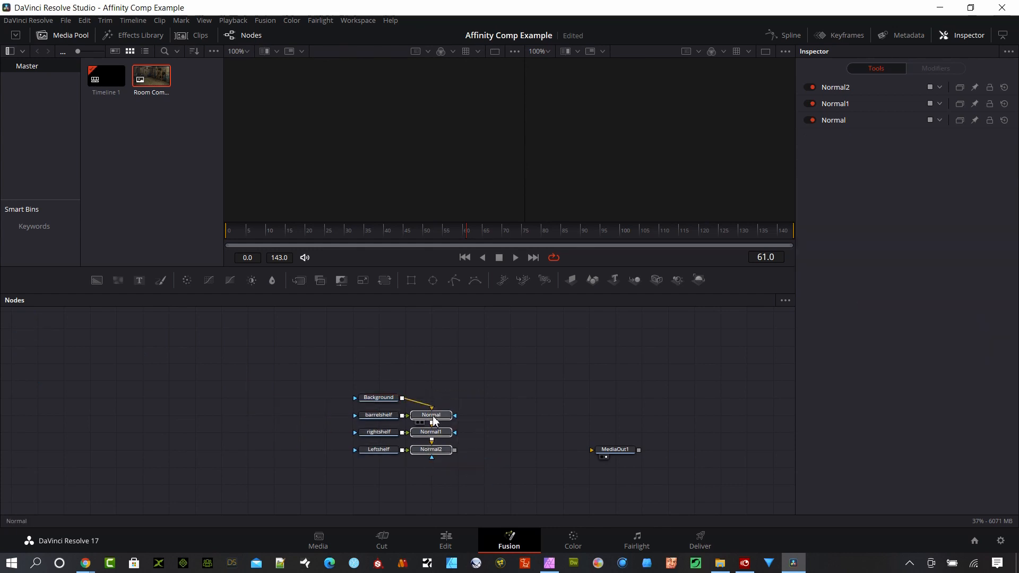
Move the Normal merge nodes right, away from the Background and shelf layer nodes
{"action": "left_click", "coordinate": [430, 415]}
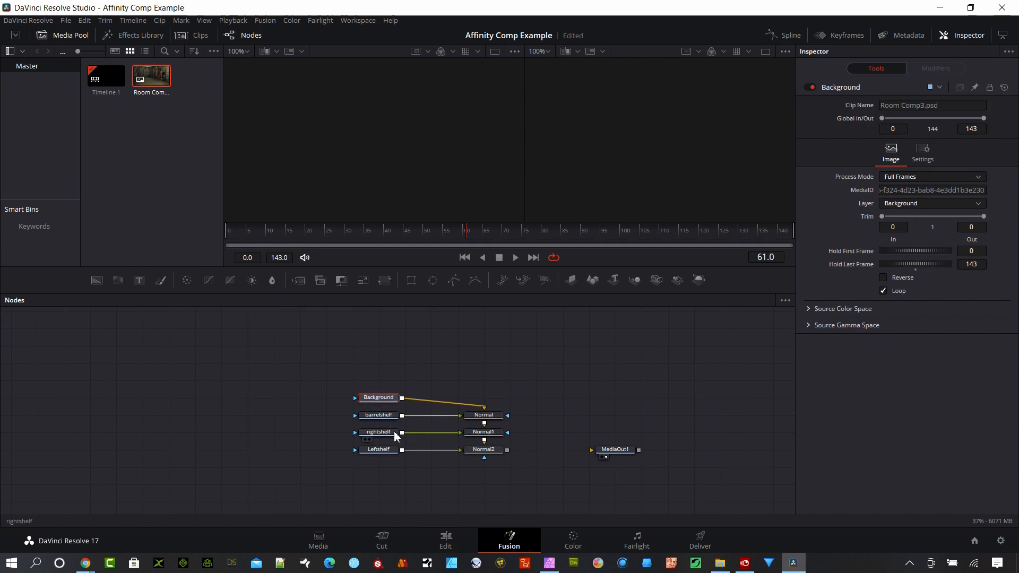
{"action": "left_click", "coordinate": [378, 397]}
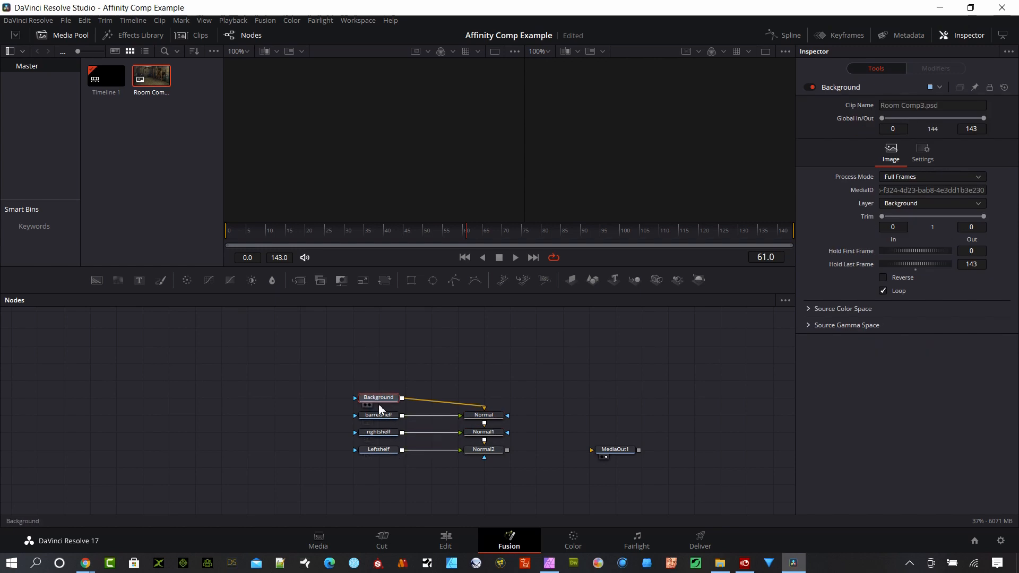
{"action": "left_click", "coordinate": [378, 415]}
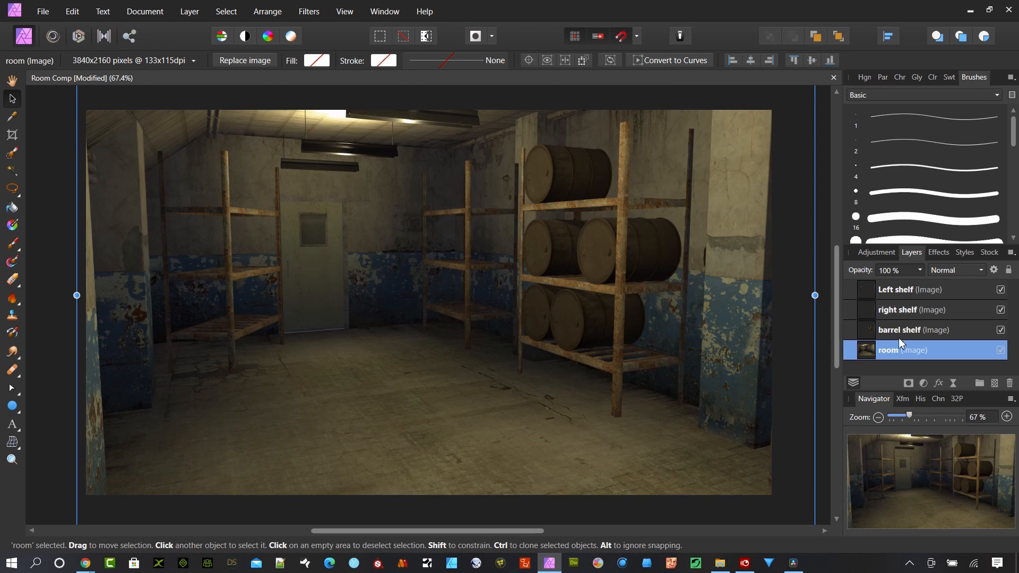
{"action": "mouse_move", "coordinate": [896, 361]}
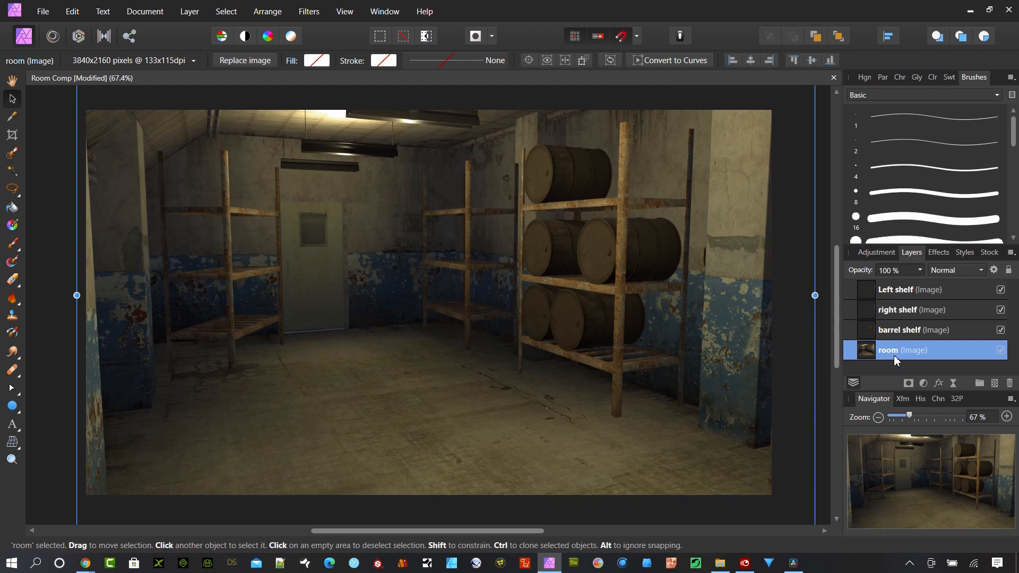
{"action": "mouse_move", "coordinate": [902, 308]}
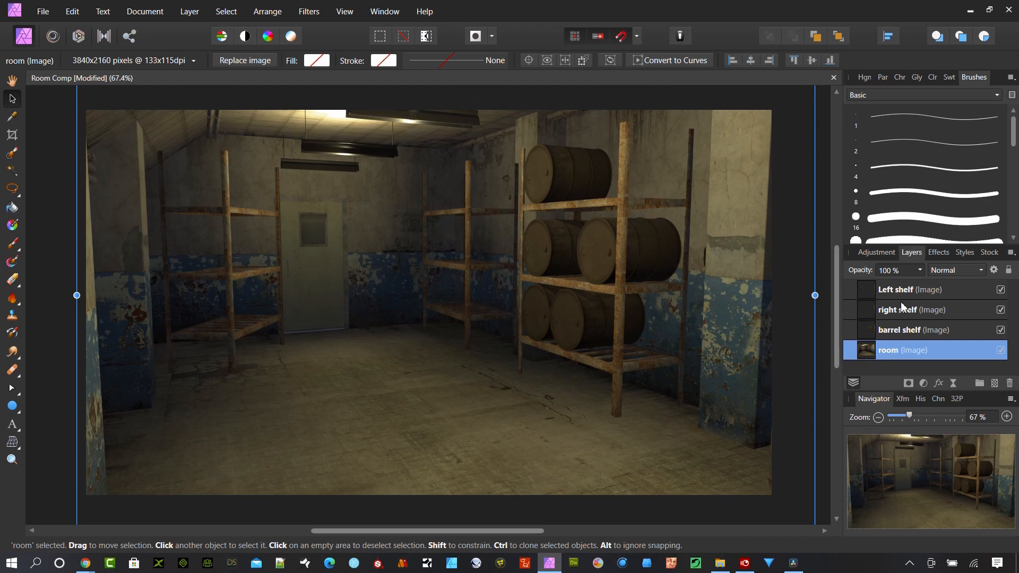
{"action": "mouse_move", "coordinate": [897, 288]}
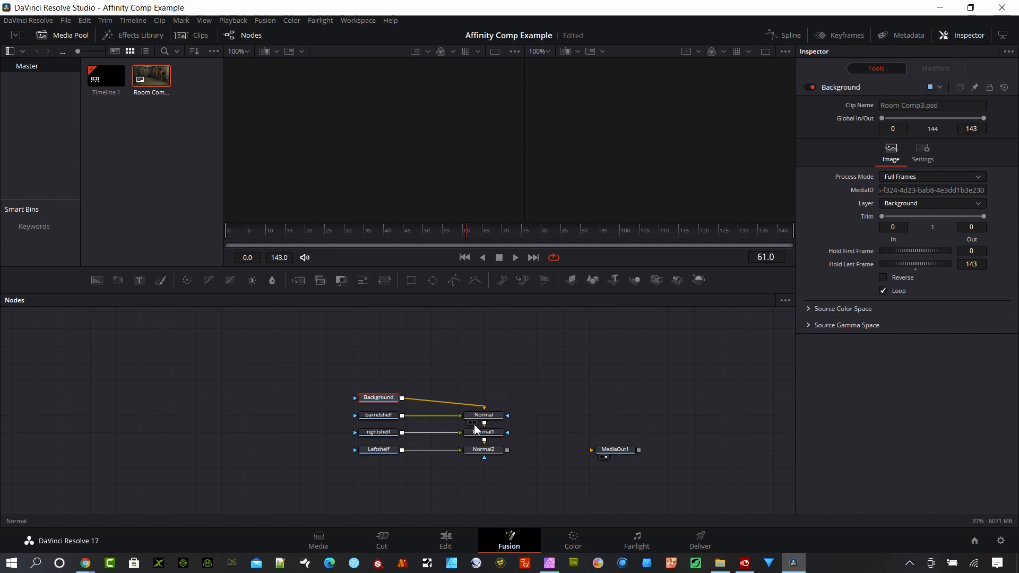
Show the final Normal2 composite in one viewer and the isolated Leftshelf layer in the other
{"action": "left_click", "coordinate": [483, 449]}
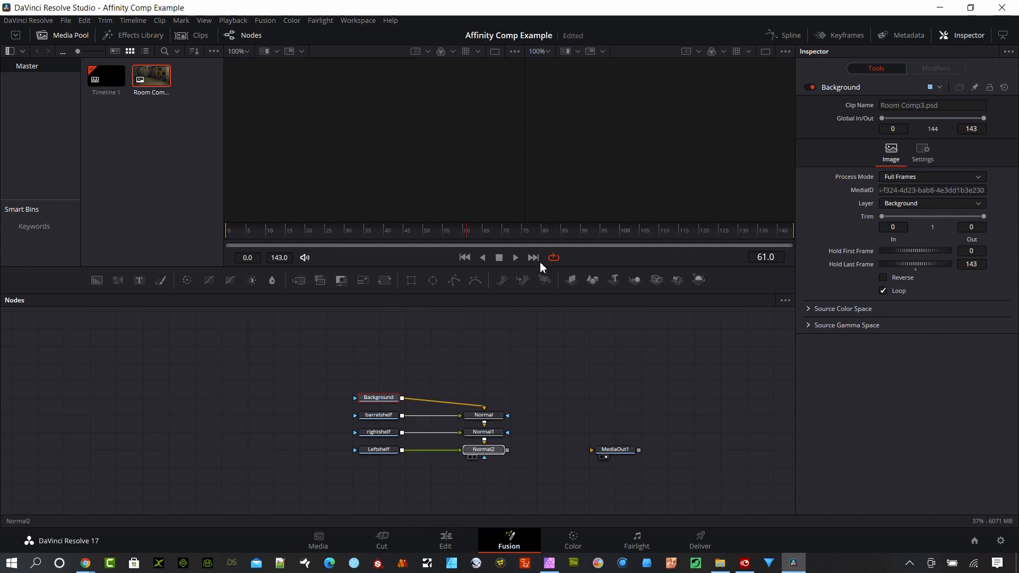
{"action": "left_click", "coordinate": [484, 449]}
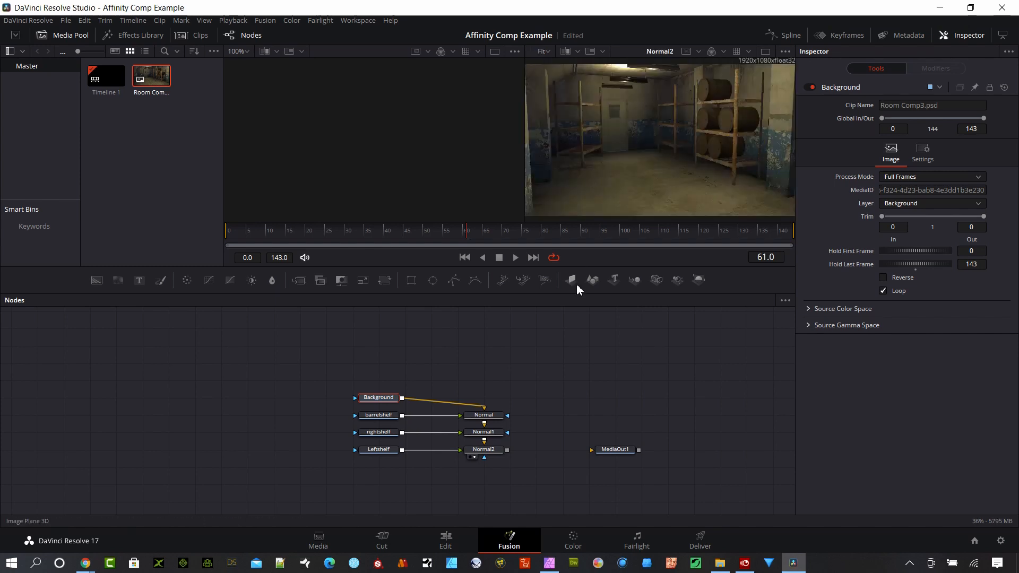
{"action": "mouse_move", "coordinate": [429, 484]}
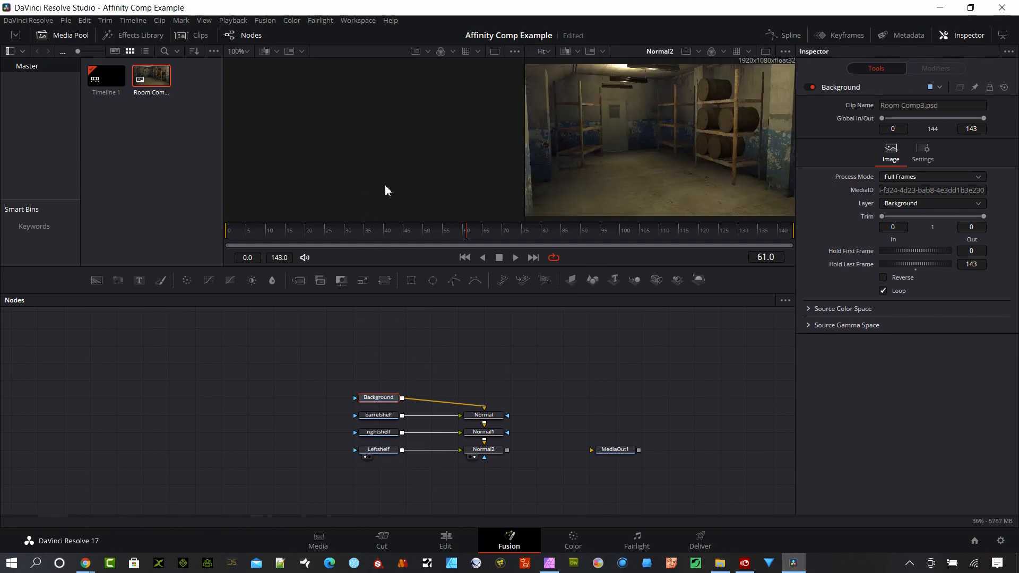
{"action": "left_click", "coordinate": [378, 449]}
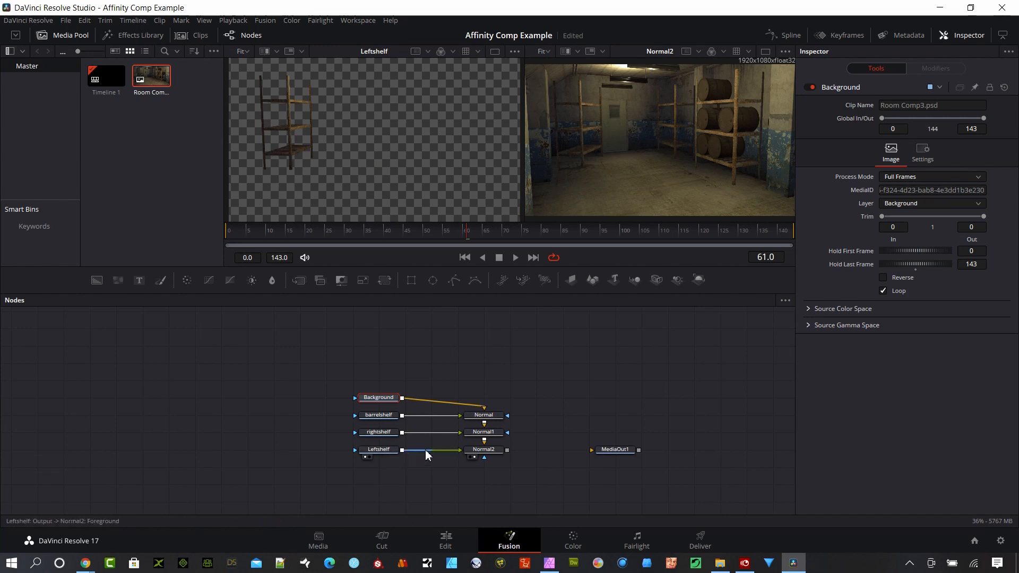
{"action": "mouse_move", "coordinate": [441, 453]}
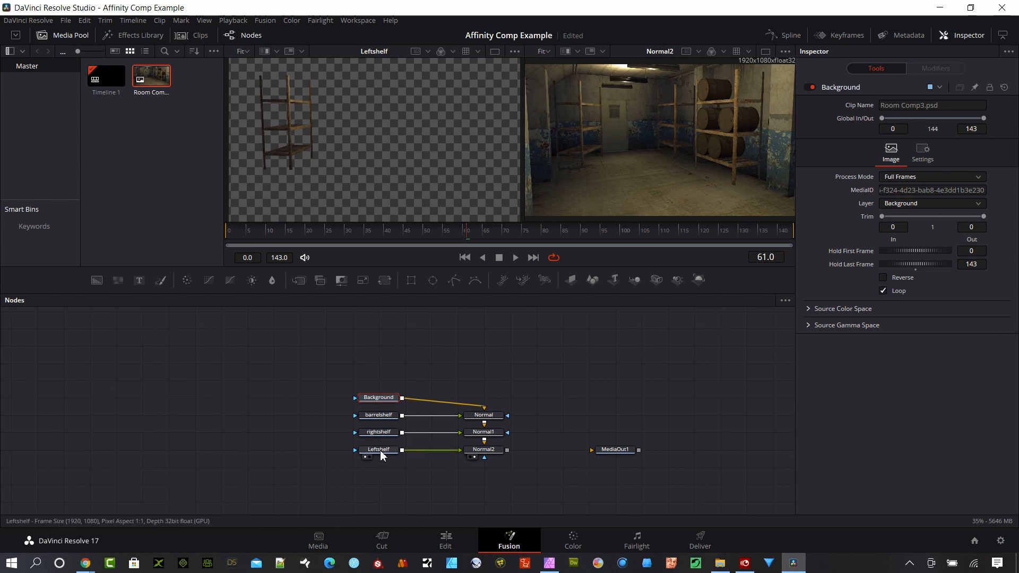
{"action": "mouse_move", "coordinate": [585, 132]}
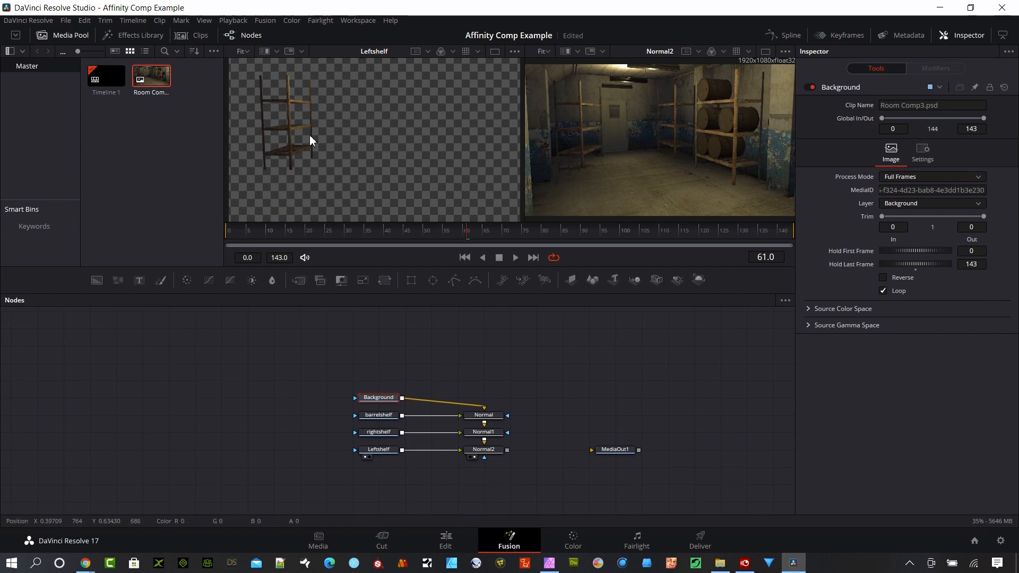
{"action": "left_click", "coordinate": [377, 449]}
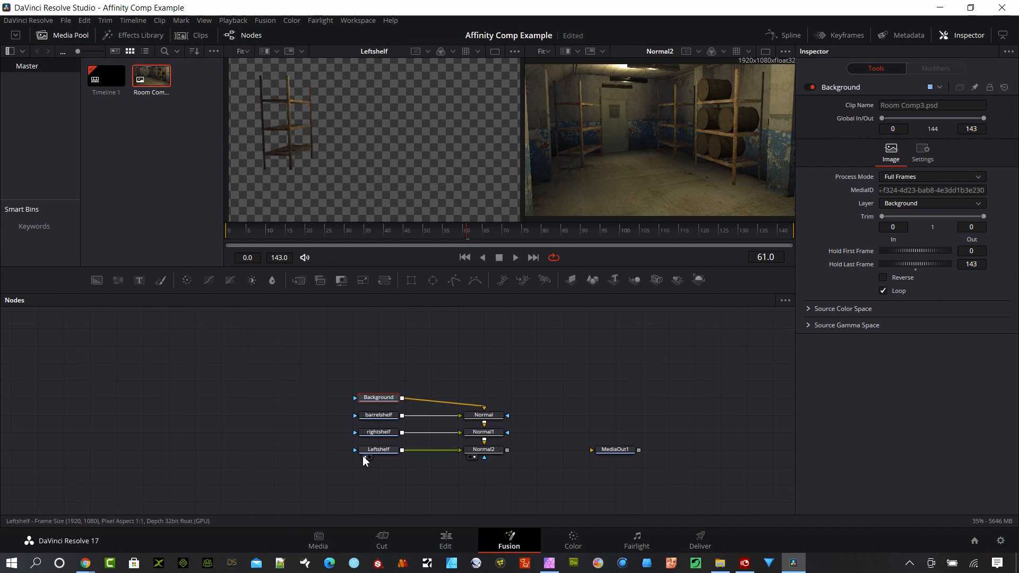
{"action": "mouse_move", "coordinate": [379, 456]}
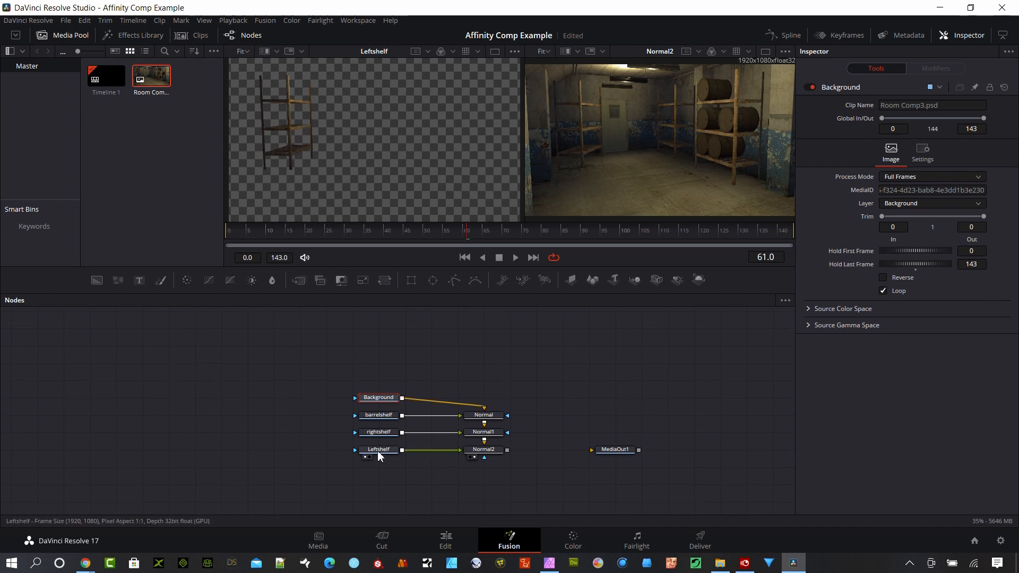
{"action": "right_click", "coordinate": [378, 449]}
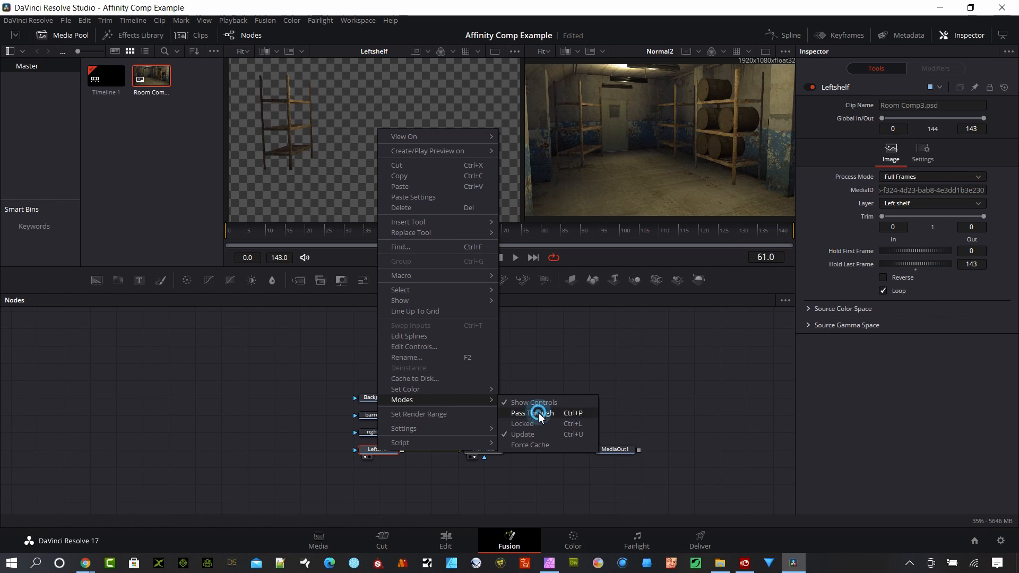
{"action": "left_click", "coordinate": [530, 413]}
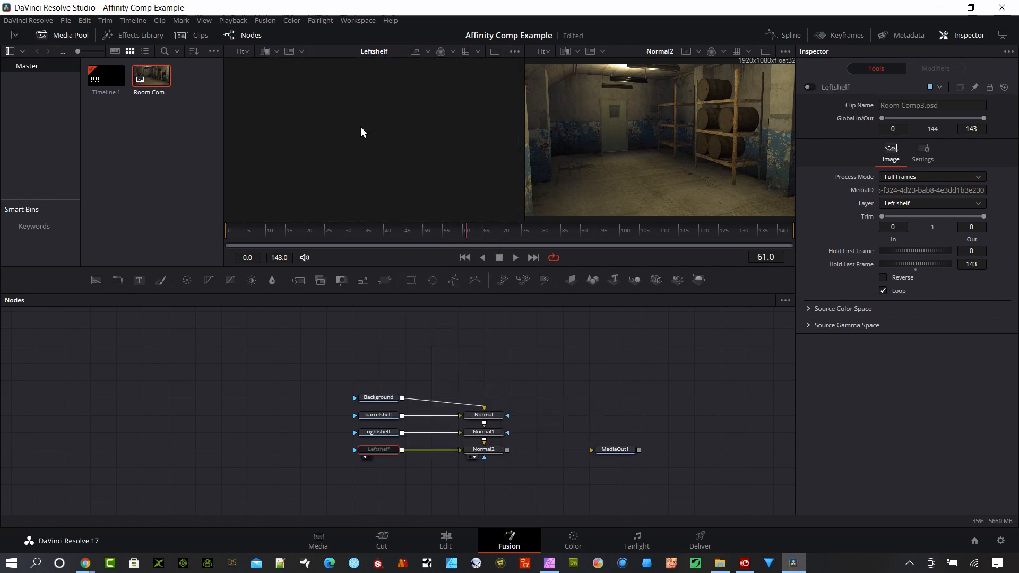
{"action": "mouse_move", "coordinate": [577, 158]}
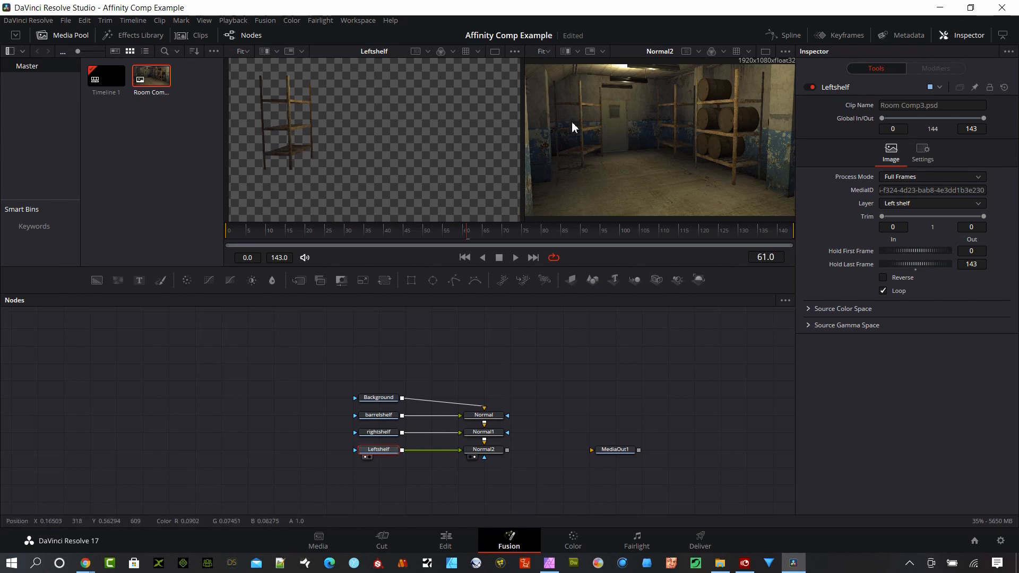
{"action": "mouse_move", "coordinate": [423, 451]}
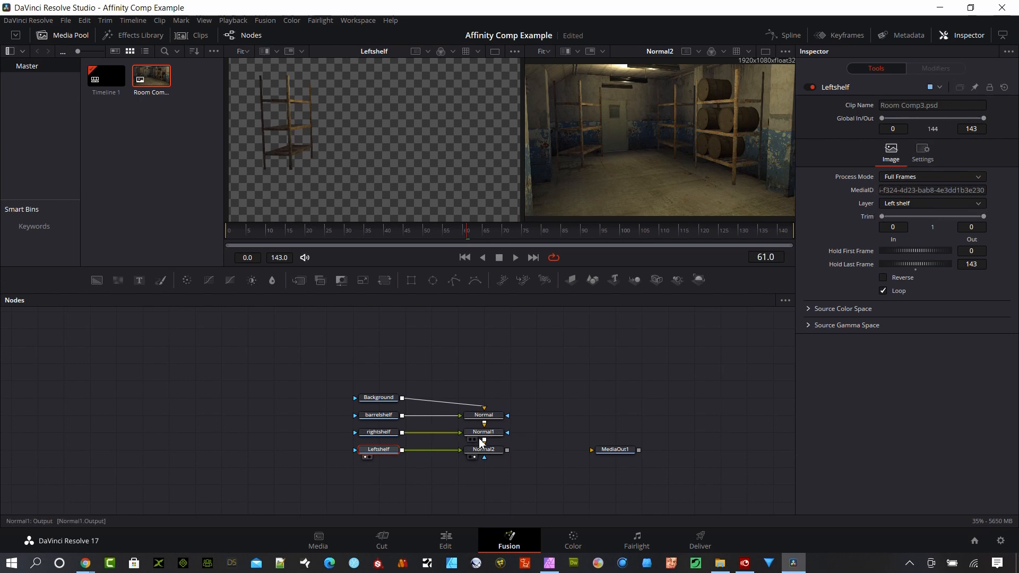
Switch the Leftshelf loader to the barrel shelf layer and shift its node left for room
{"action": "left_click", "coordinate": [377, 449]}
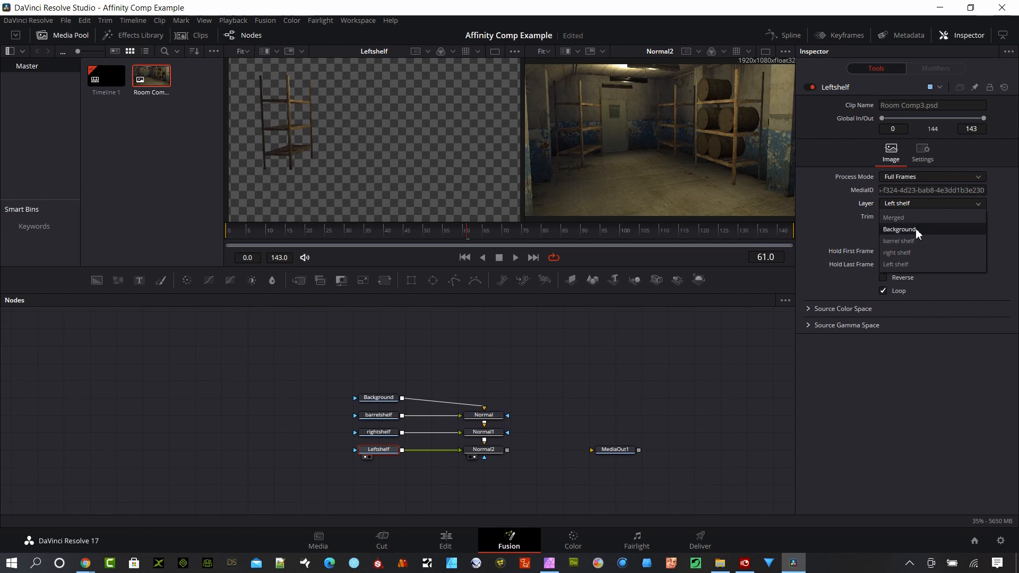
{"action": "mouse_move", "coordinate": [910, 241]}
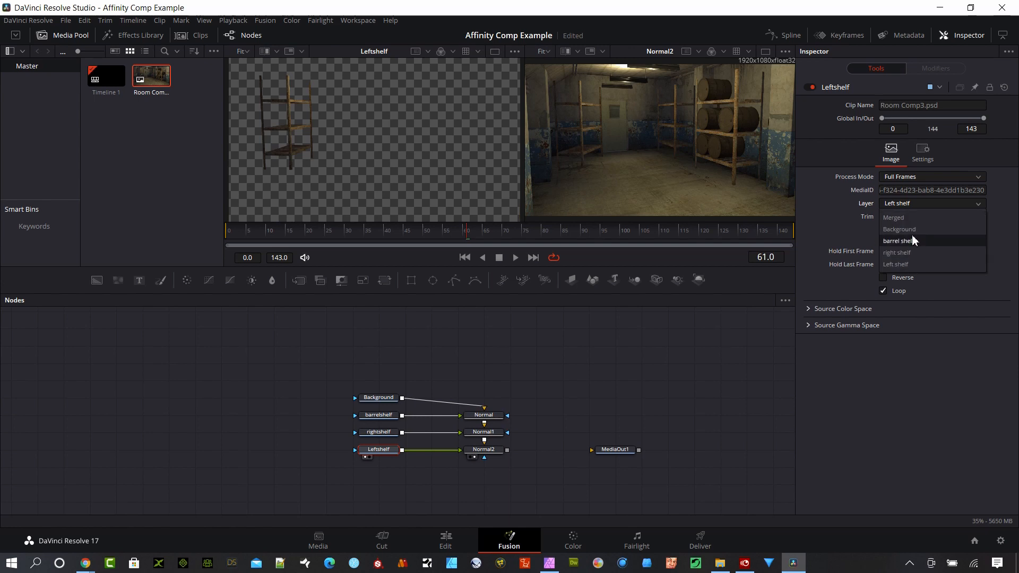
{"action": "left_click", "coordinate": [899, 241]}
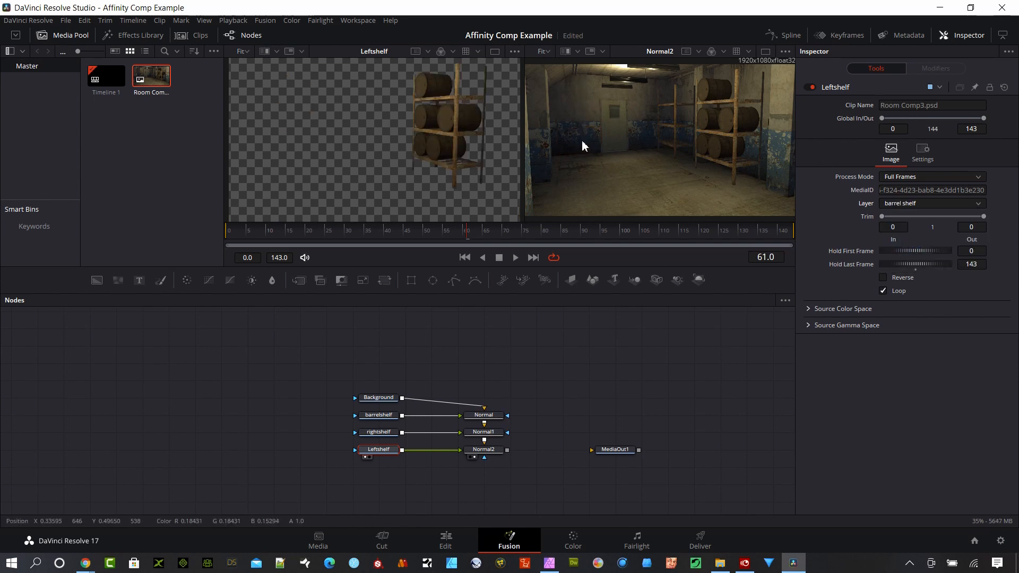
{"action": "left_click", "coordinate": [378, 449]}
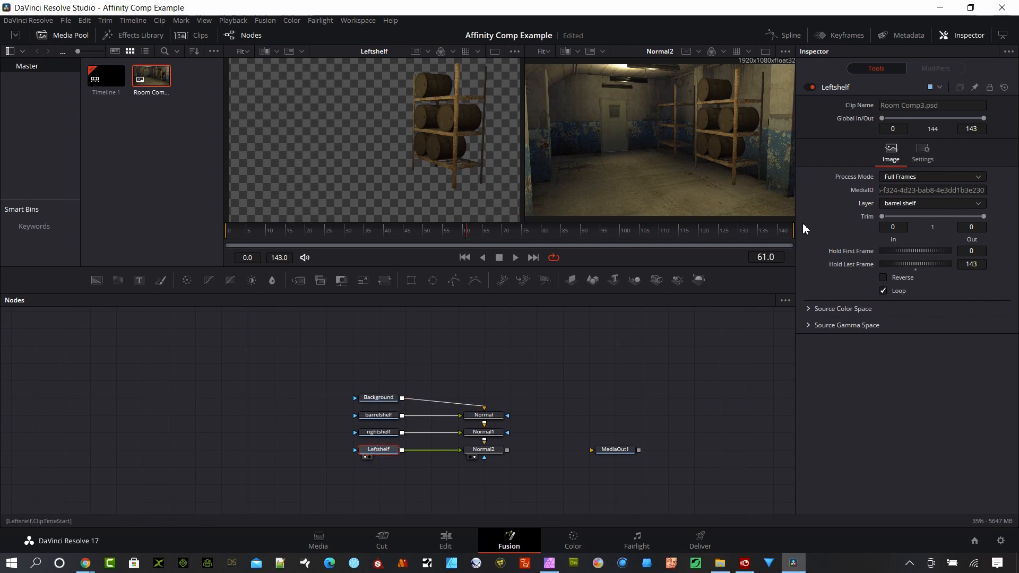
{"action": "left_click_drag", "start_coordinate": [378, 449], "coordinate": [300, 449]}
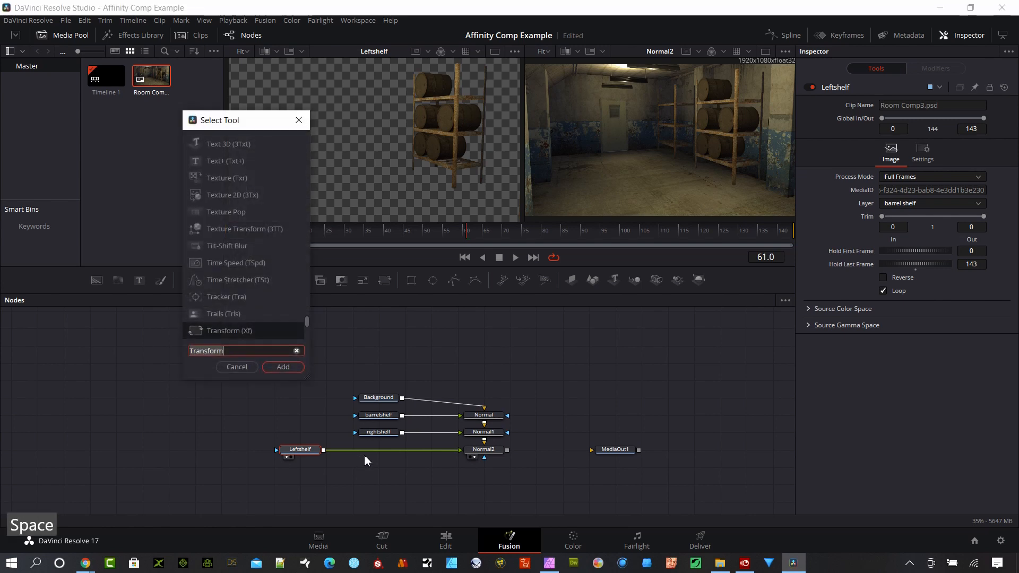
Insert a Transform node after Leftshelf and slide the shelf toward the room's left
{"action": "type", "text": "tran"}
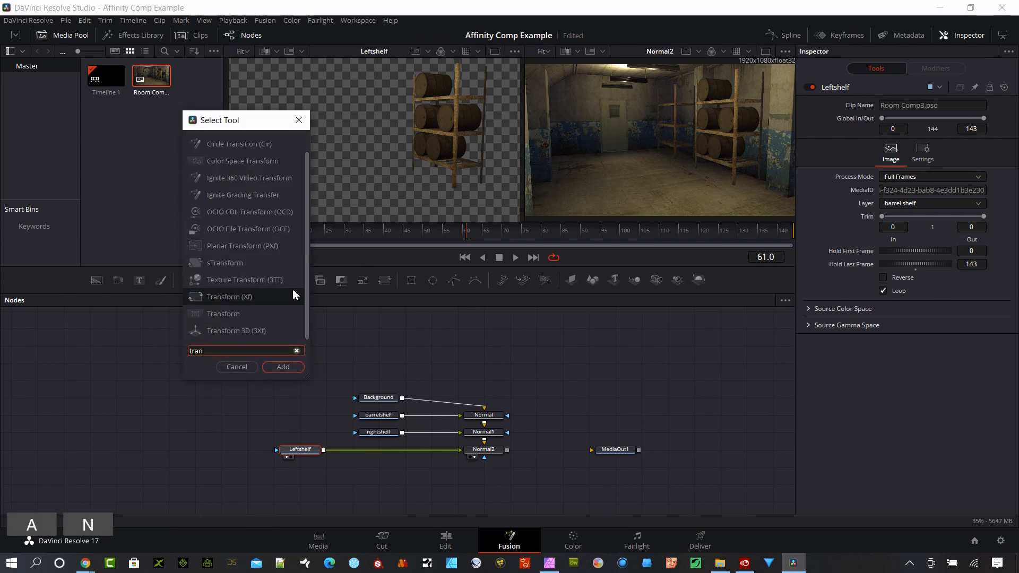
{"action": "left_click", "coordinate": [282, 368]}
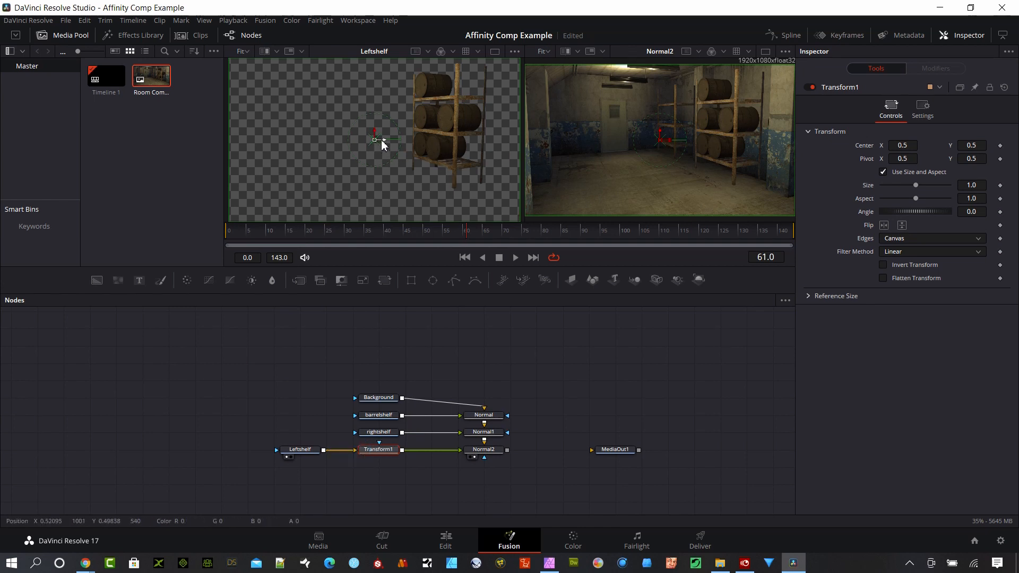
{"action": "left_click_drag", "start_coordinate": [374, 140], "coordinate": [297, 140]}
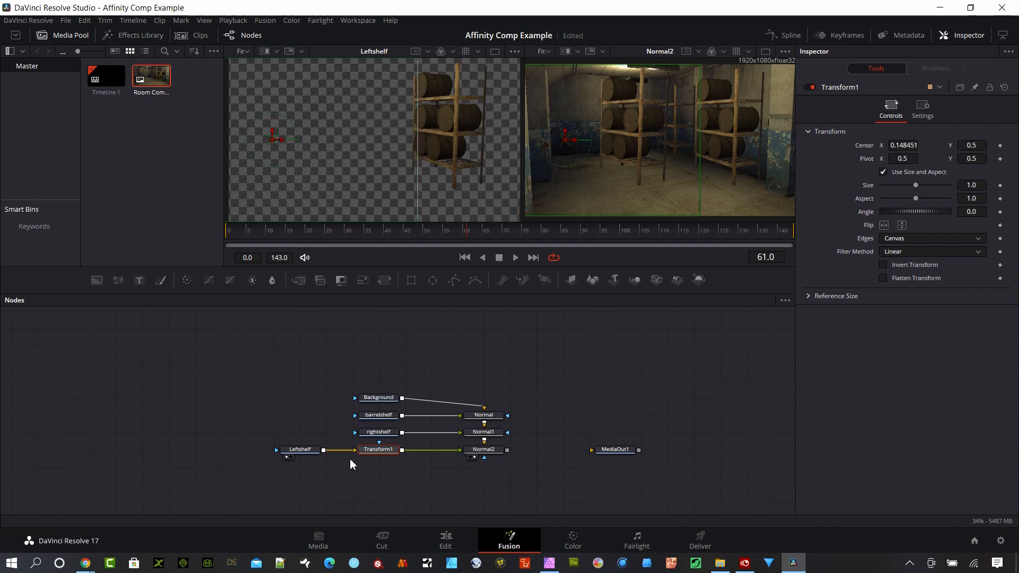
{"action": "left_click", "coordinate": [300, 449]}
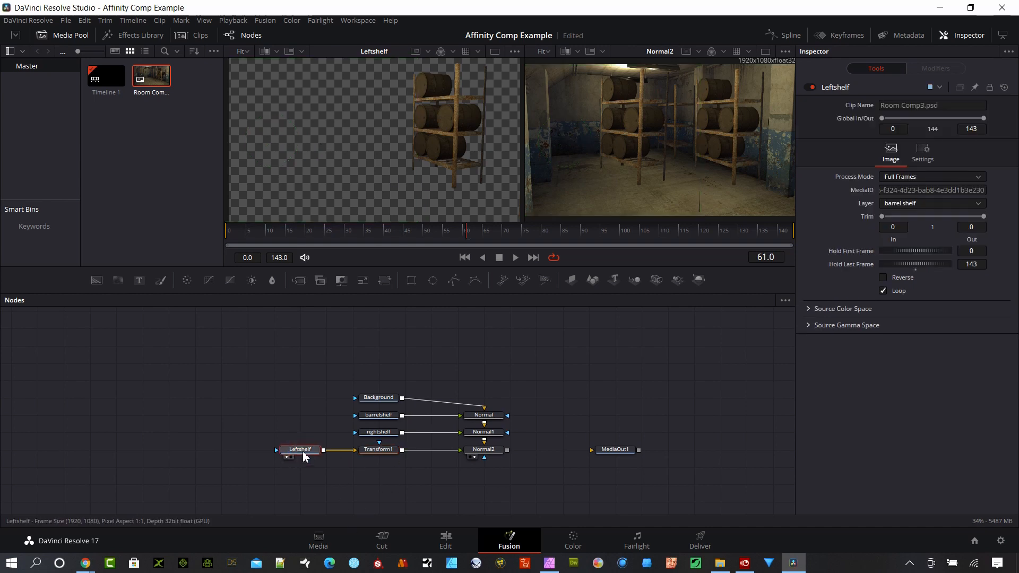
Restore the Left shelf layer and move Transform1's center back onto the left wall
{"action": "left_click", "coordinate": [931, 203]}
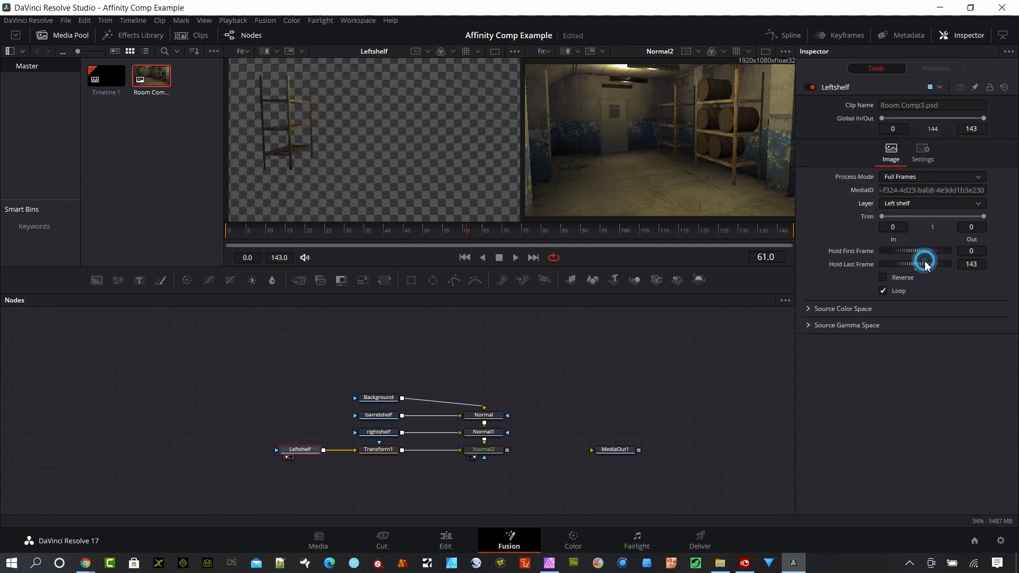
{"action": "left_click", "coordinate": [378, 449]}
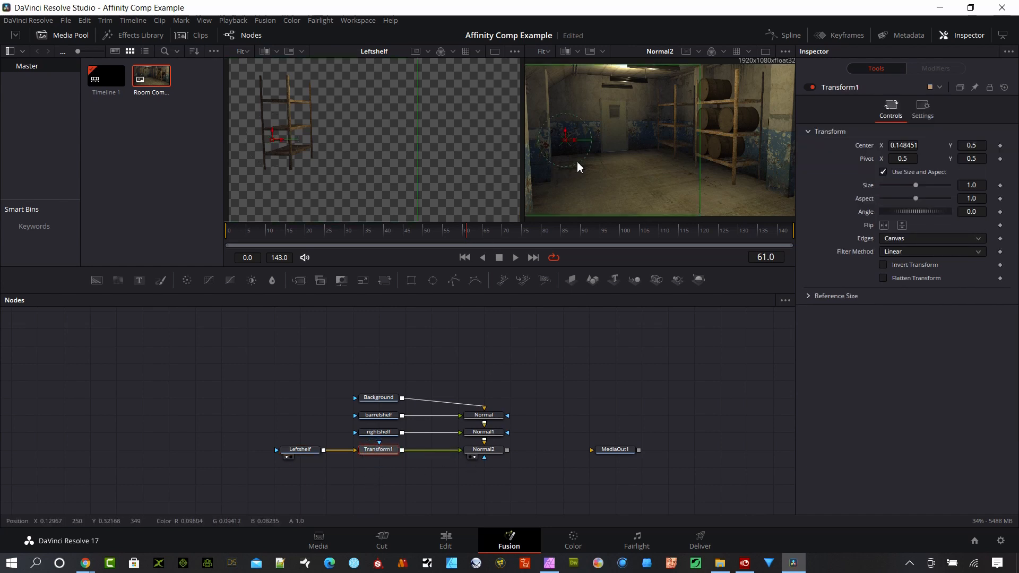
{"action": "left_click_drag", "start_coordinate": [567, 137], "coordinate": [682, 140]}
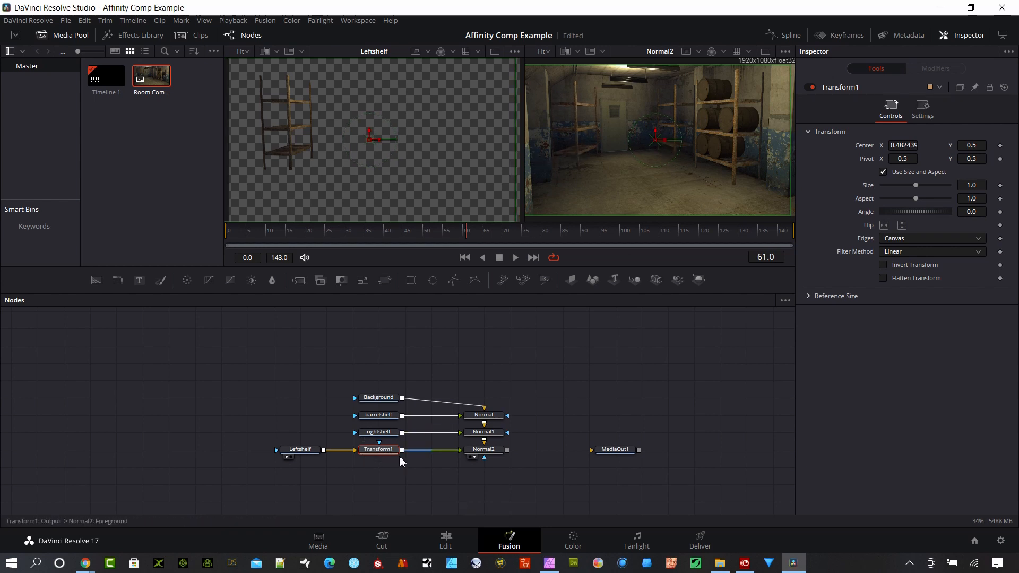
{"action": "left_click", "coordinate": [378, 449]}
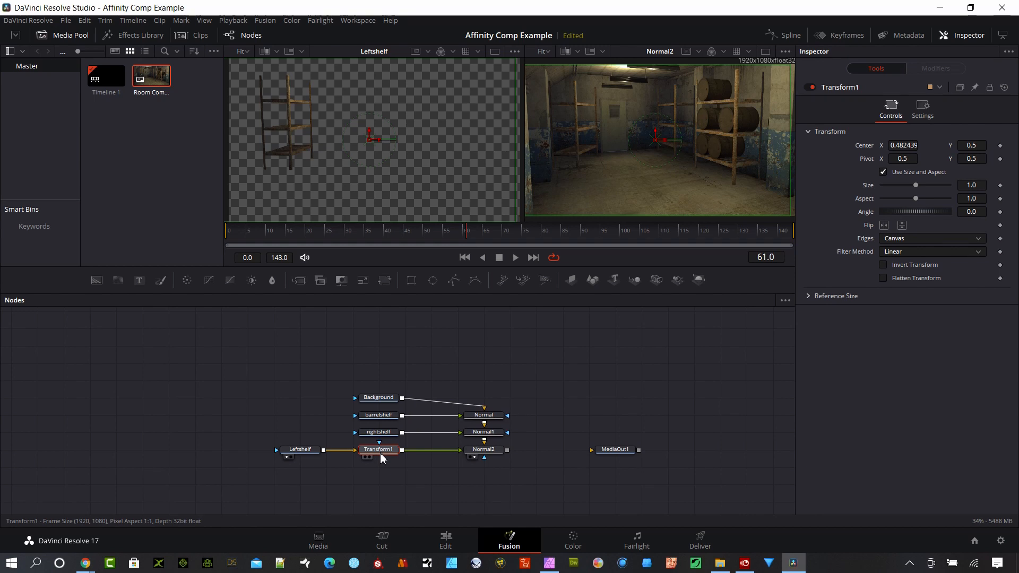
{"action": "mouse_move", "coordinate": [379, 449]}
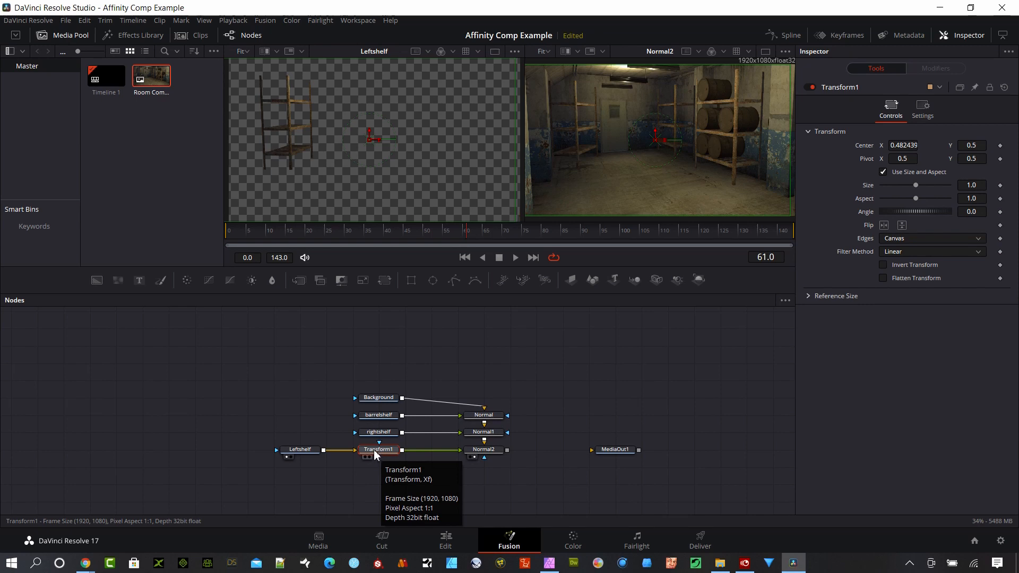
Add an Ignite Glow node and wire it between Transform1 and Normal2
{"action": "right_click", "coordinate": [349, 396]}
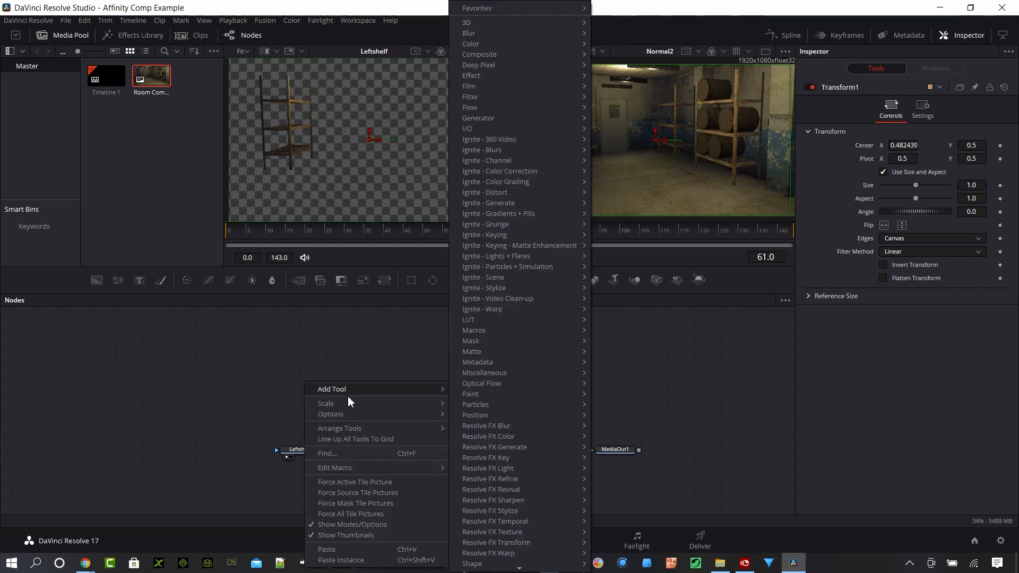
{"action": "mouse_move", "coordinate": [484, 256]}
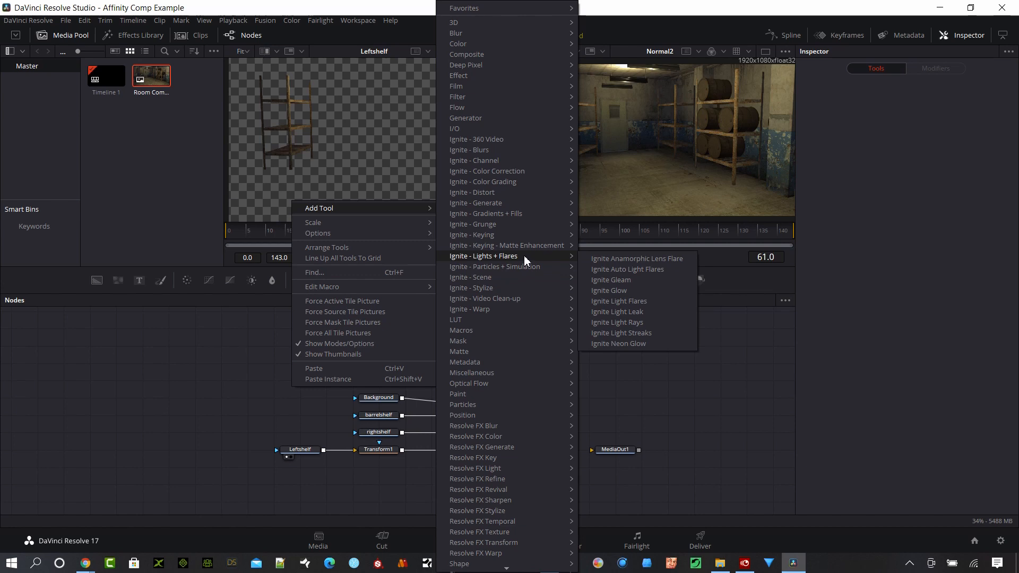
{"action": "left_click", "coordinate": [610, 290]}
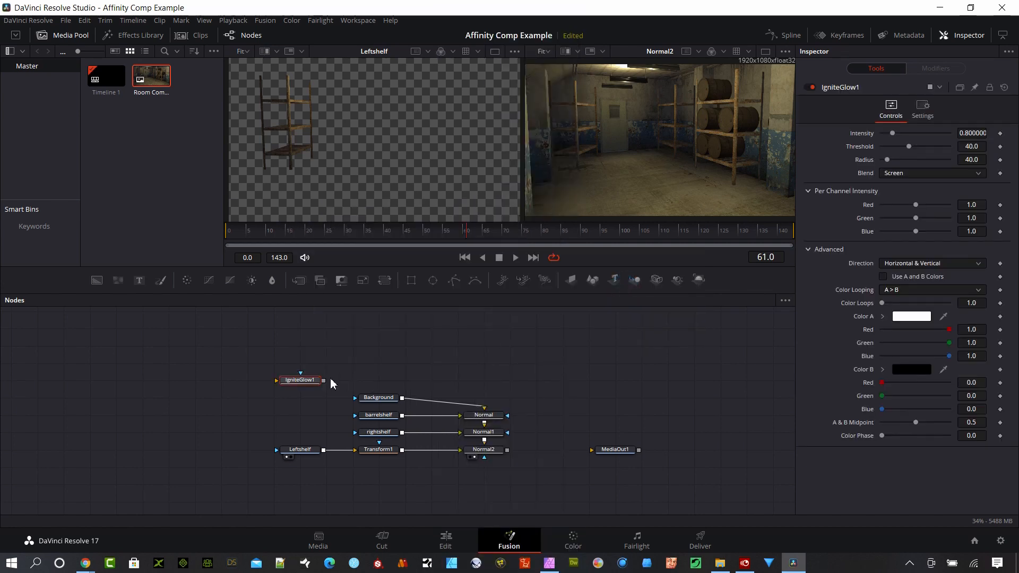
{"action": "left_click_drag", "start_coordinate": [300, 380], "coordinate": [404, 484]}
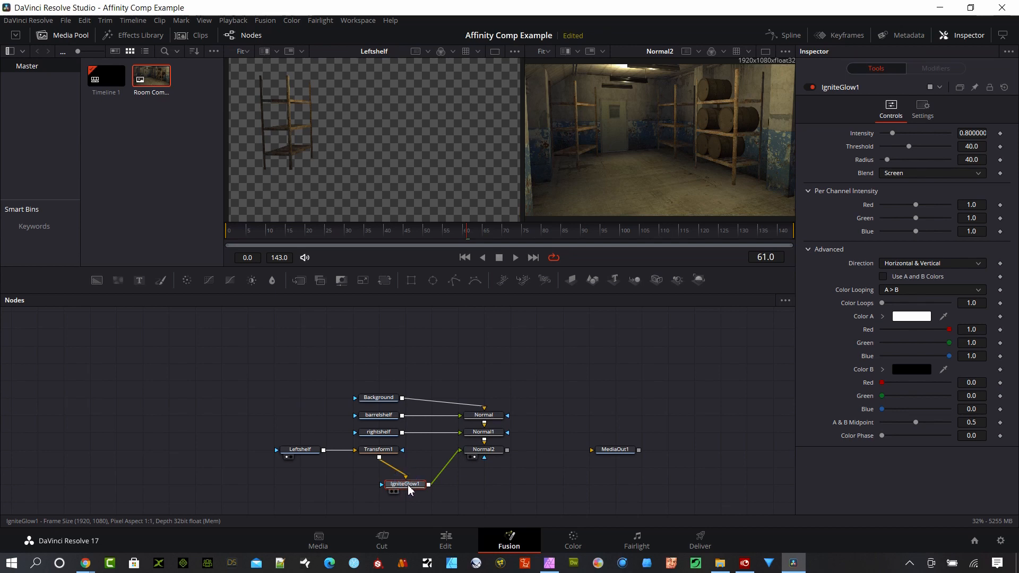
Tune IgniteGlow1 to intensity about 0.709, threshold 9.4 and radius 0
{"action": "left_click_drag", "start_coordinate": [892, 133], "coordinate": [901, 133]}
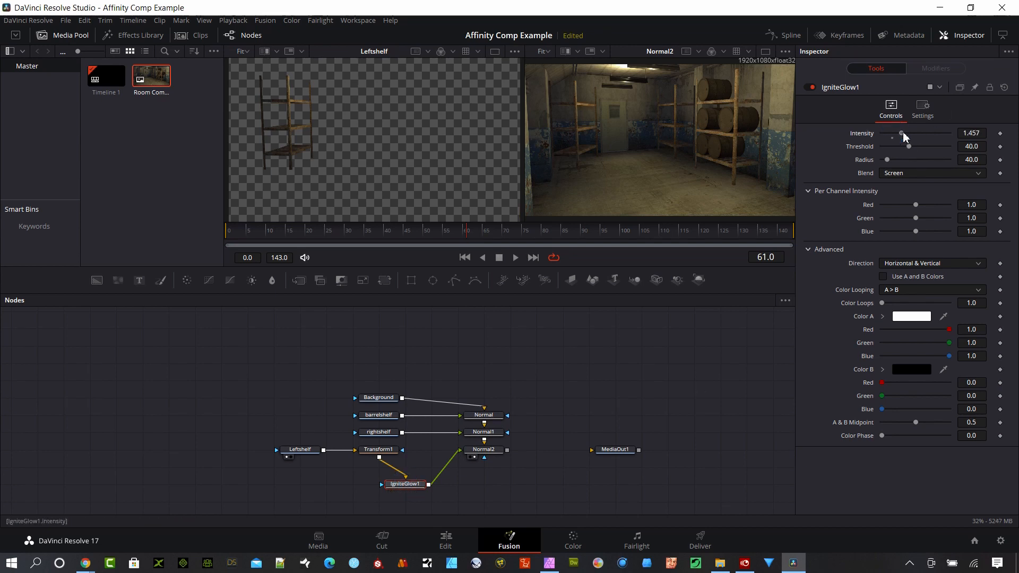
{"action": "left_click_drag", "start_coordinate": [908, 147], "coordinate": [896, 146]}
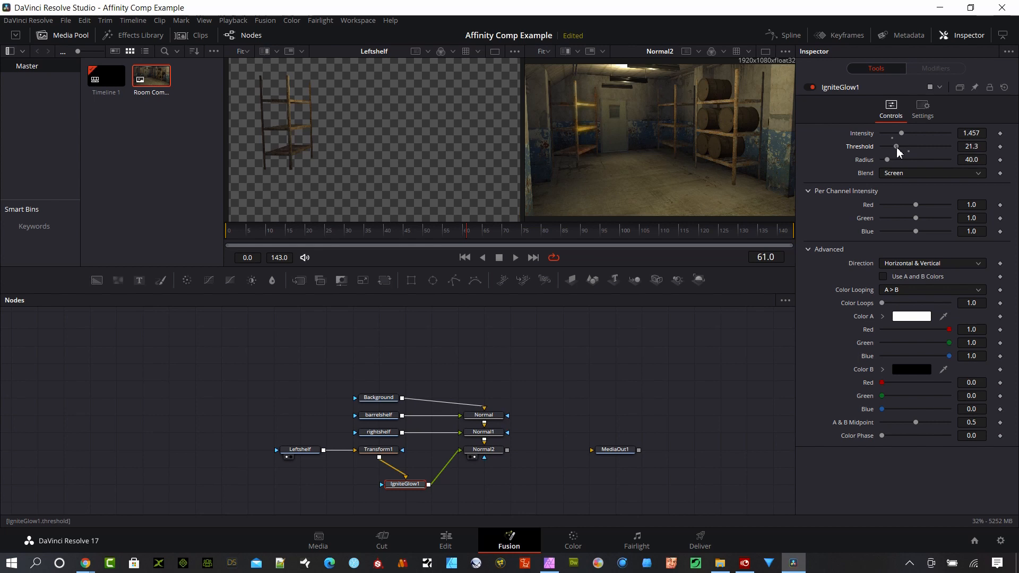
{"action": "left_click_drag", "start_coordinate": [913, 133], "coordinate": [901, 133]}
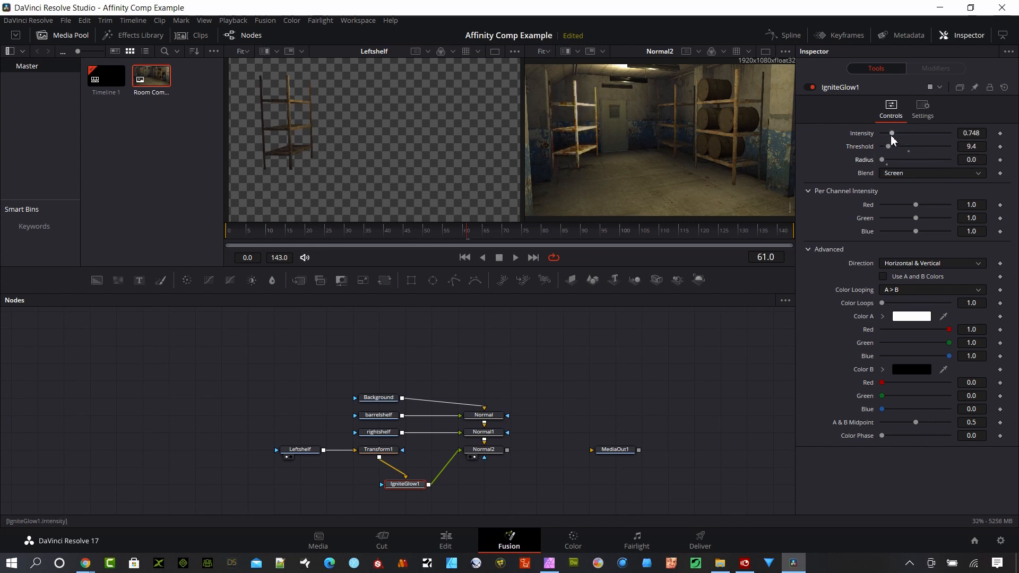
{"action": "left_click_drag", "start_coordinate": [893, 134], "coordinate": [890, 134]}
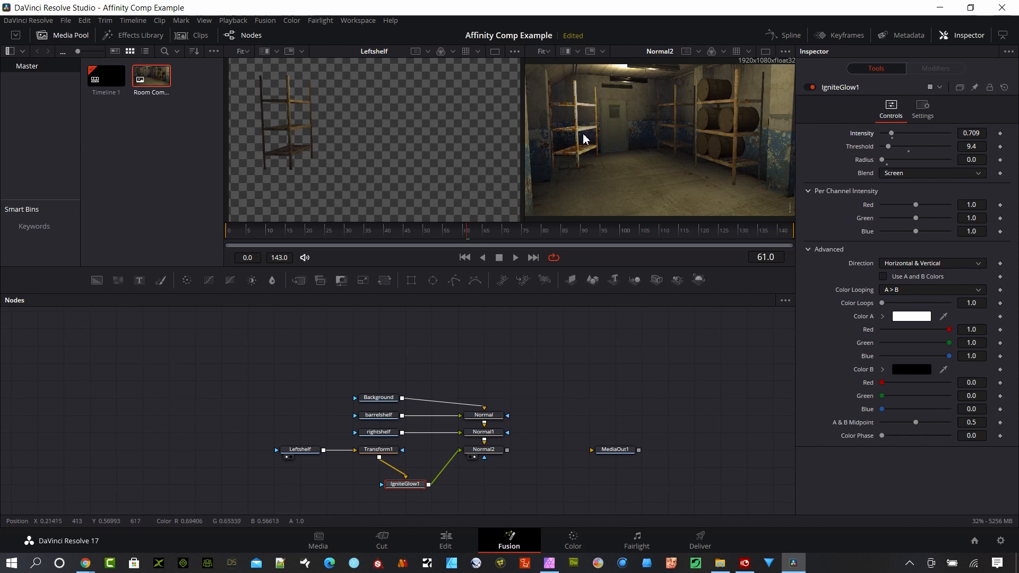
{"action": "mouse_move", "coordinate": [519, 98]}
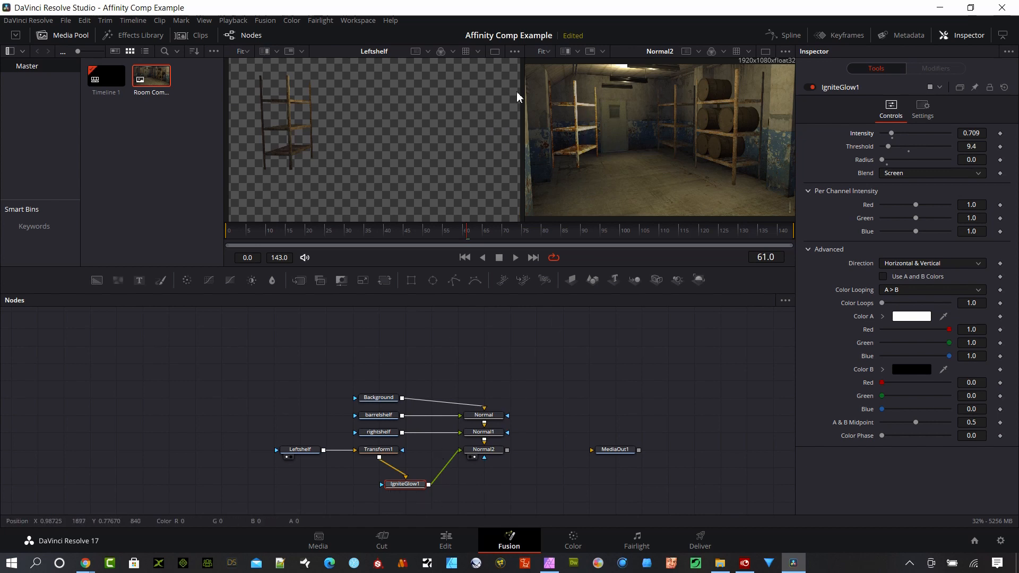
{"action": "mouse_move", "coordinate": [288, 169]}
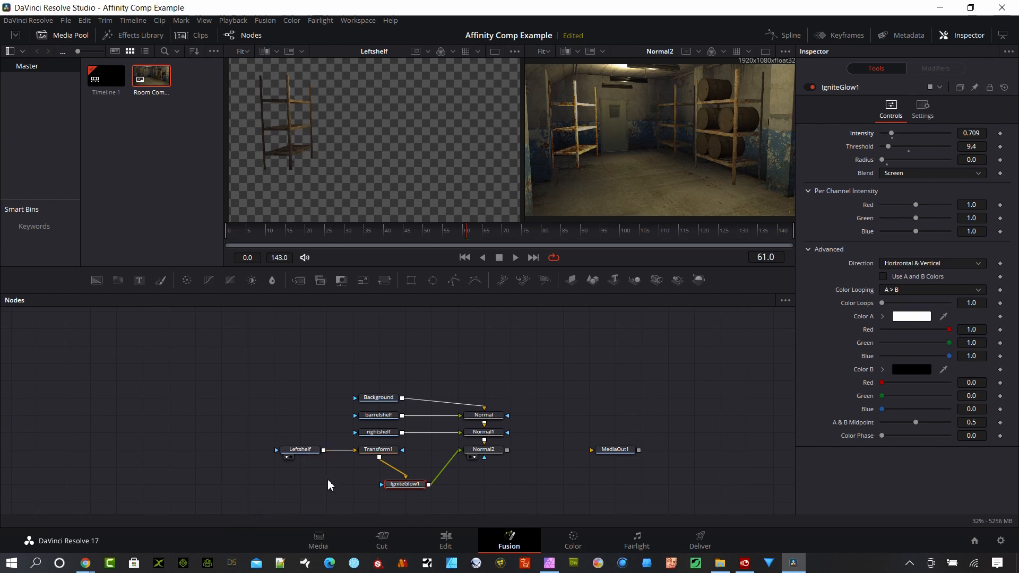
{"action": "mouse_move", "coordinate": [598, 200]}
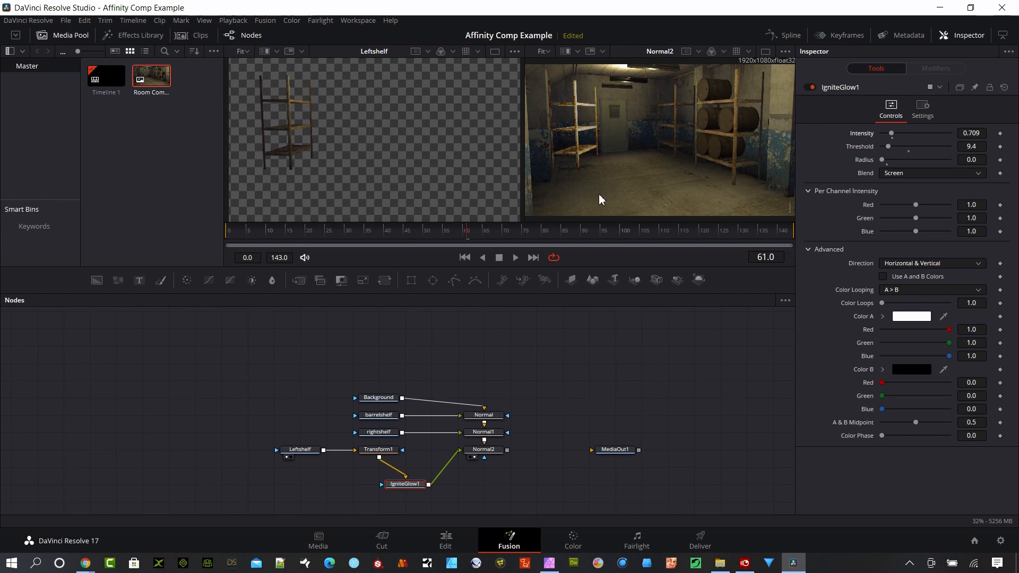
{"action": "mouse_move", "coordinate": [658, 143]}
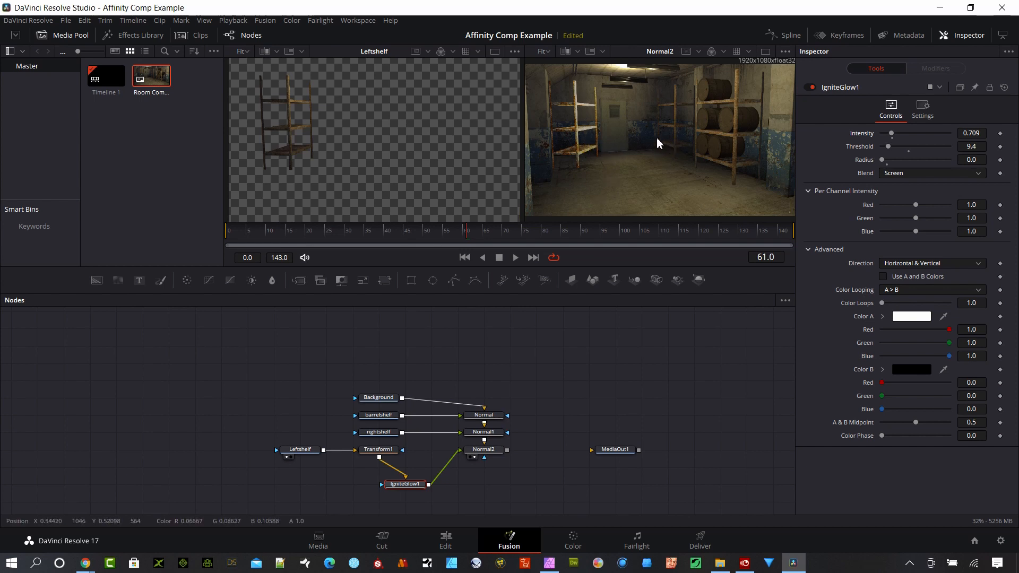
{"action": "mouse_move", "coordinate": [723, 126]}
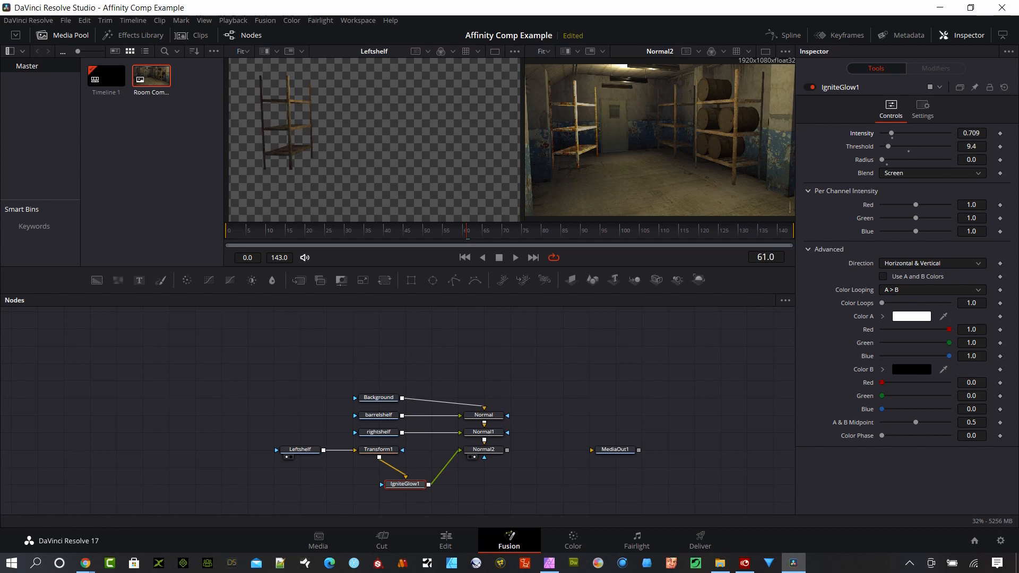
{"action": "mouse_move", "coordinate": [984, 371]}
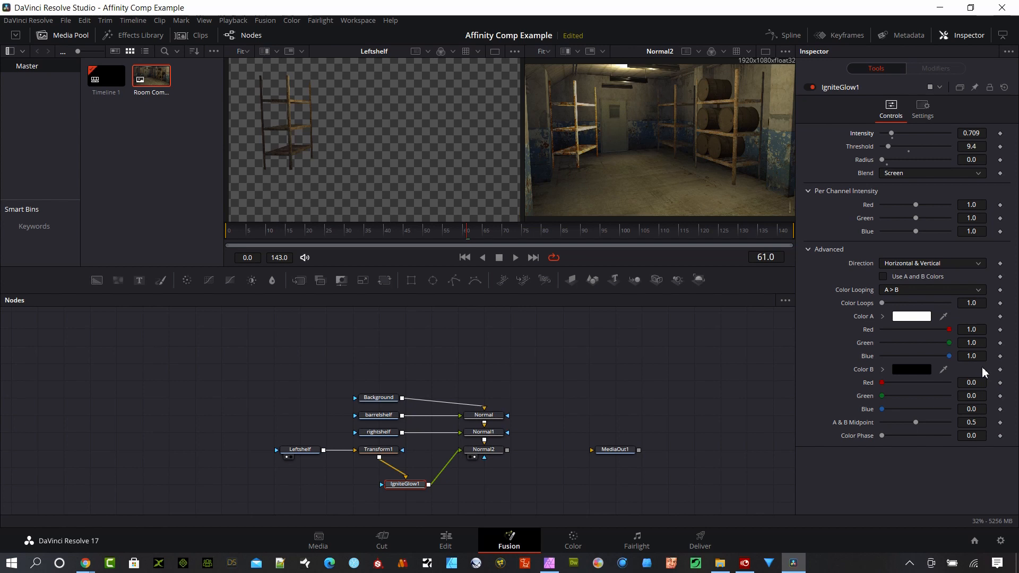